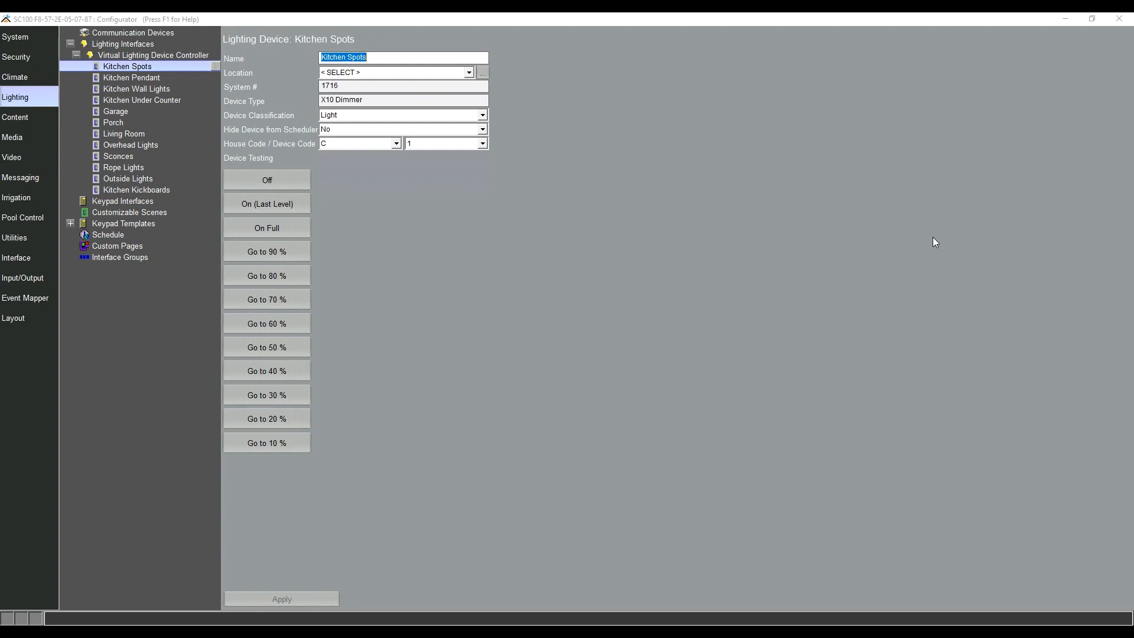
pyautogui.moveTo(825, 245)
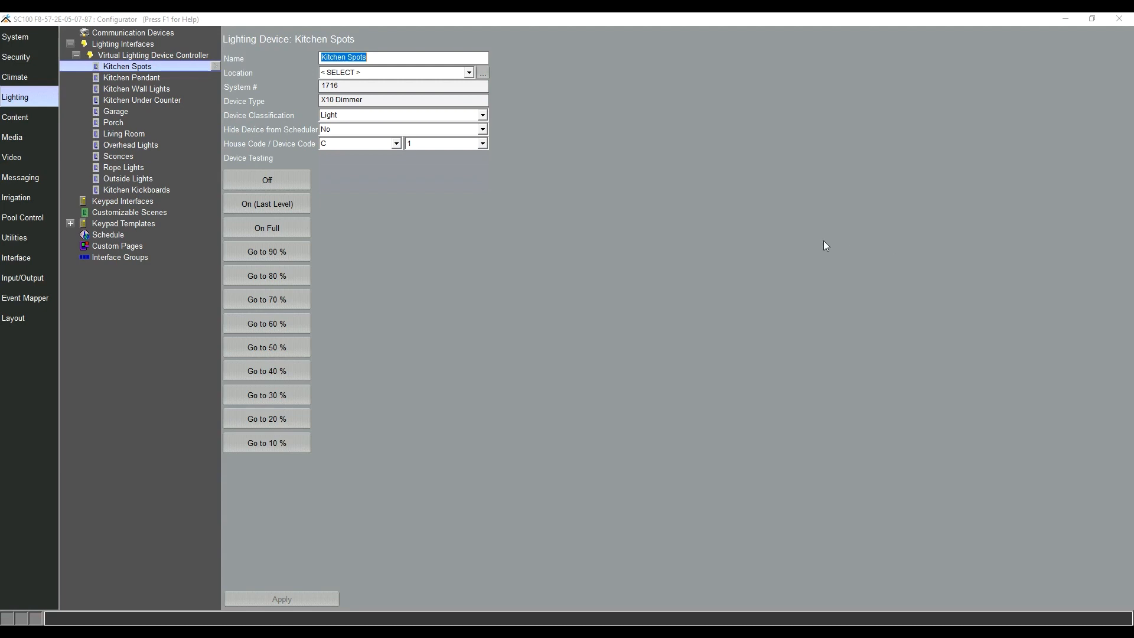
pyautogui.moveTo(431, 217)
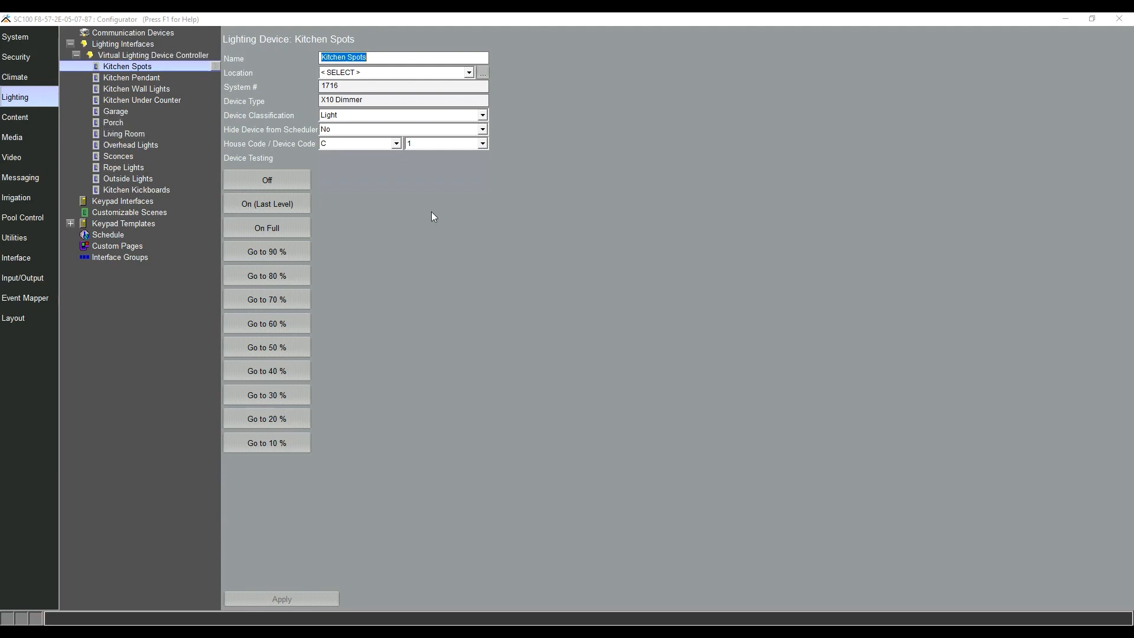
pyautogui.moveTo(416, 202)
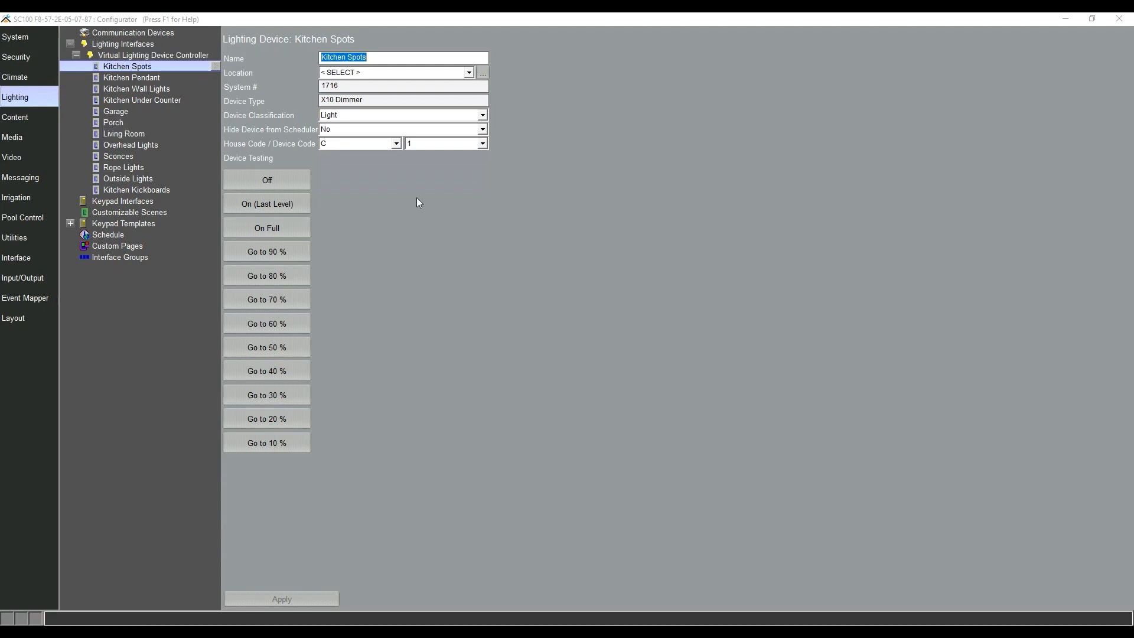
pyautogui.moveTo(447, 290)
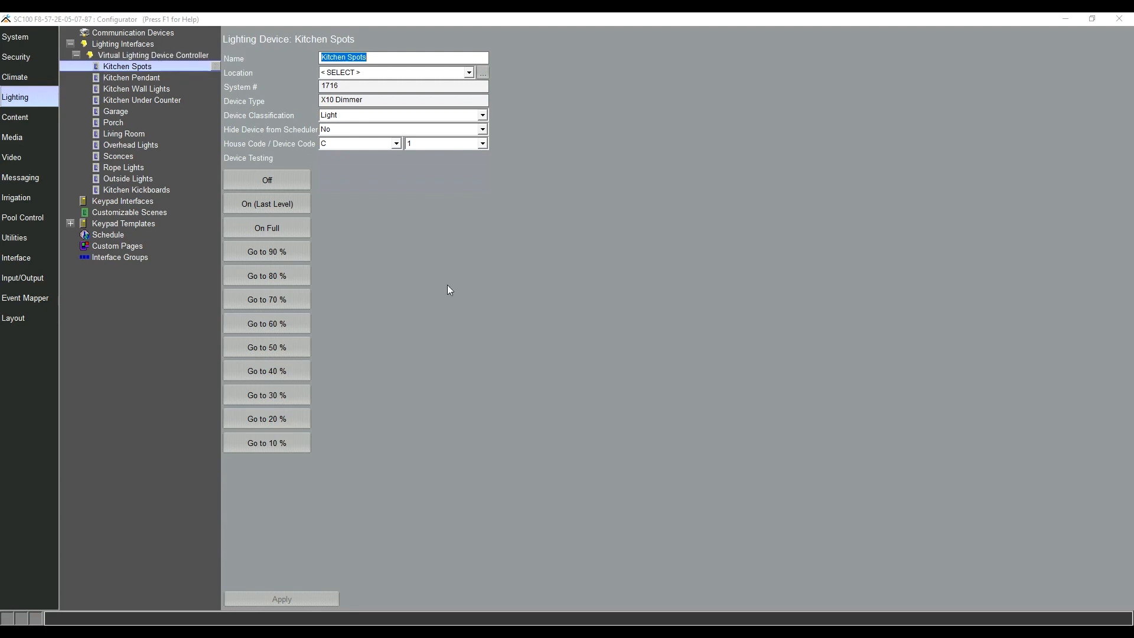
pyautogui.moveTo(280, 176)
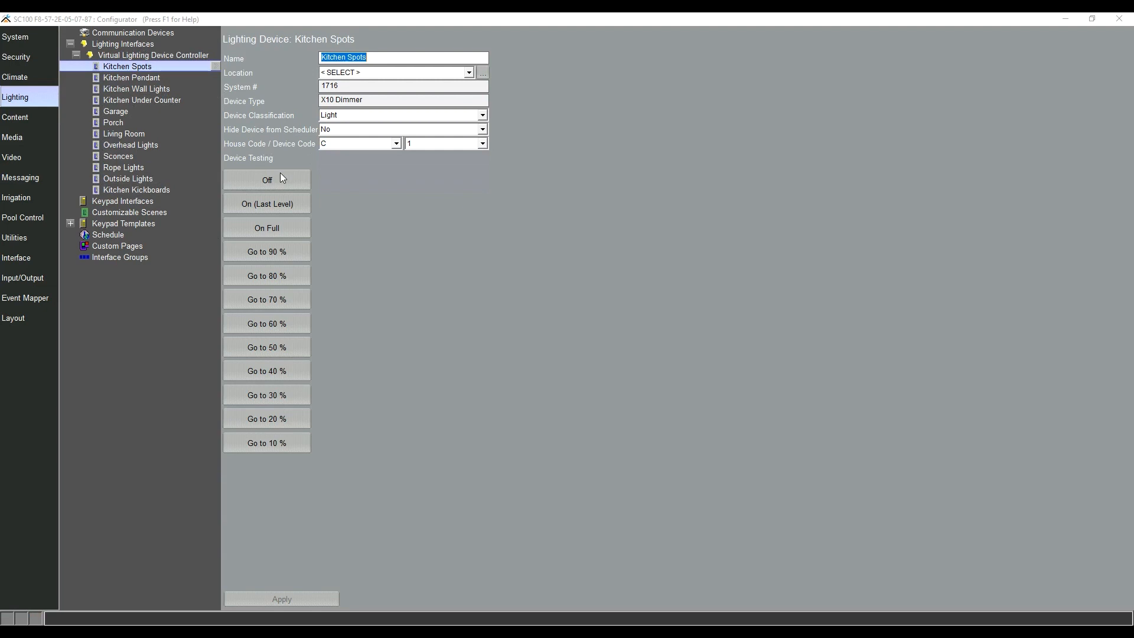
pyautogui.moveTo(350, 189)
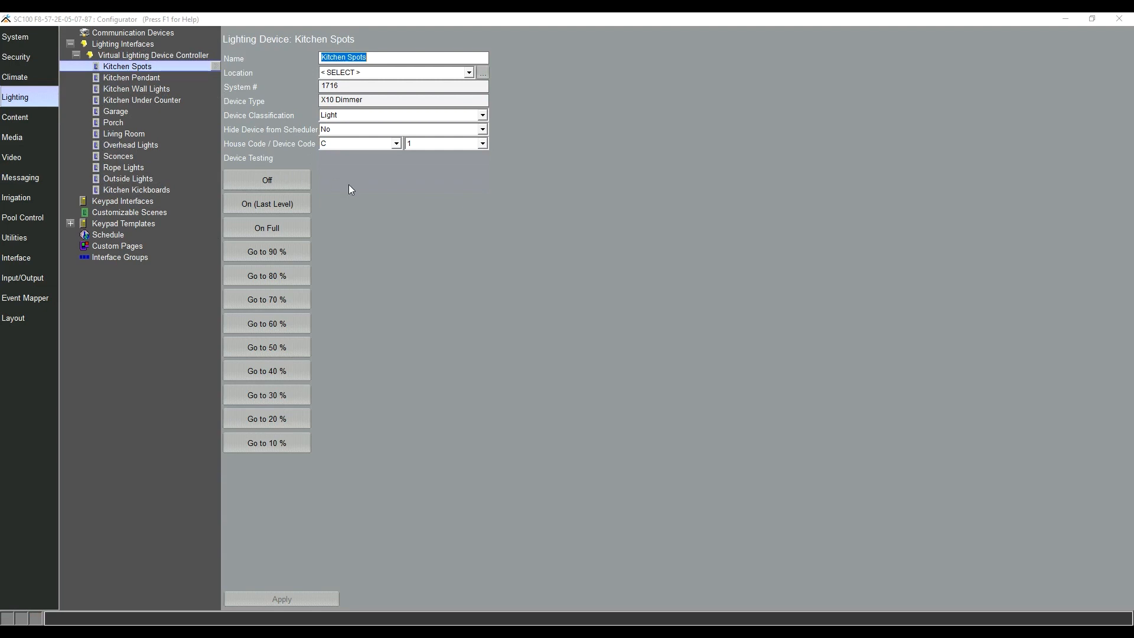
pyautogui.moveTo(423, 222)
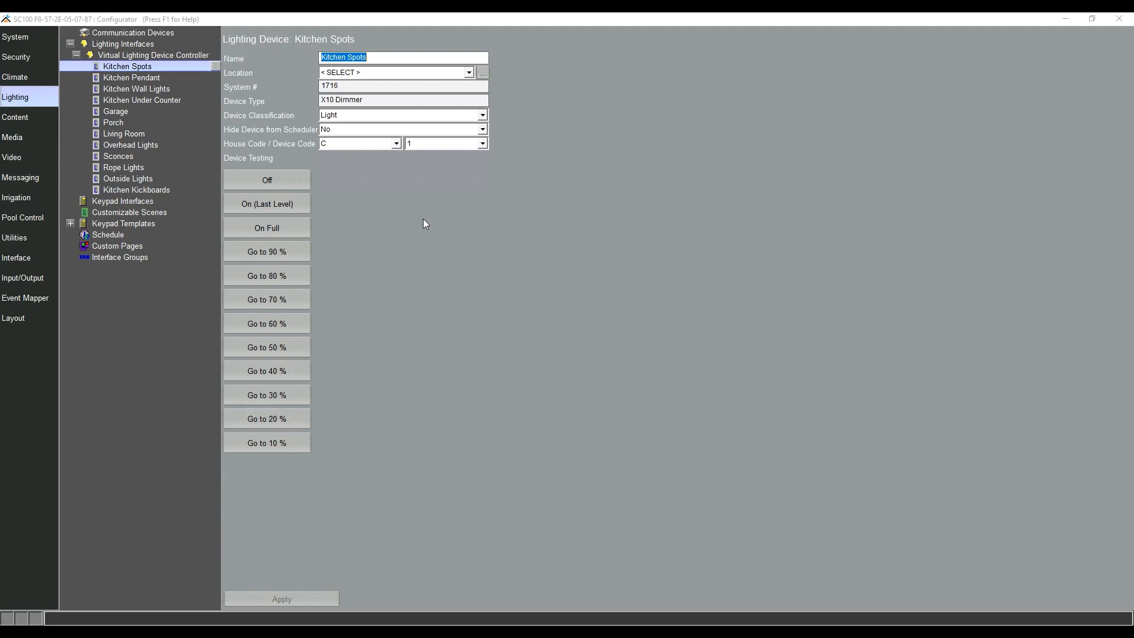
pyautogui.moveTo(408, 223)
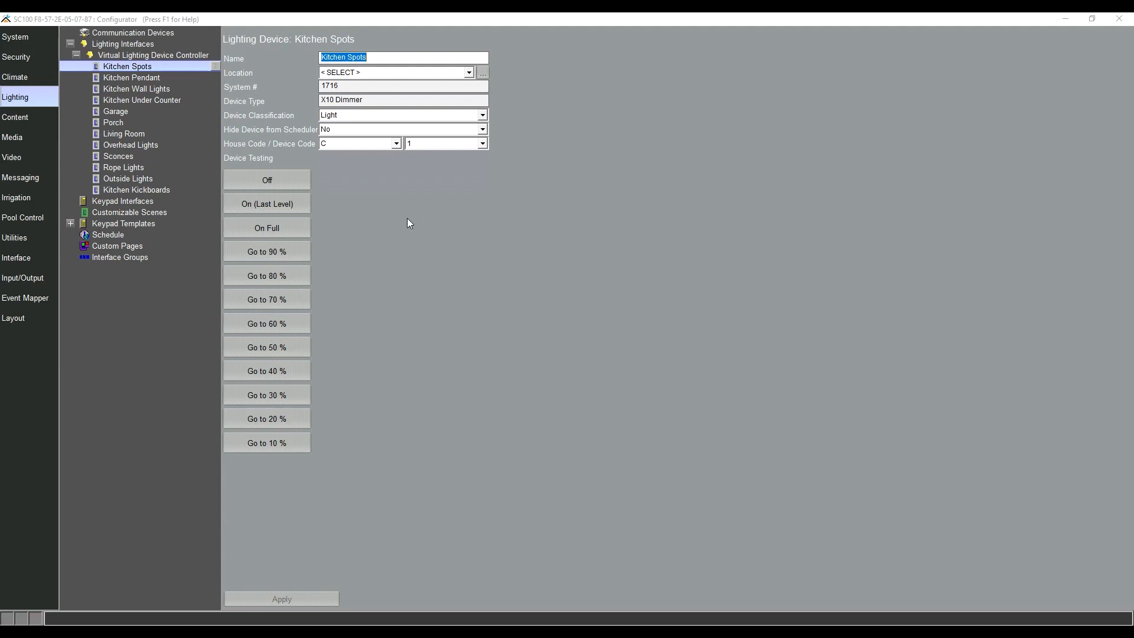
pyautogui.moveTo(423, 84)
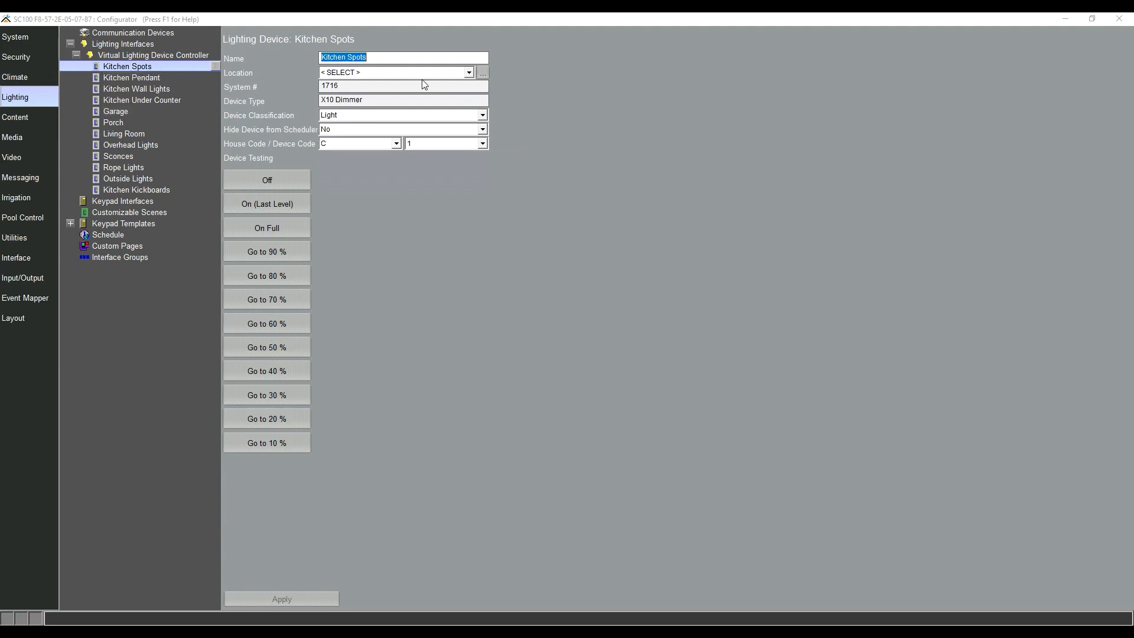
# Step: Open the Kitchen Spots area picker and add a building named Home
pyautogui.click(468, 72)
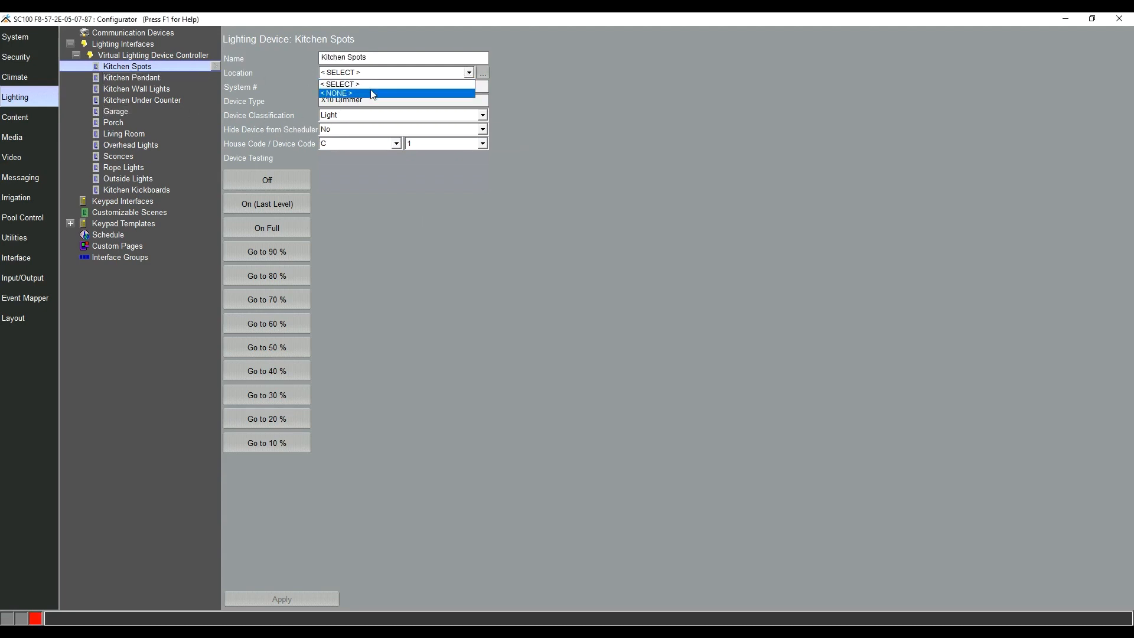
pyautogui.click(339, 84)
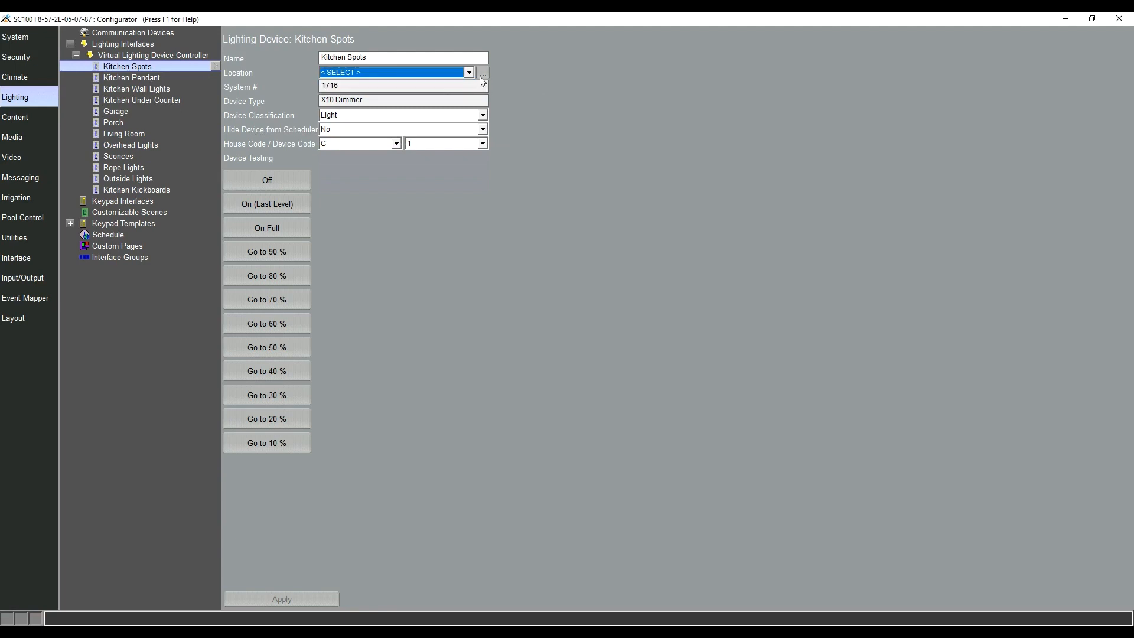
pyautogui.click(481, 72)
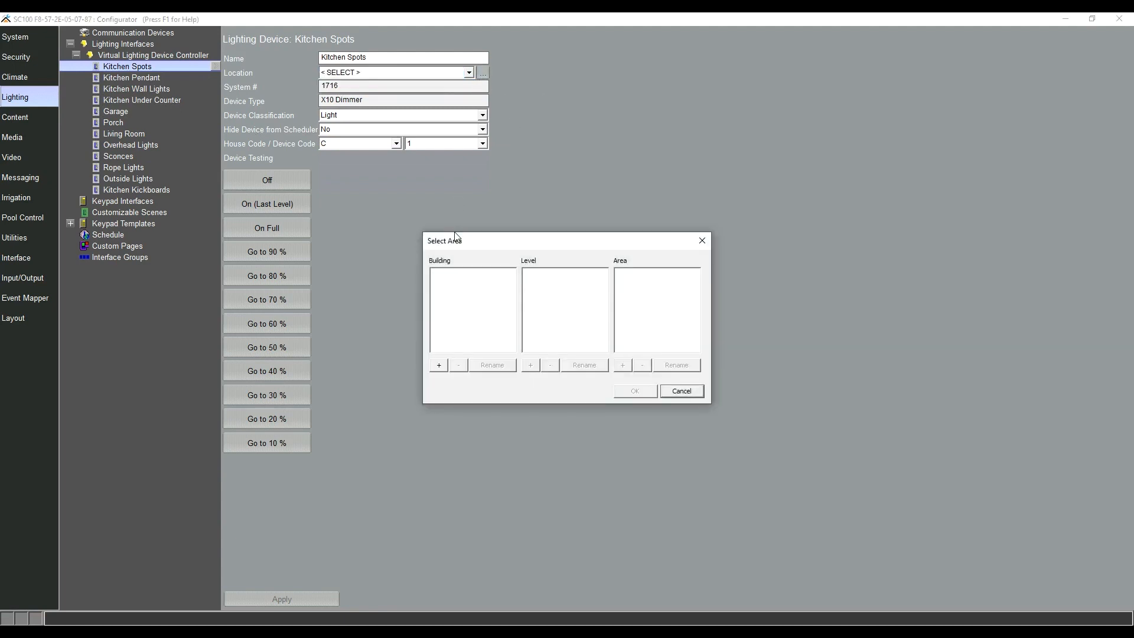
pyautogui.moveTo(506, 241); pyautogui.dragTo(492, 198)
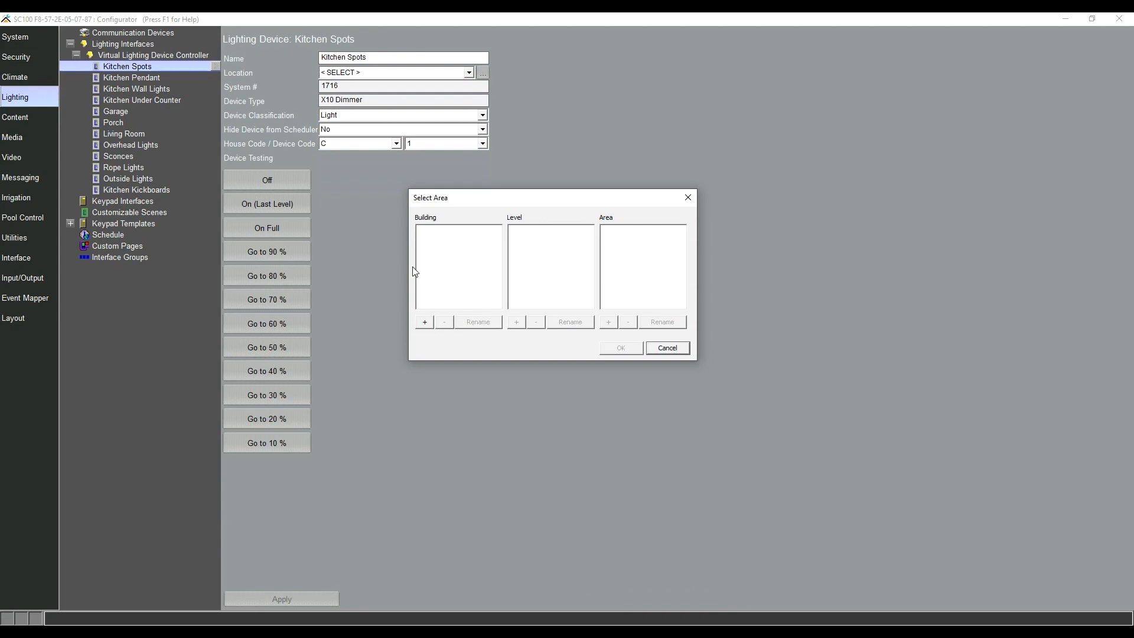
pyautogui.click(424, 322)
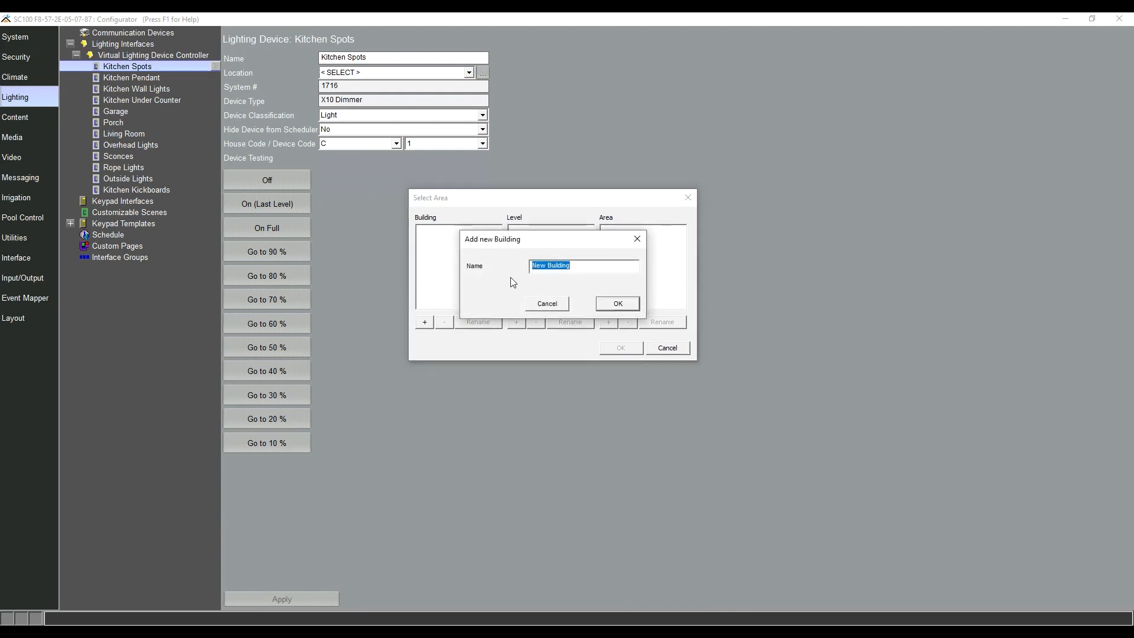
pyautogui.write('Home')
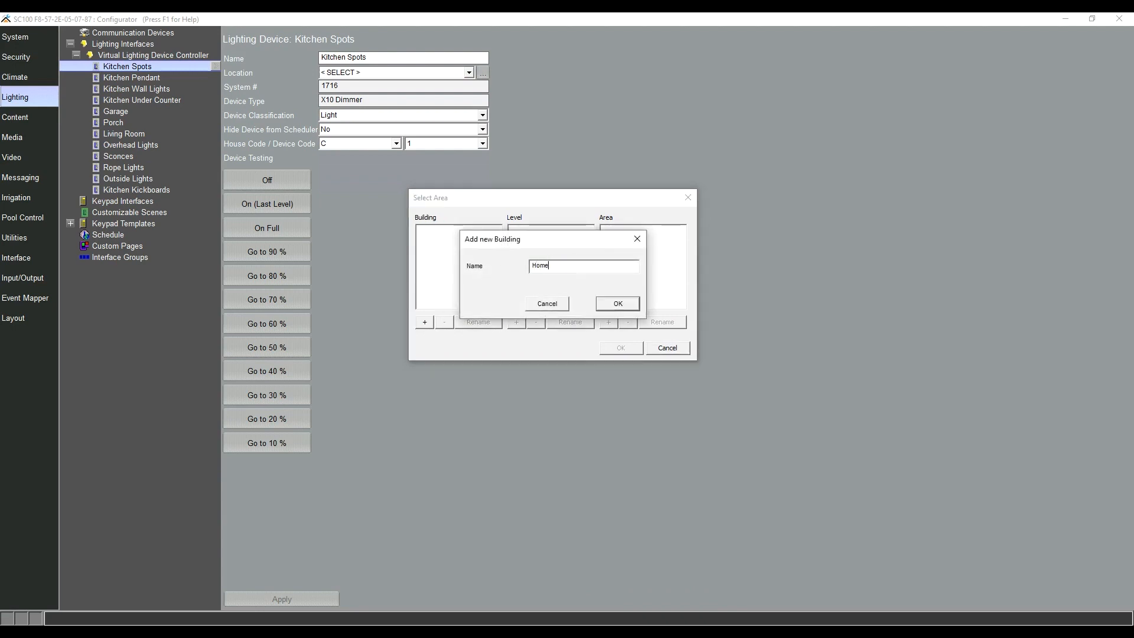
pyautogui.click(616, 303)
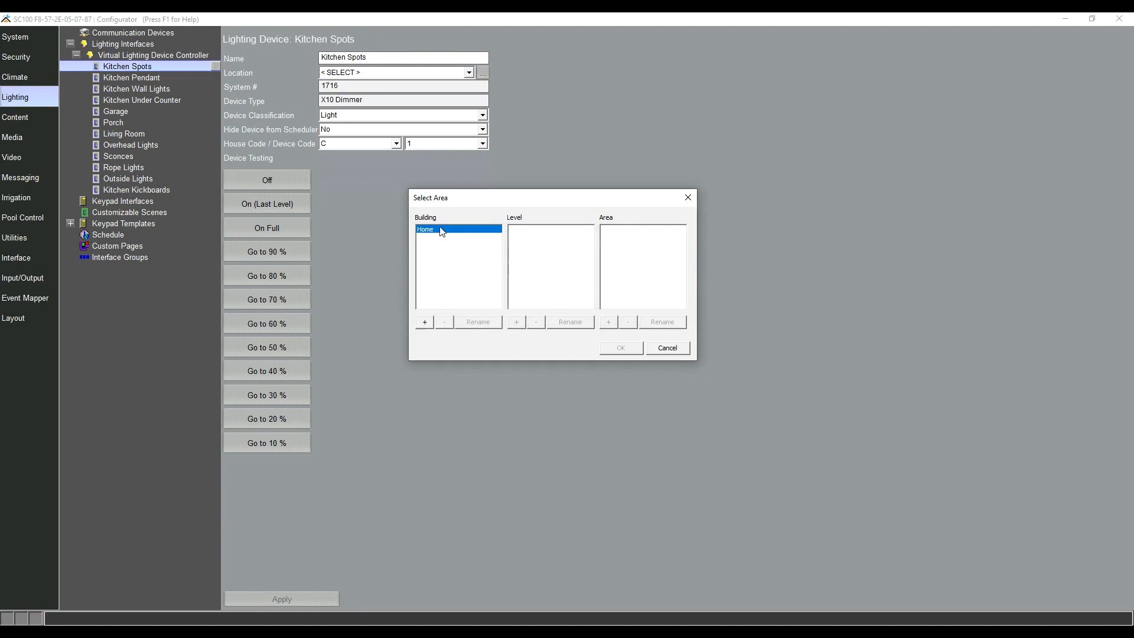
# Step: Add level Ground Floor under Home and area Kitchen on Ground Floor
pyautogui.click(515, 321)
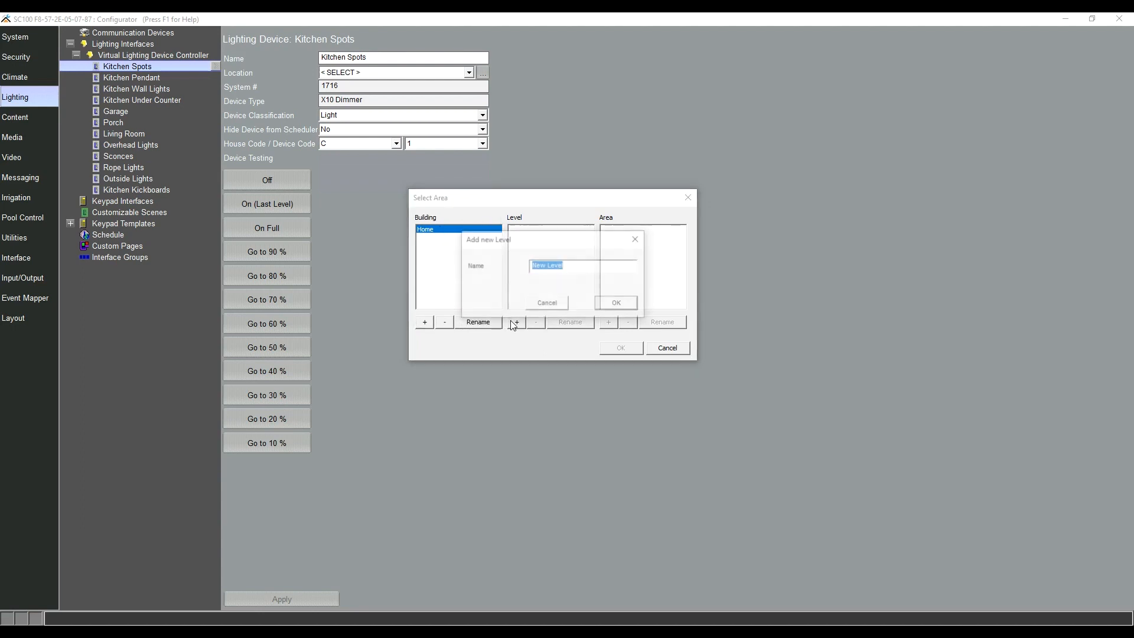
pyautogui.write('Ground')
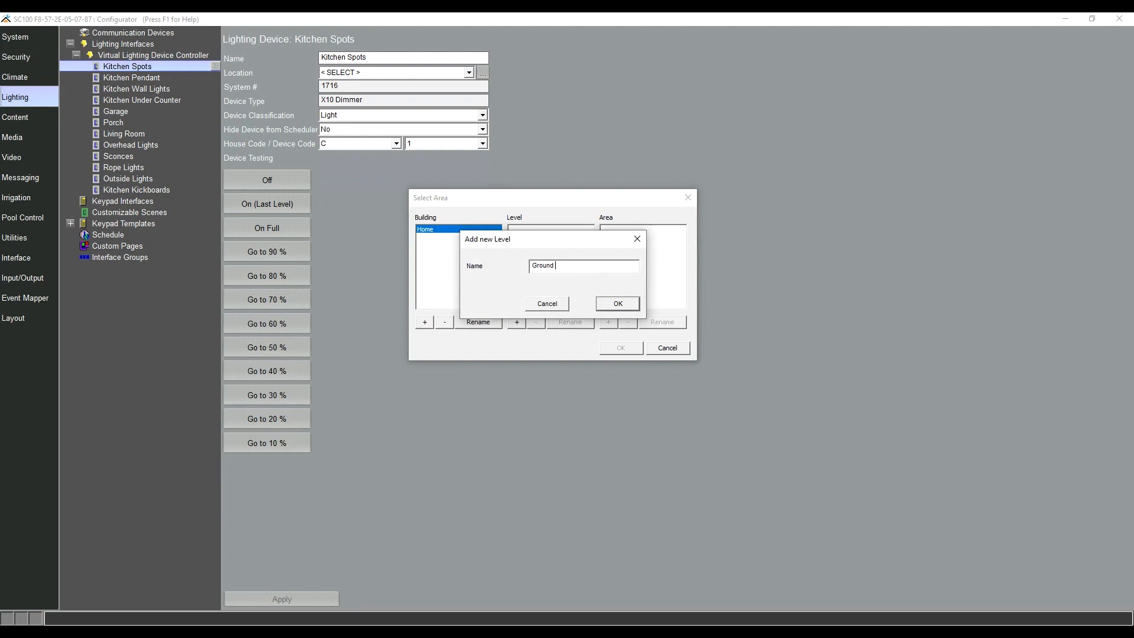
pyautogui.click(616, 303)
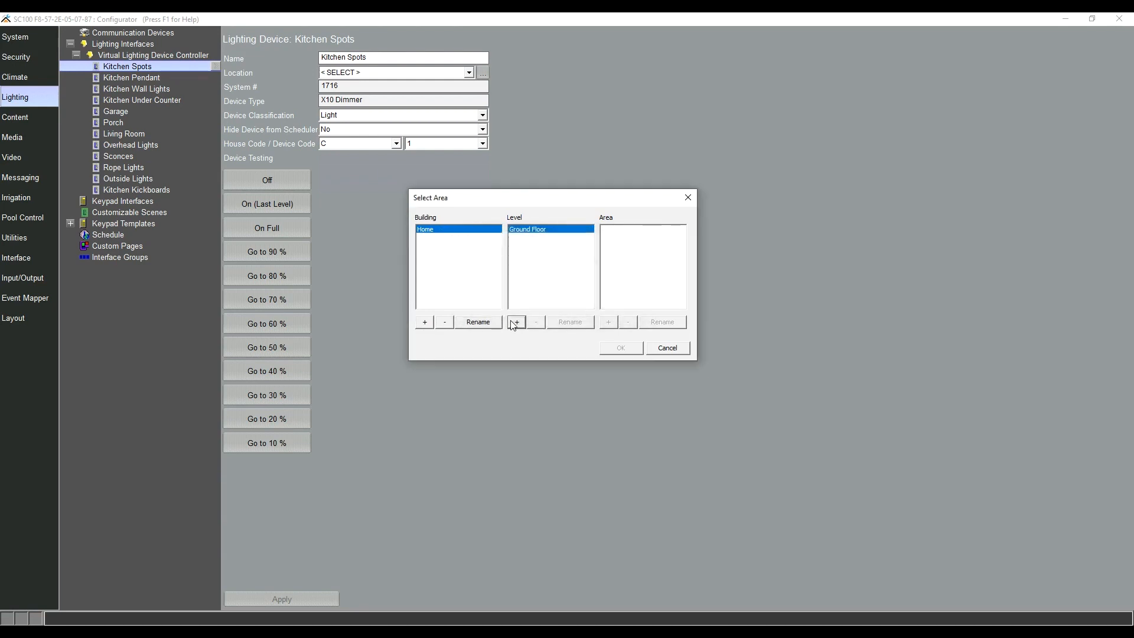
pyautogui.click(515, 321)
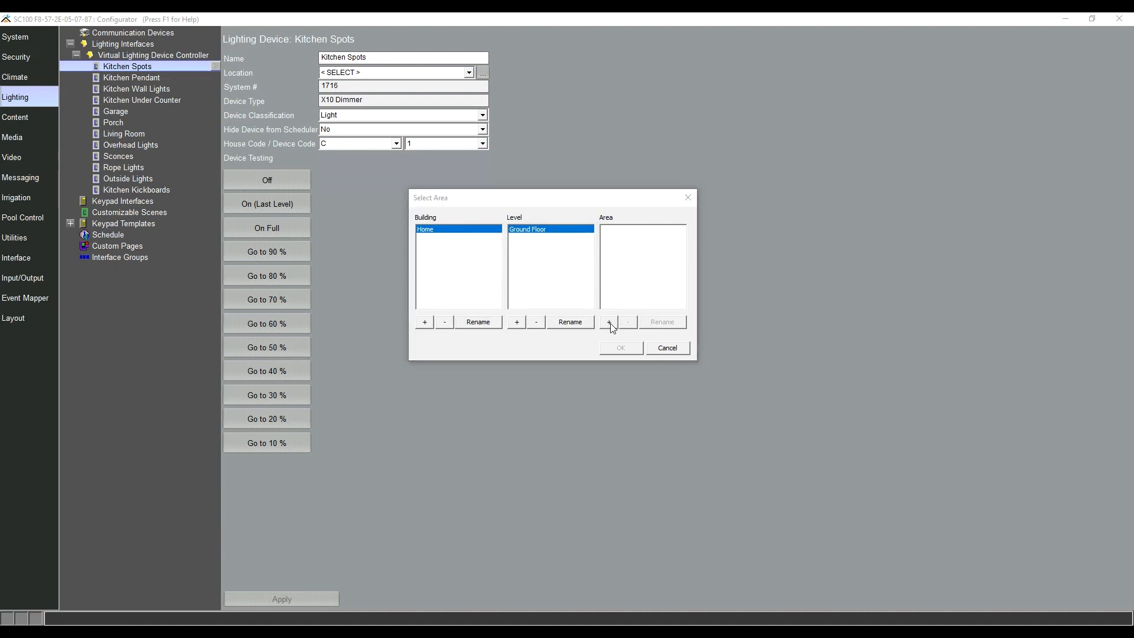
pyautogui.click(609, 322)
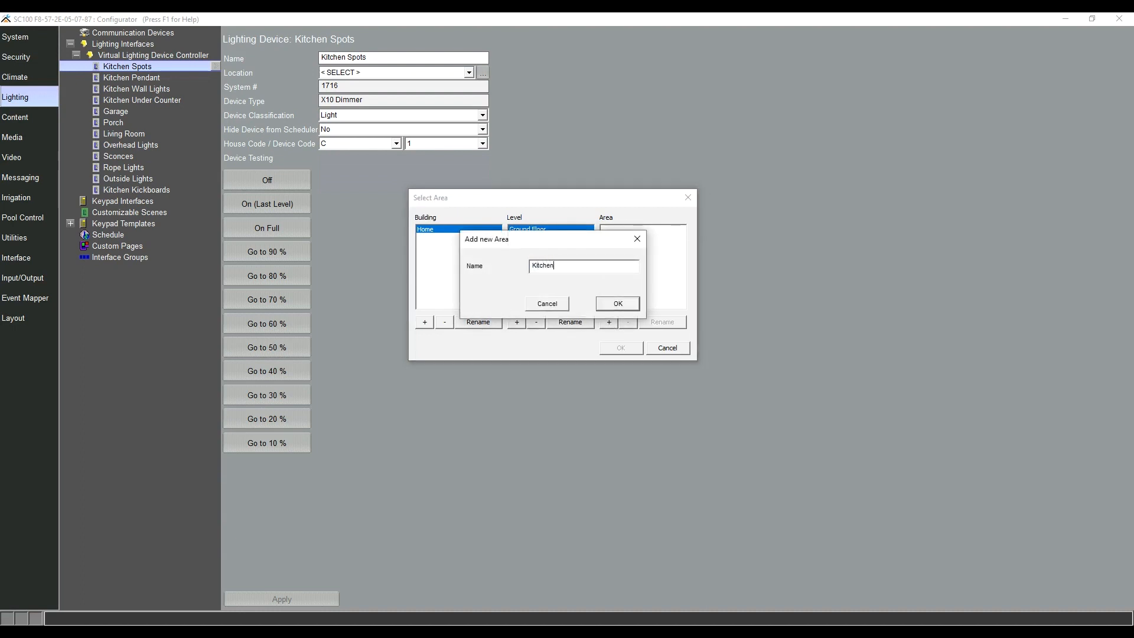
pyautogui.click(616, 303)
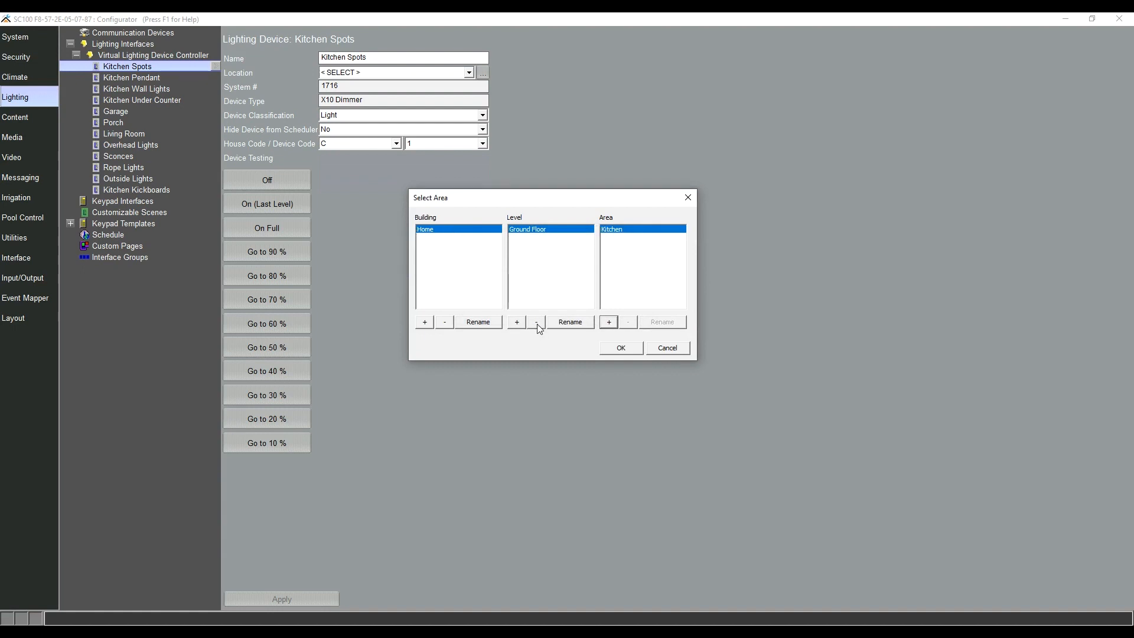
pyautogui.moveTo(513, 267)
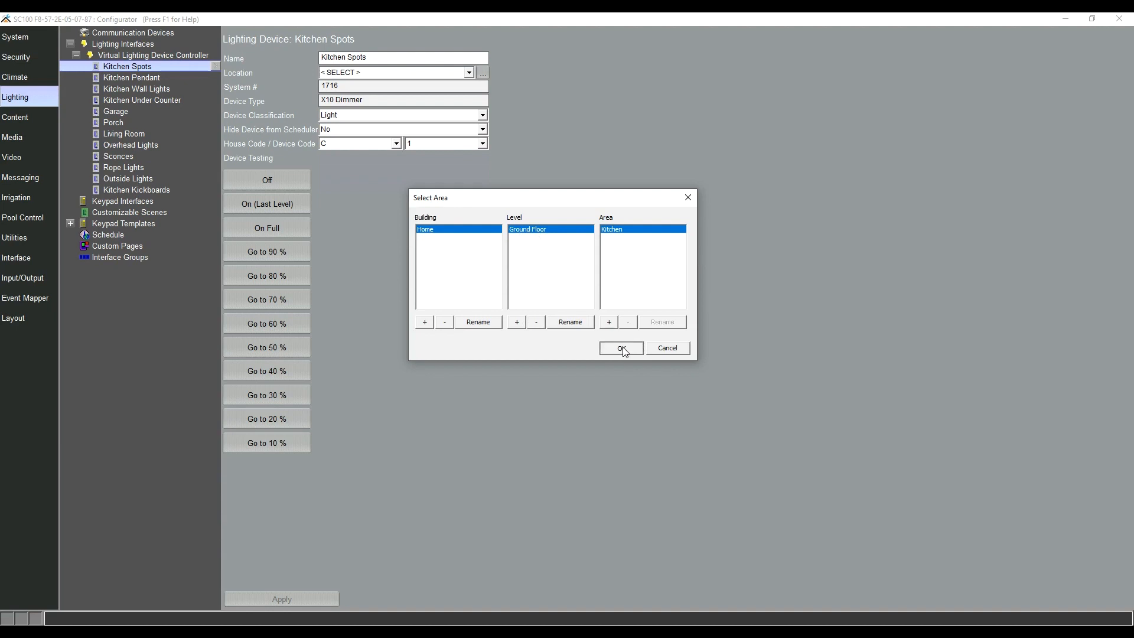
# Step: Assign Ground Floor: Kitchen as the location of Kitchen Spots and Kitchen Pendant
pyautogui.click(620, 348)
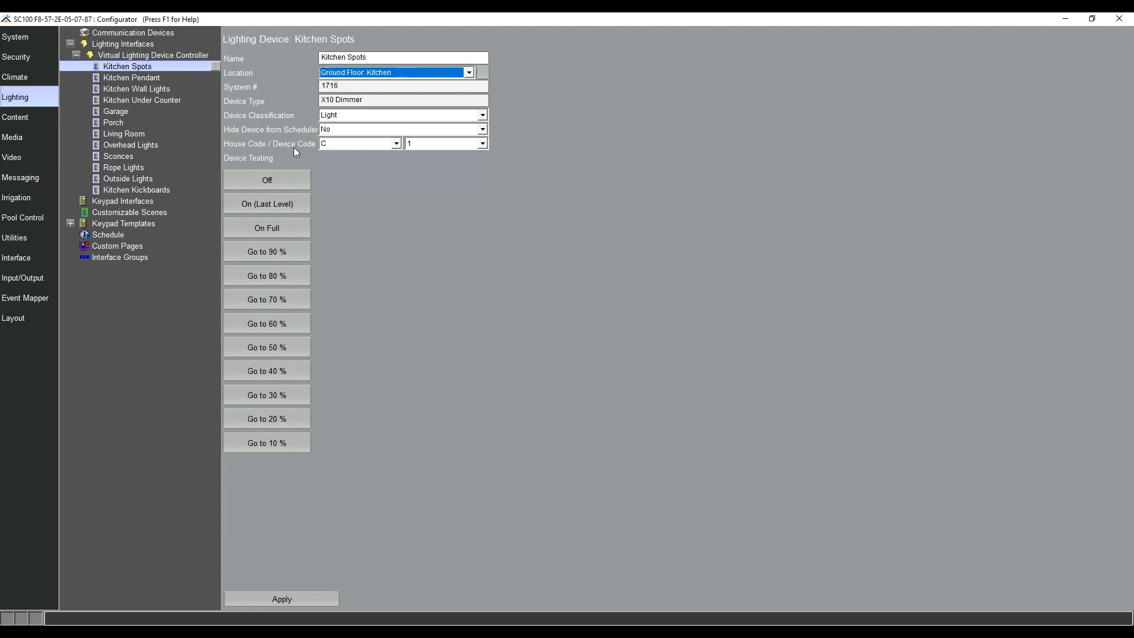
pyautogui.click(131, 77)
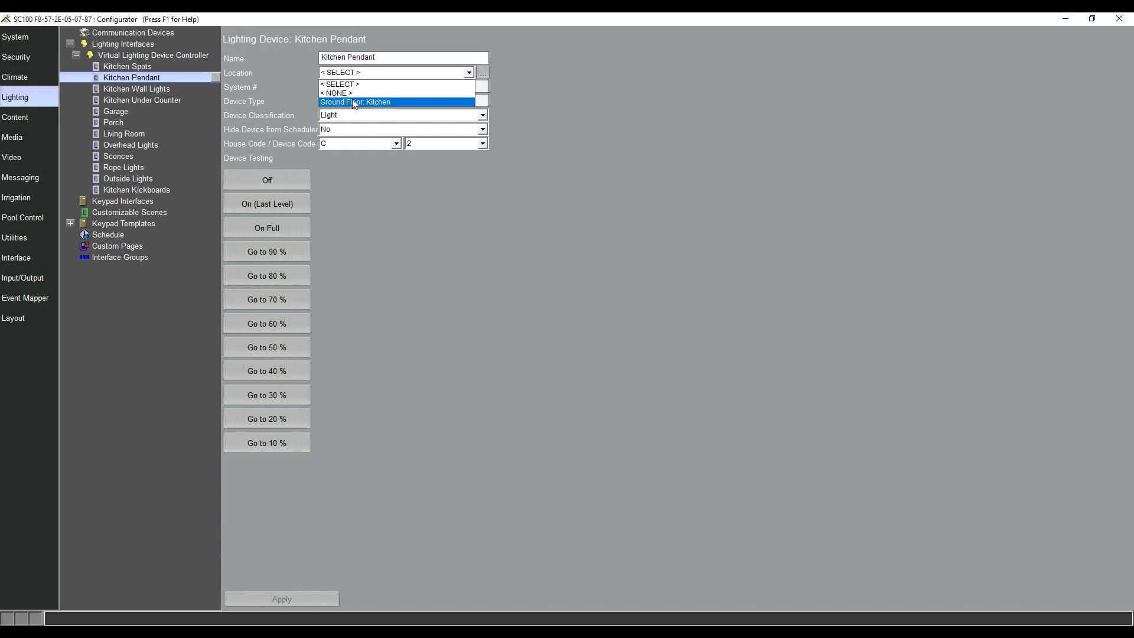
pyautogui.click(355, 100)
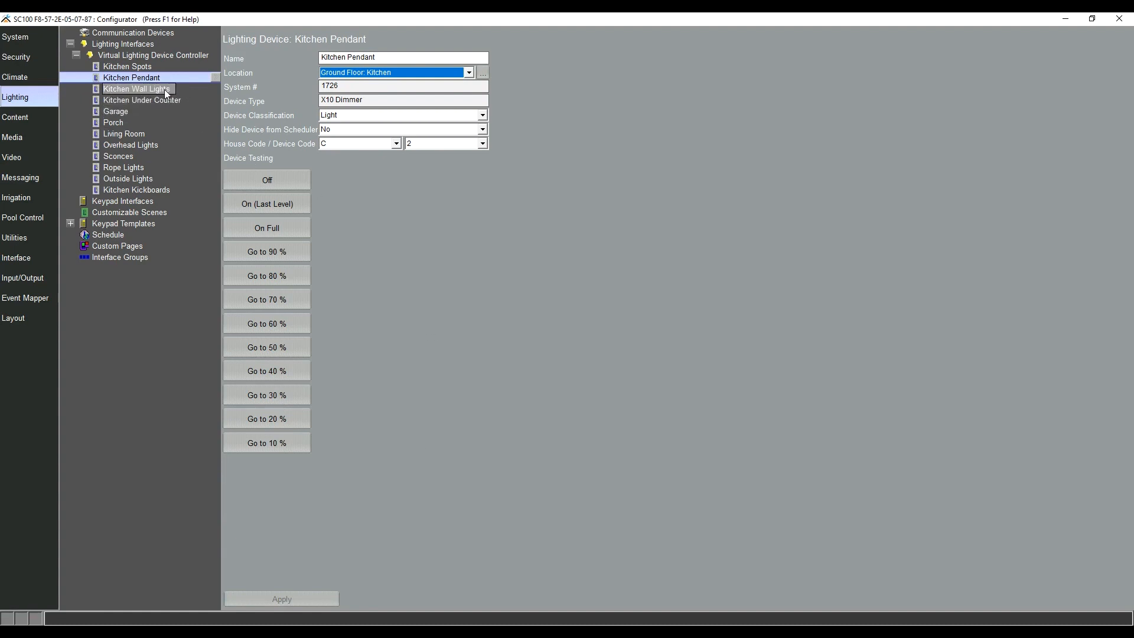
# Step: Set Wall Lights, Under Counter and Kickboards to location Home > Ground Floor > Kitchen
pyautogui.click(137, 88)
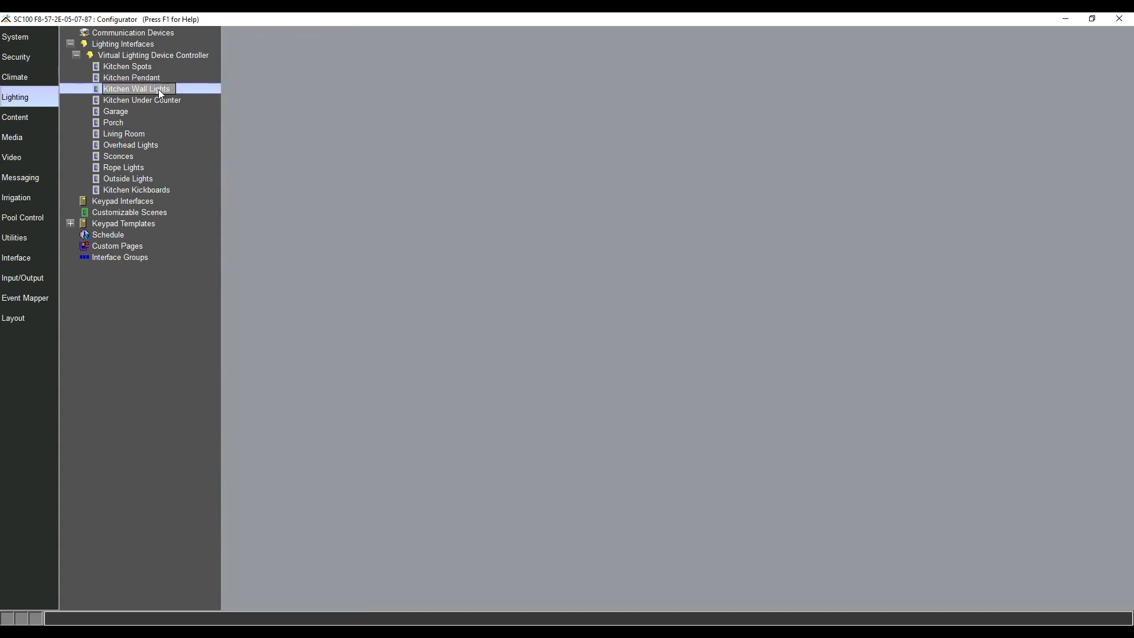
pyautogui.click(141, 100)
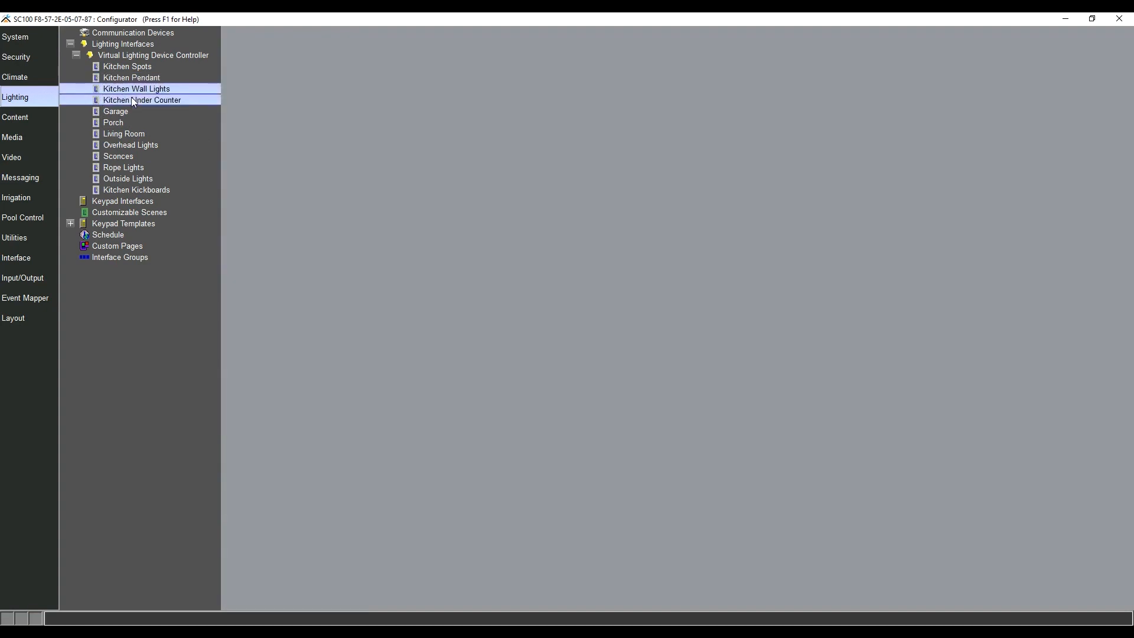
pyautogui.click(141, 100)
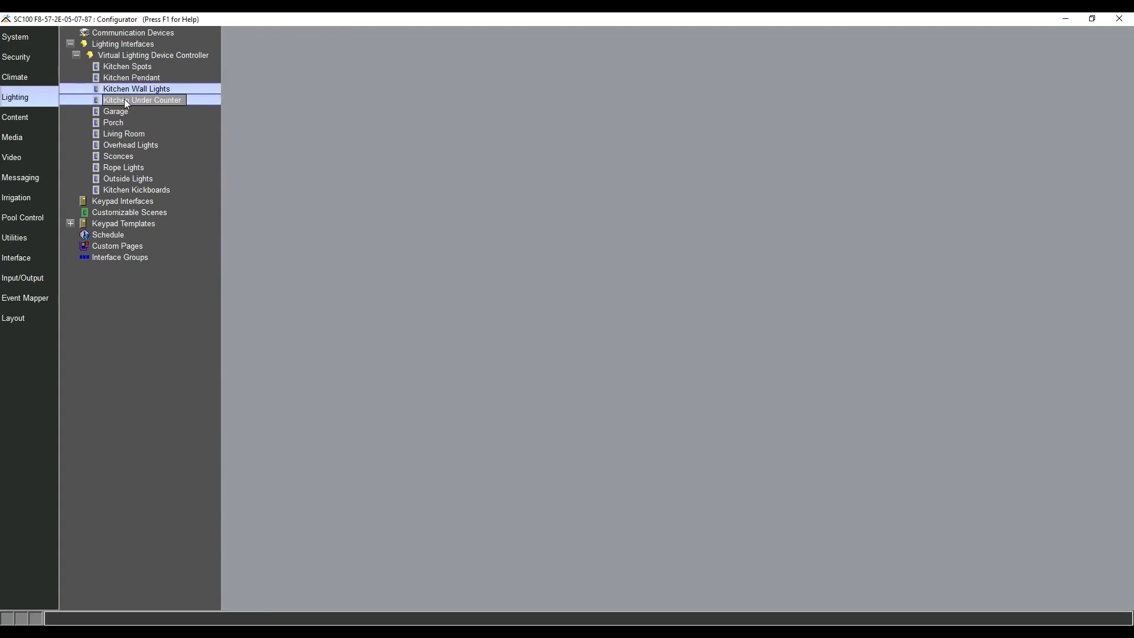
pyautogui.click(115, 112)
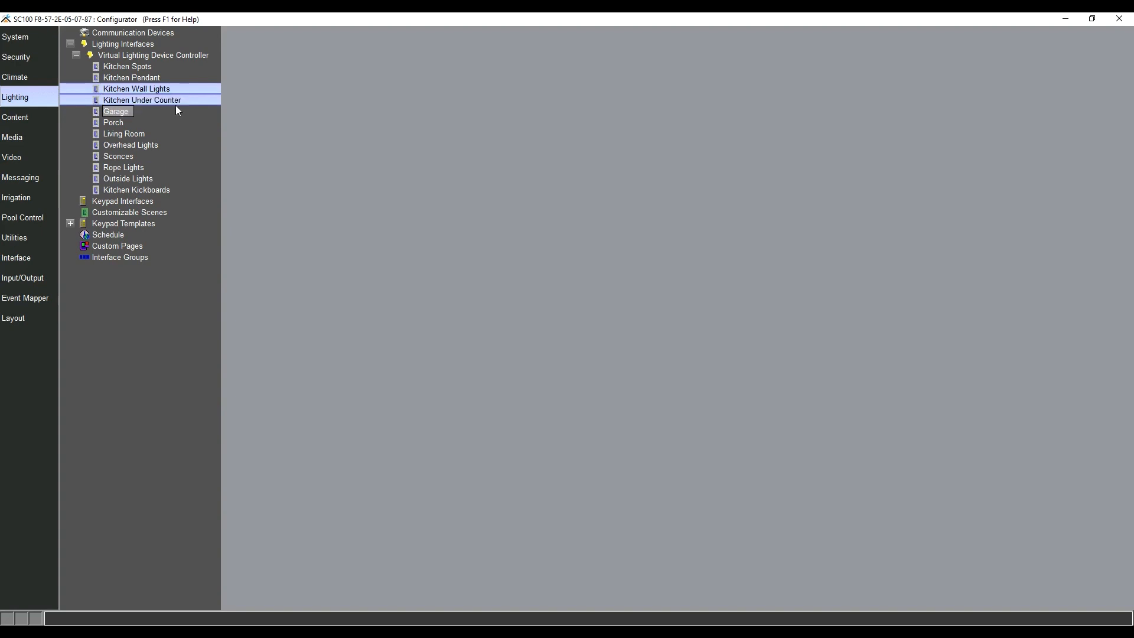
pyautogui.click(135, 190)
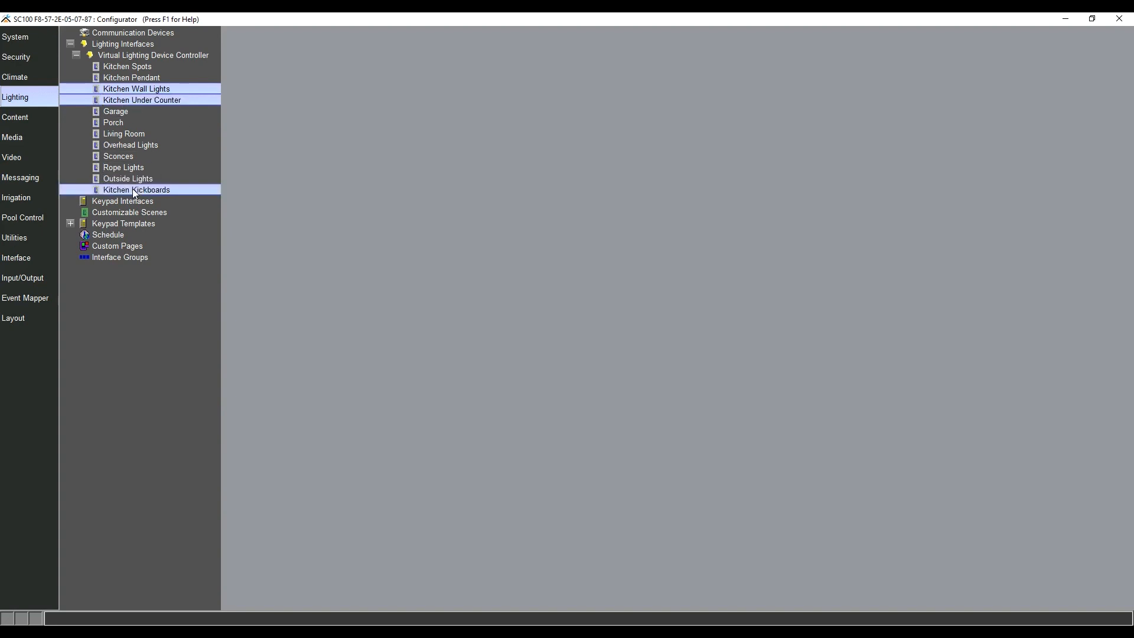
pyautogui.rightClick(136, 189)
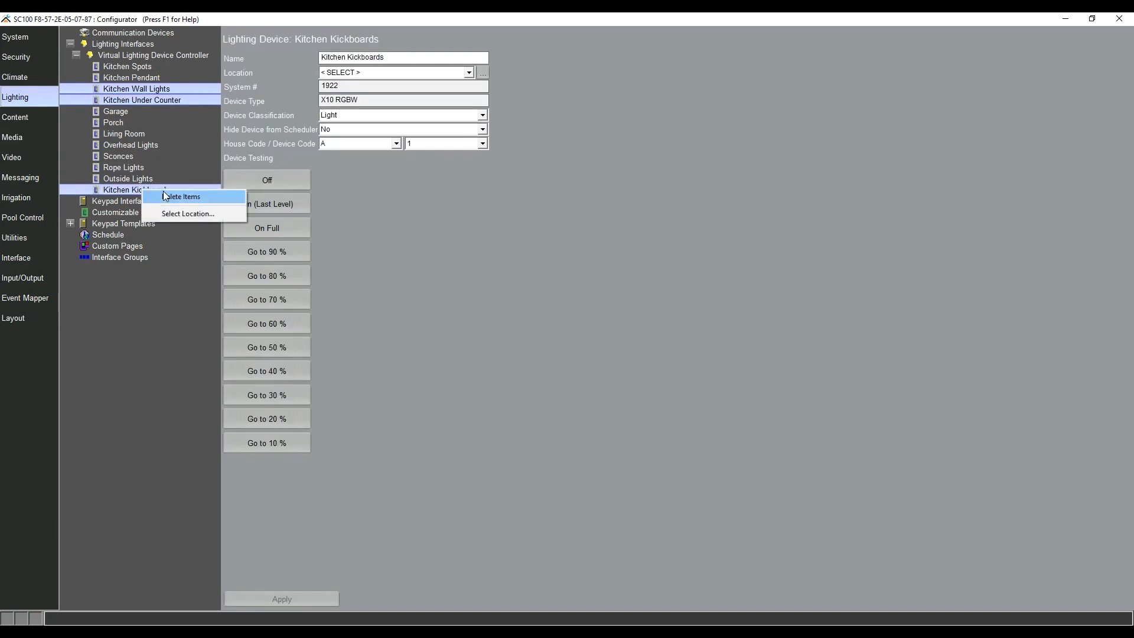
pyautogui.click(187, 214)
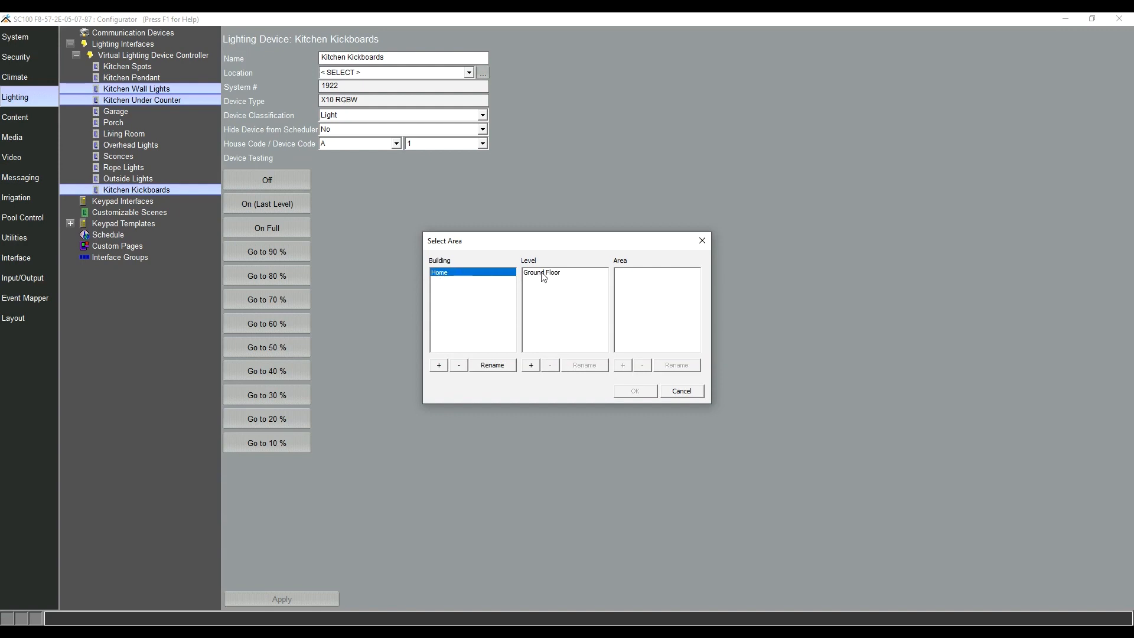
pyautogui.click(540, 273)
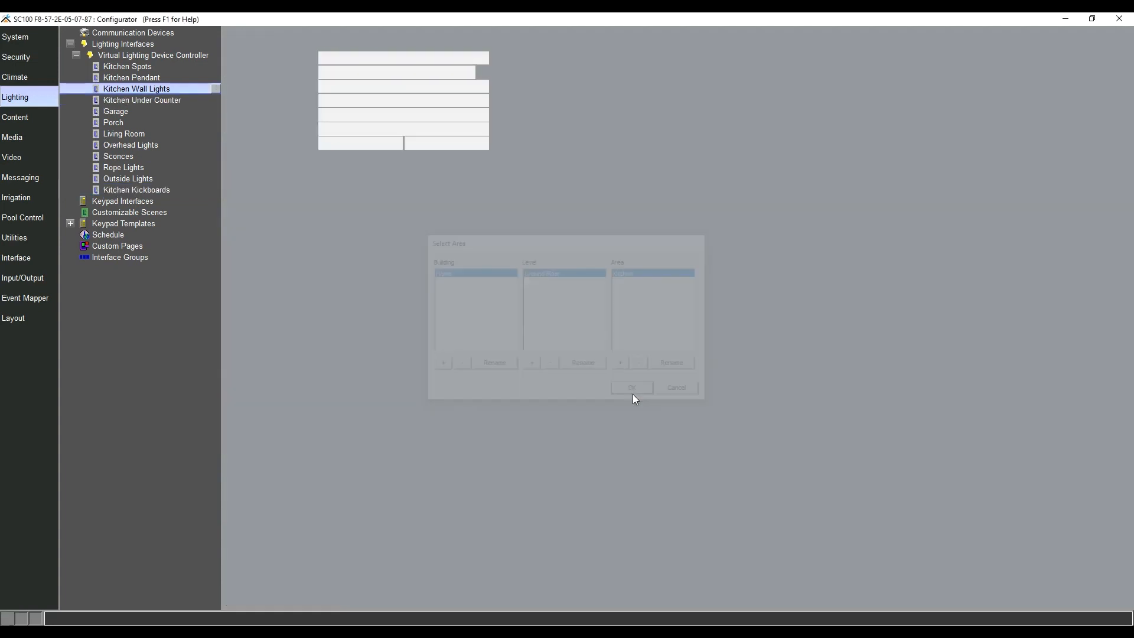
pyautogui.click(631, 386)
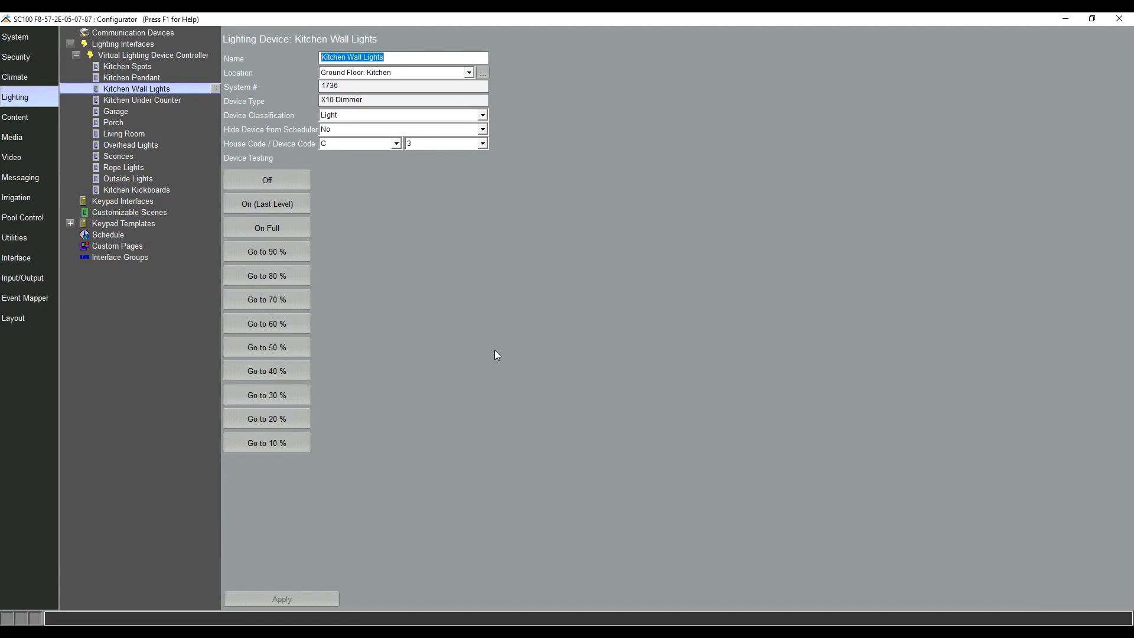
pyautogui.moveTo(509, 348)
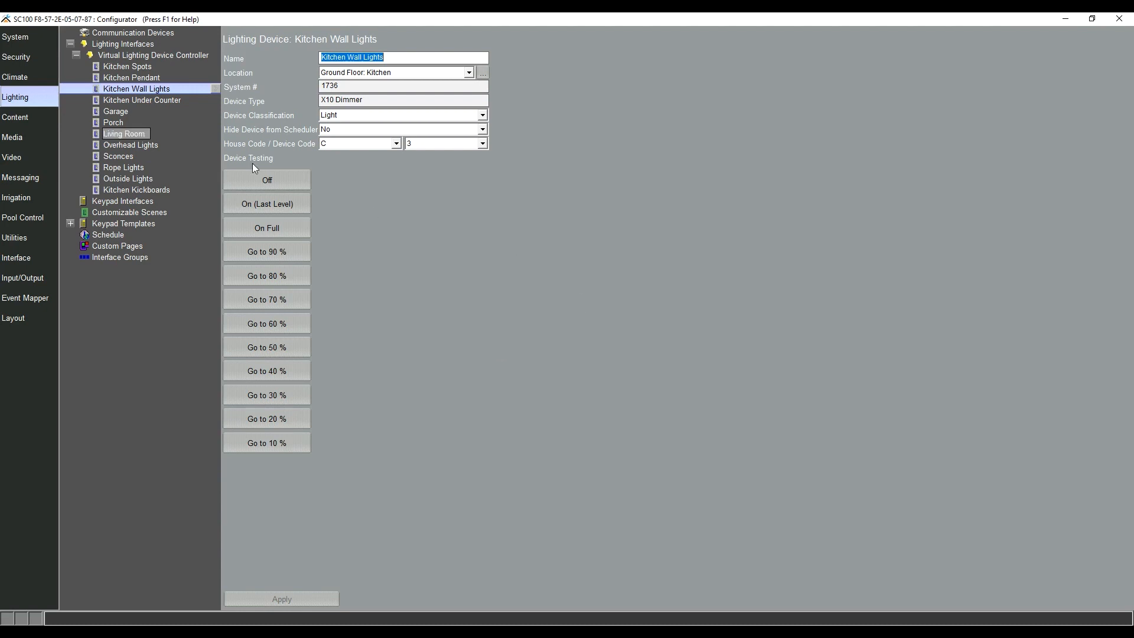
# Step: Locate Garage in a new Ground Floor area named Garage
pyautogui.click(115, 112)
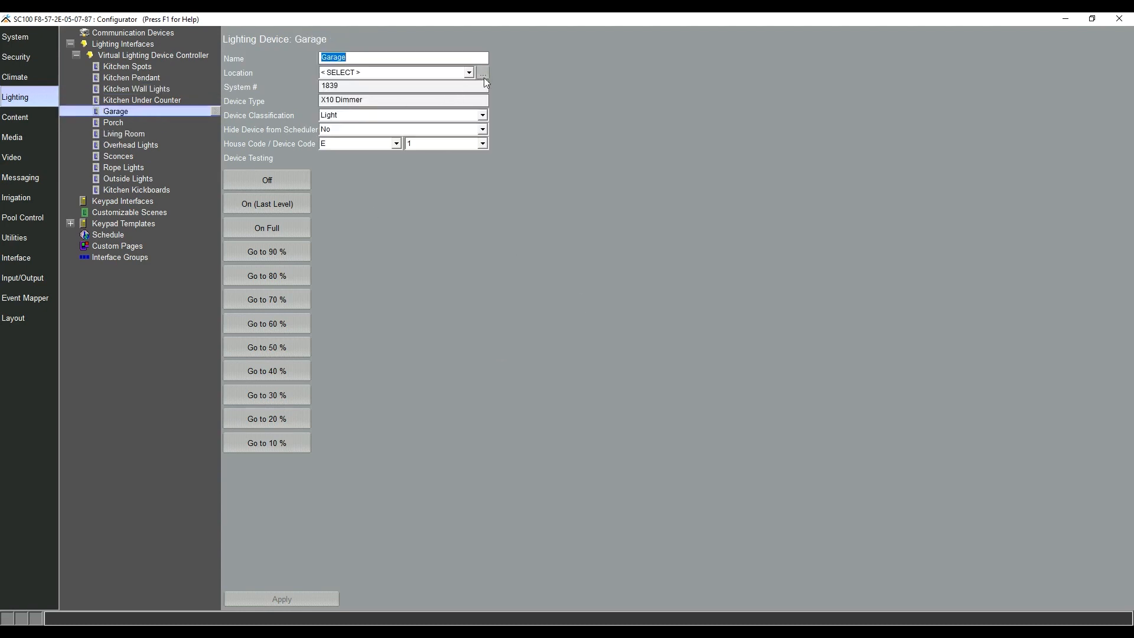
pyautogui.click(482, 72)
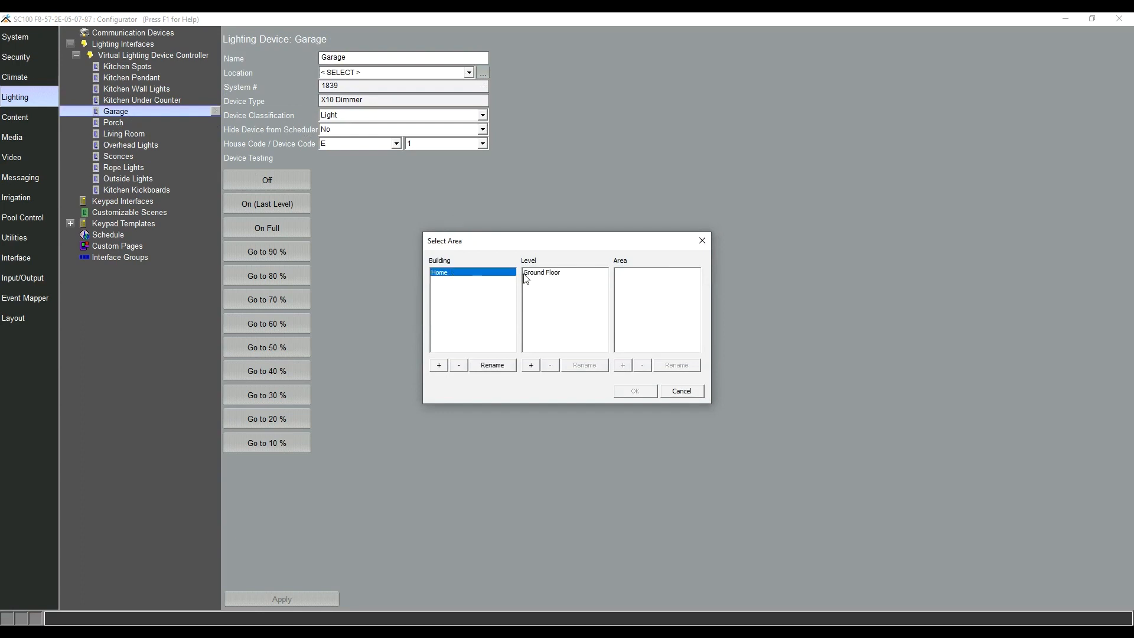
pyautogui.click(541, 271)
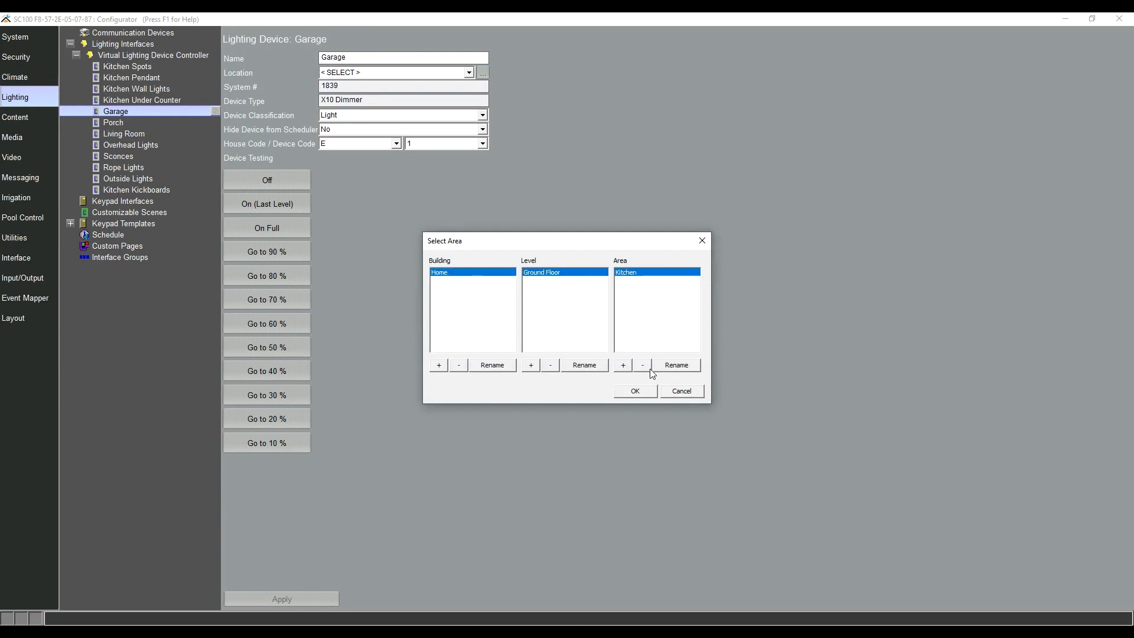
pyautogui.click(623, 364)
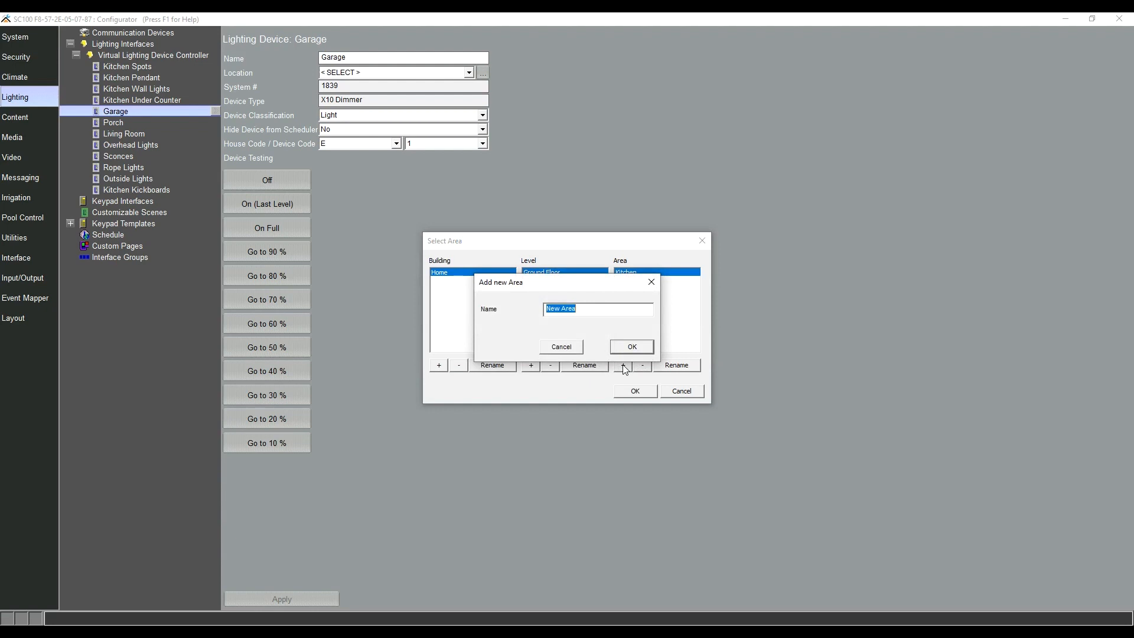
pyautogui.write('Garage')
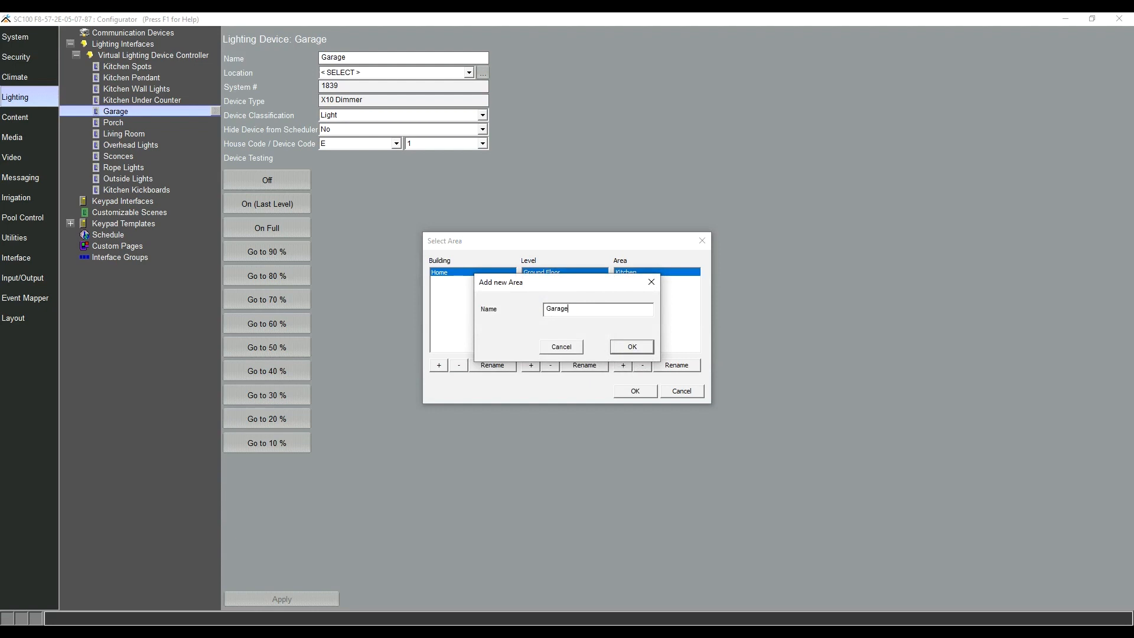
pyautogui.click(630, 347)
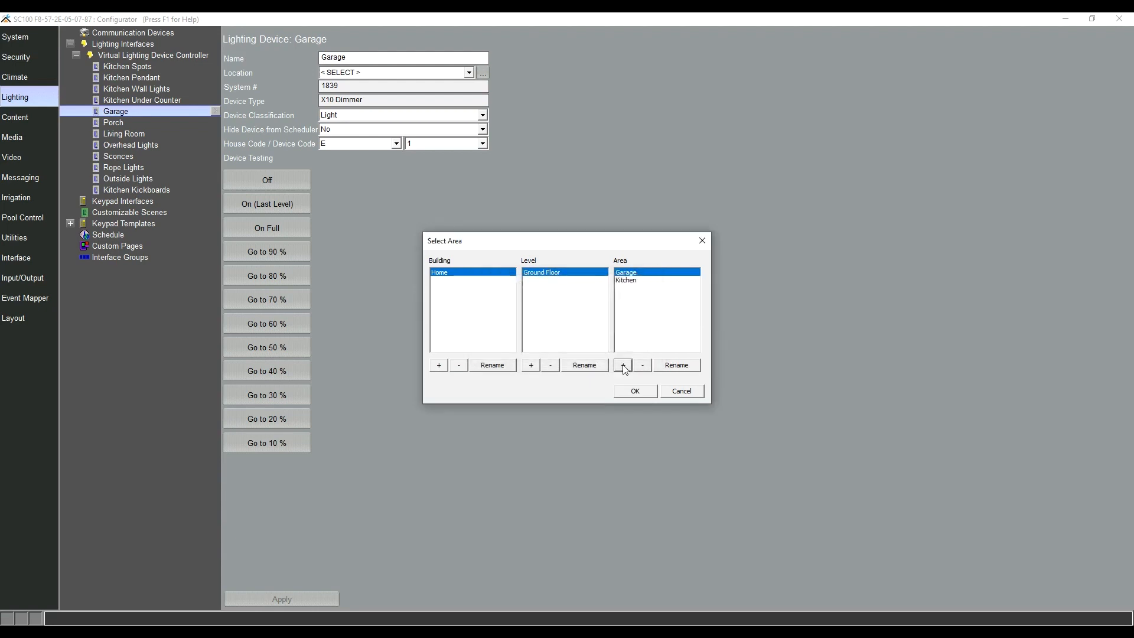
pyautogui.click(633, 390)
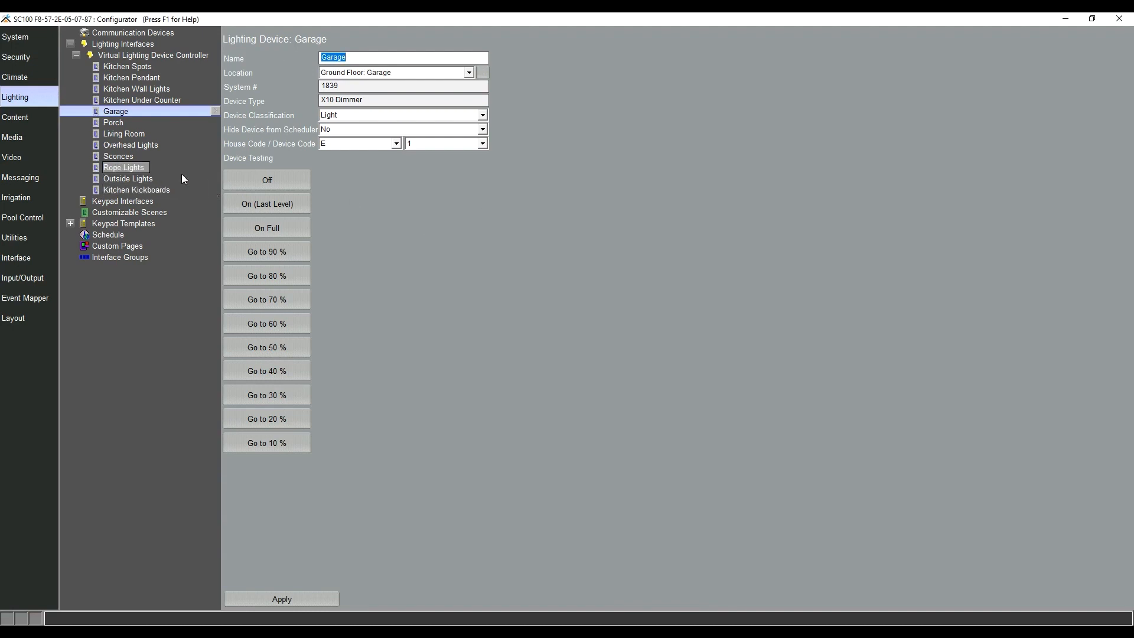
# Step: Save the Garage change and locate Living Room in a new Ground Floor area Living Room
pyautogui.click(123, 134)
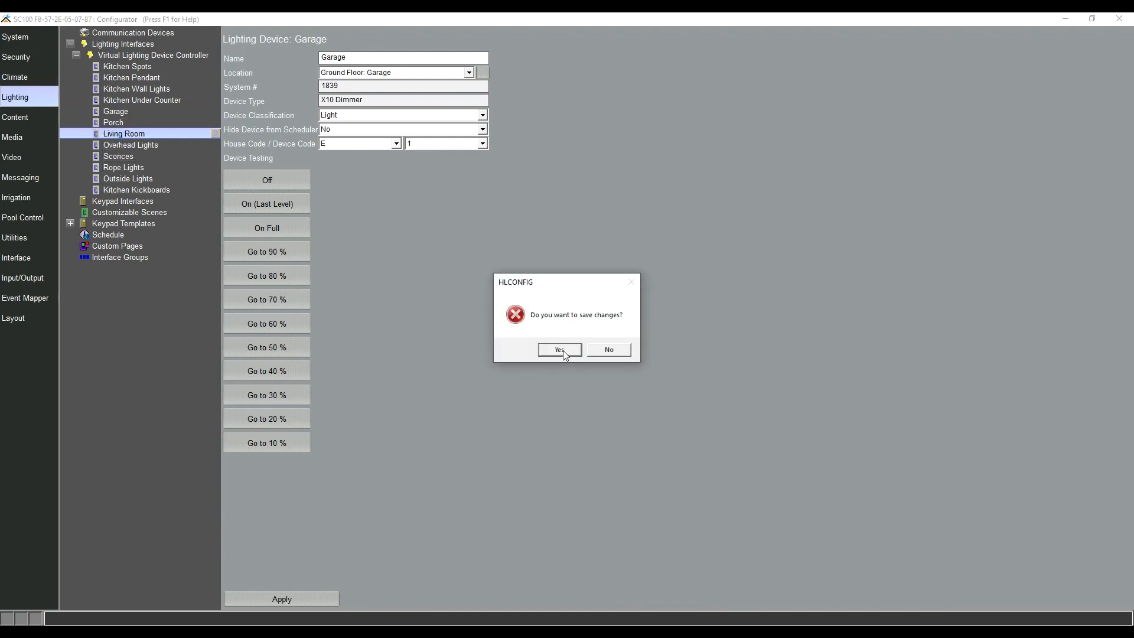
pyautogui.click(558, 349)
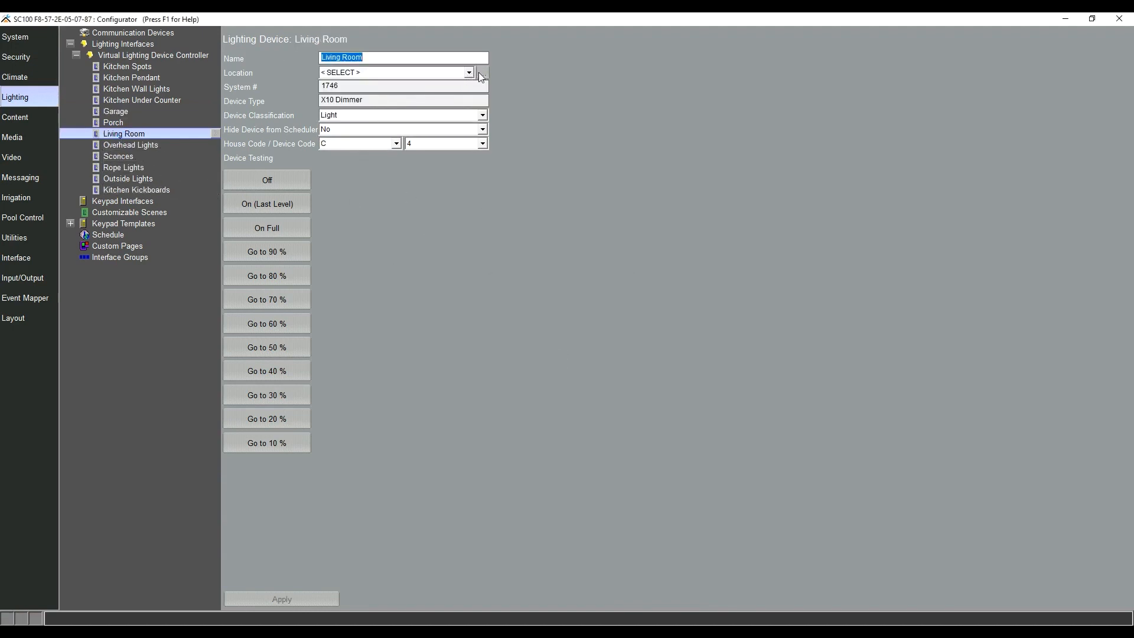
pyautogui.click(482, 72)
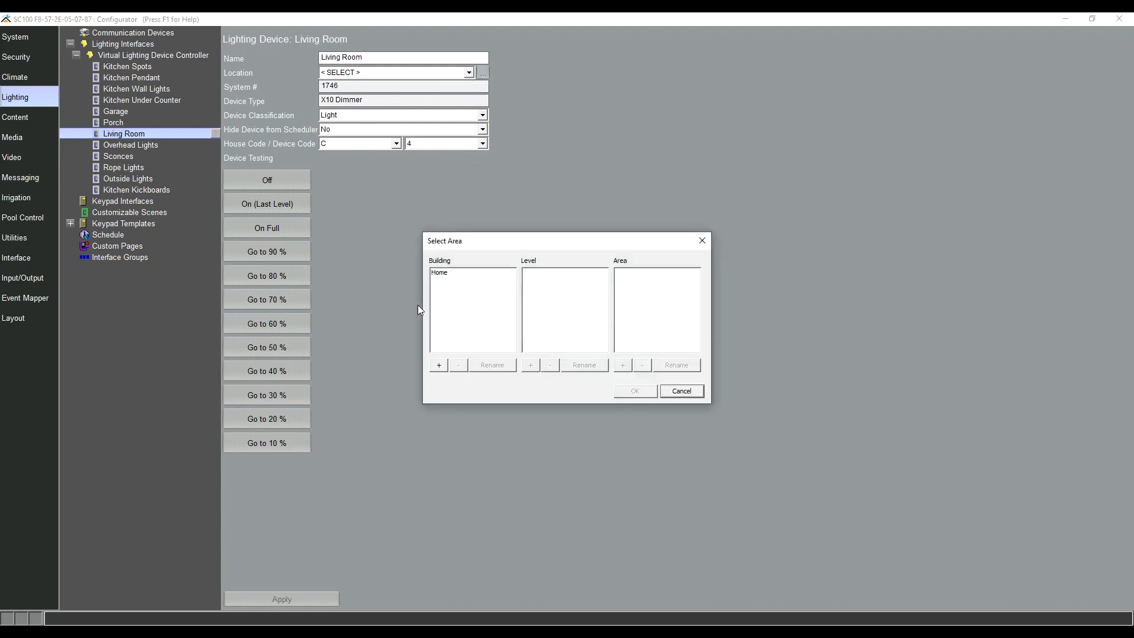
pyautogui.click(439, 271)
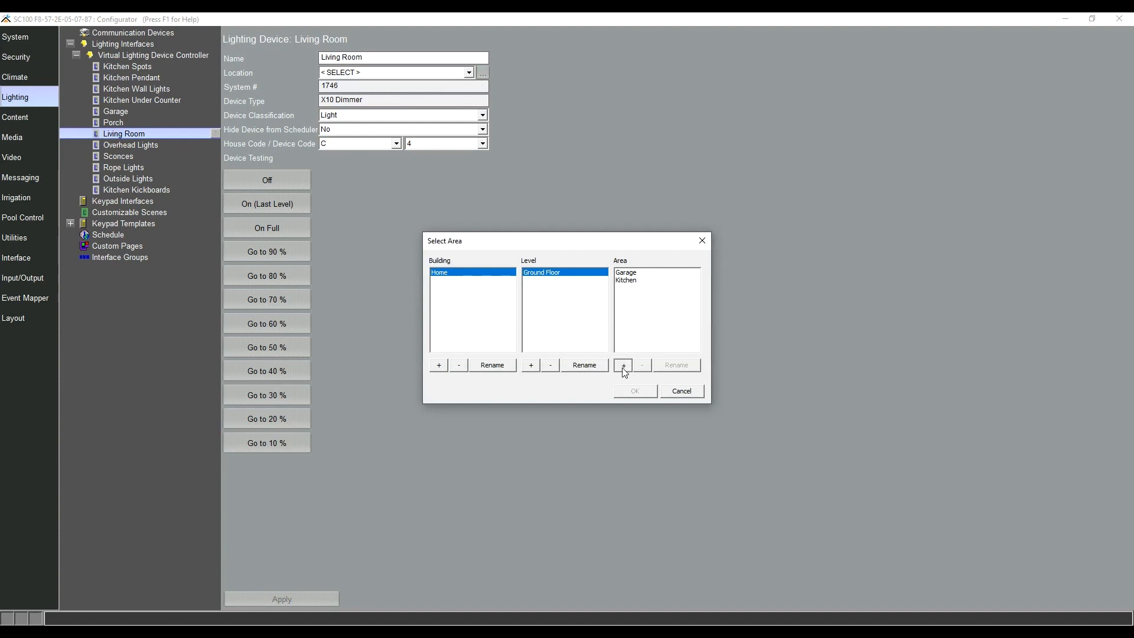
pyautogui.click(622, 364)
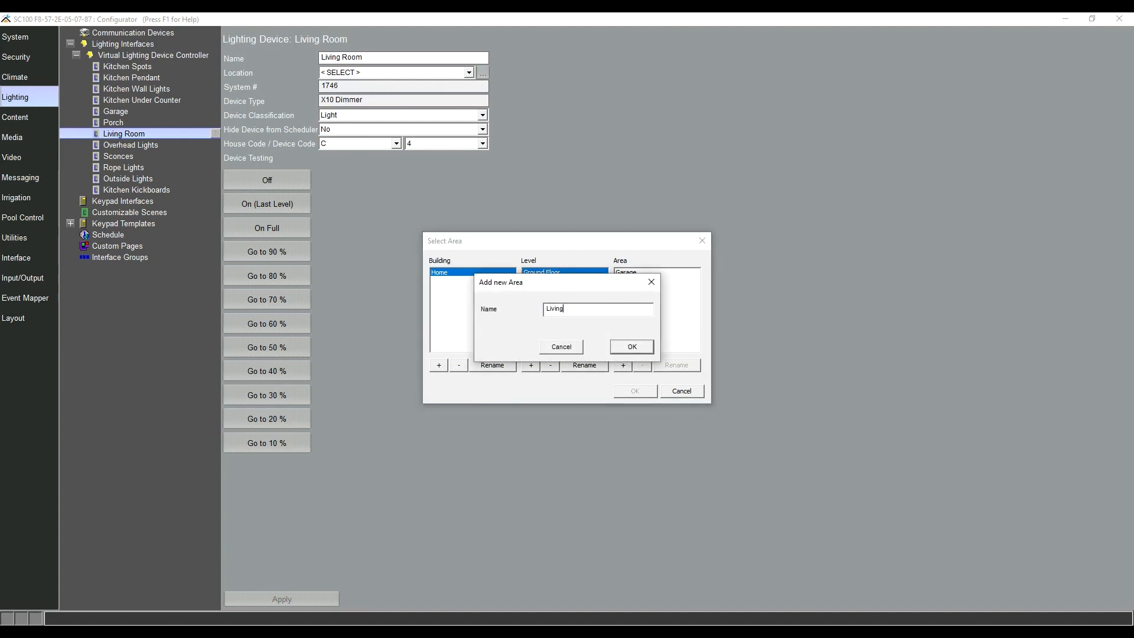
pyautogui.write('Room')
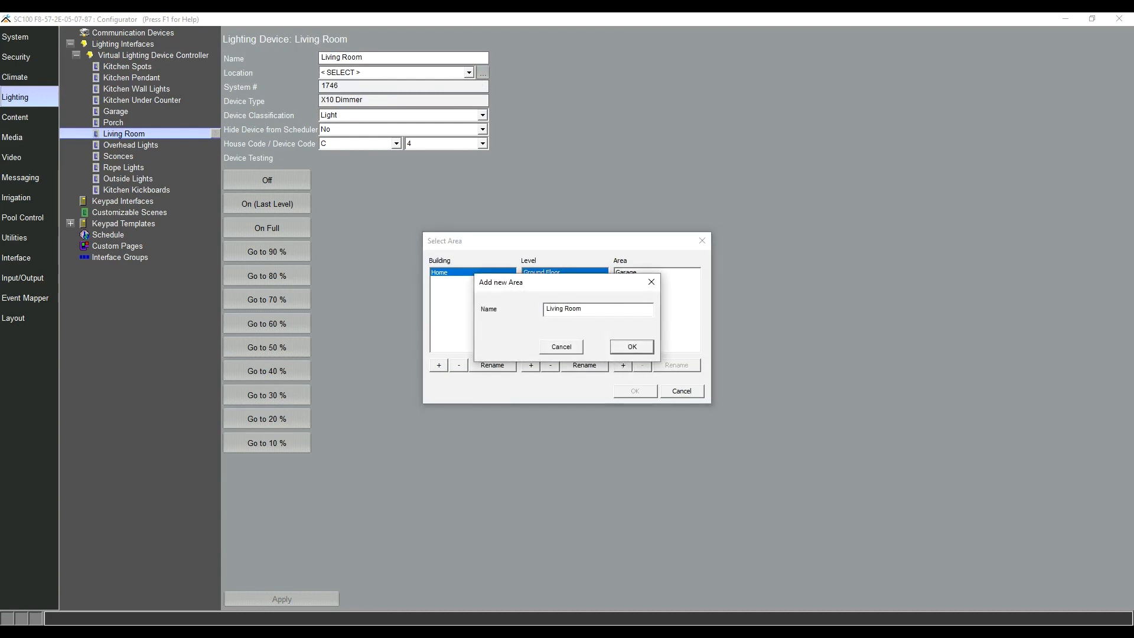
pyautogui.click(630, 346)
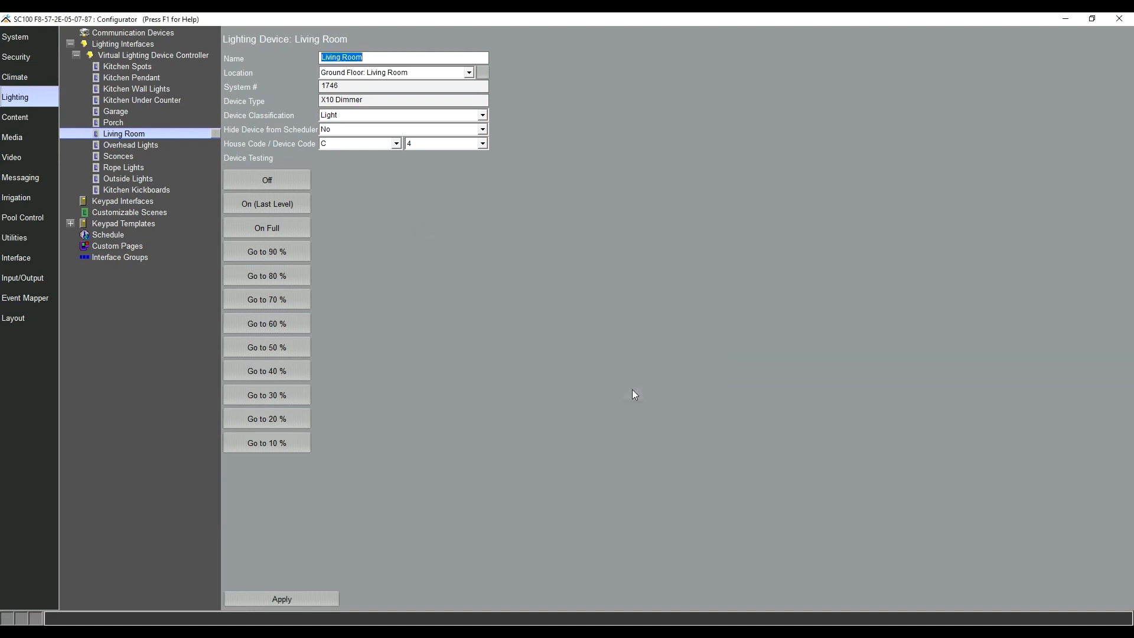
pyautogui.moveTo(549, 390)
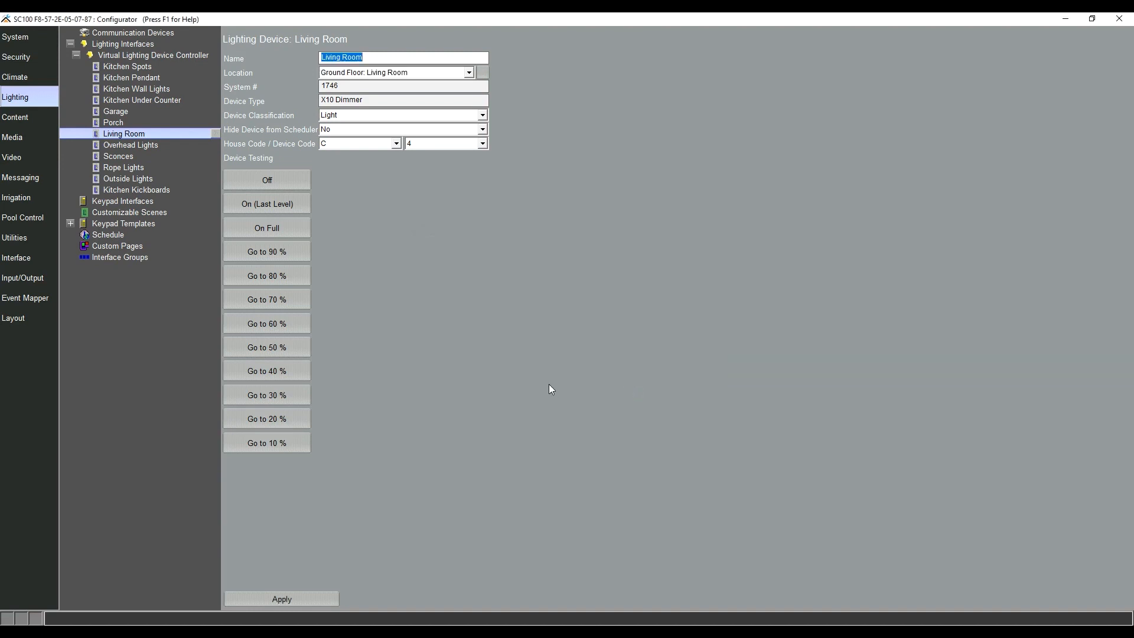
pyautogui.moveTo(488, 302)
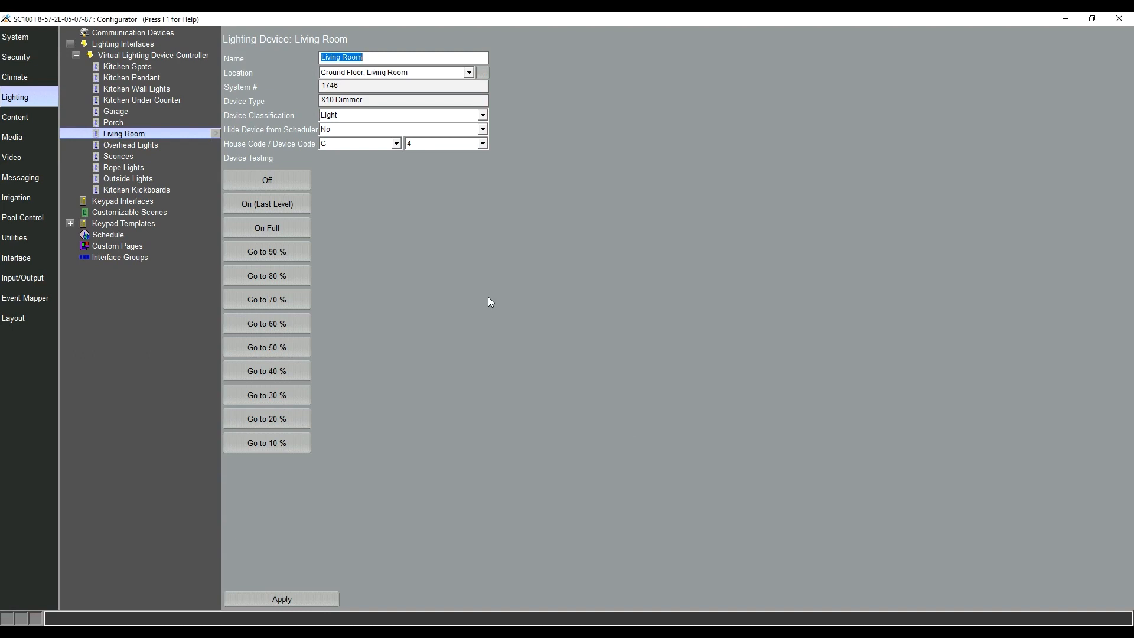
pyautogui.click(16, 258)
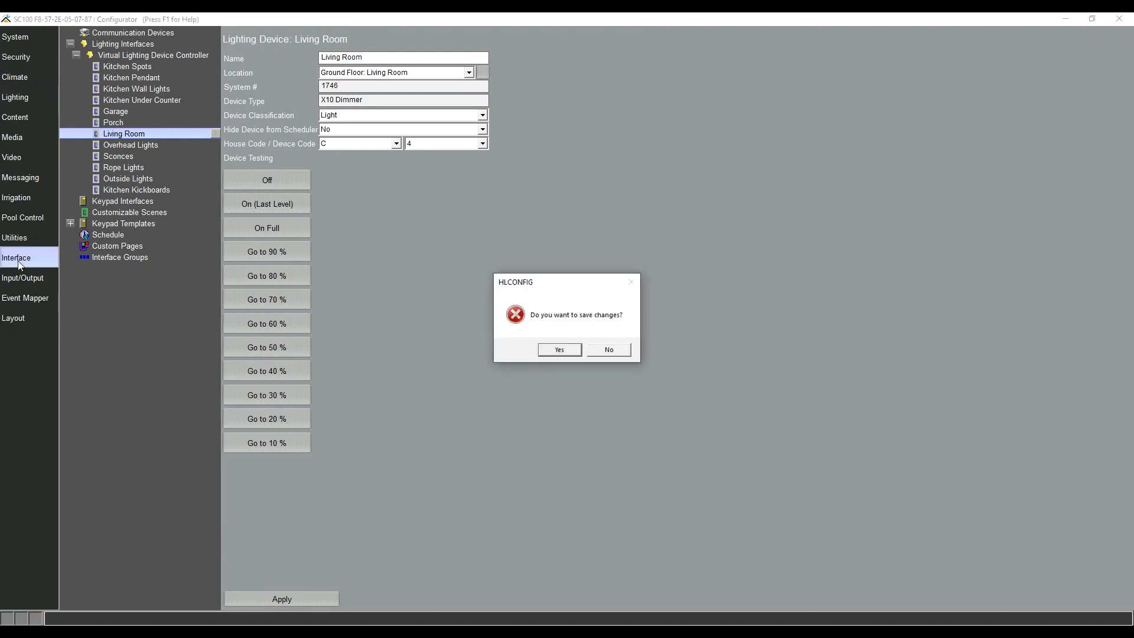
# Step: Save Living Room's location and add Ground Floor, Kitchen, Garage, Living Room as Lighting tabs
pyautogui.click(607, 349)
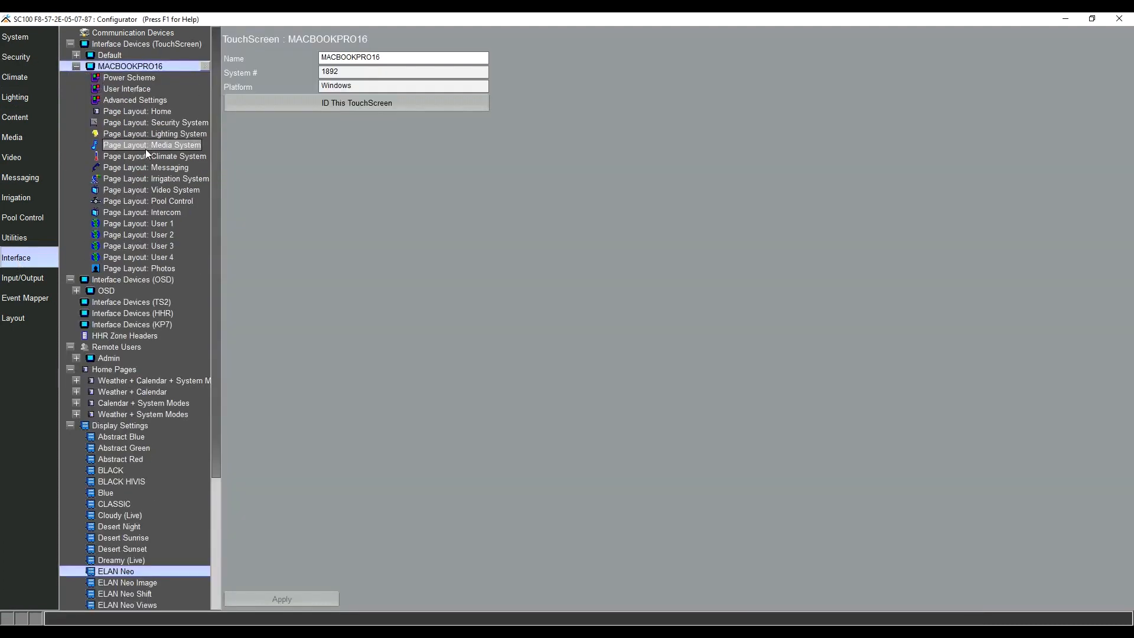
pyautogui.click(154, 134)
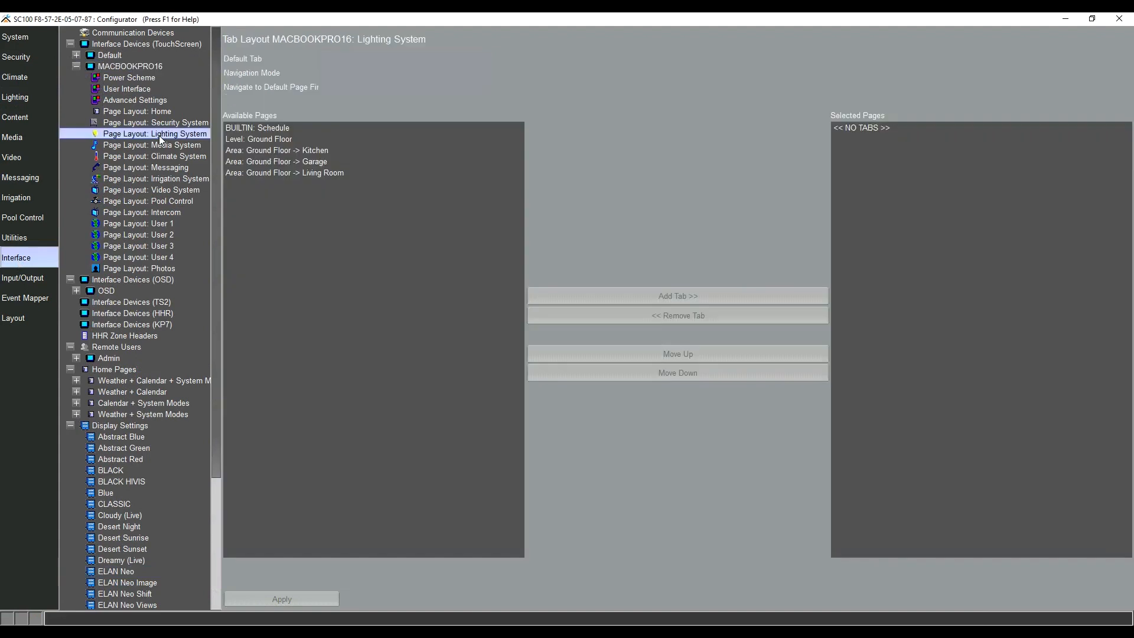
pyautogui.click(155, 134)
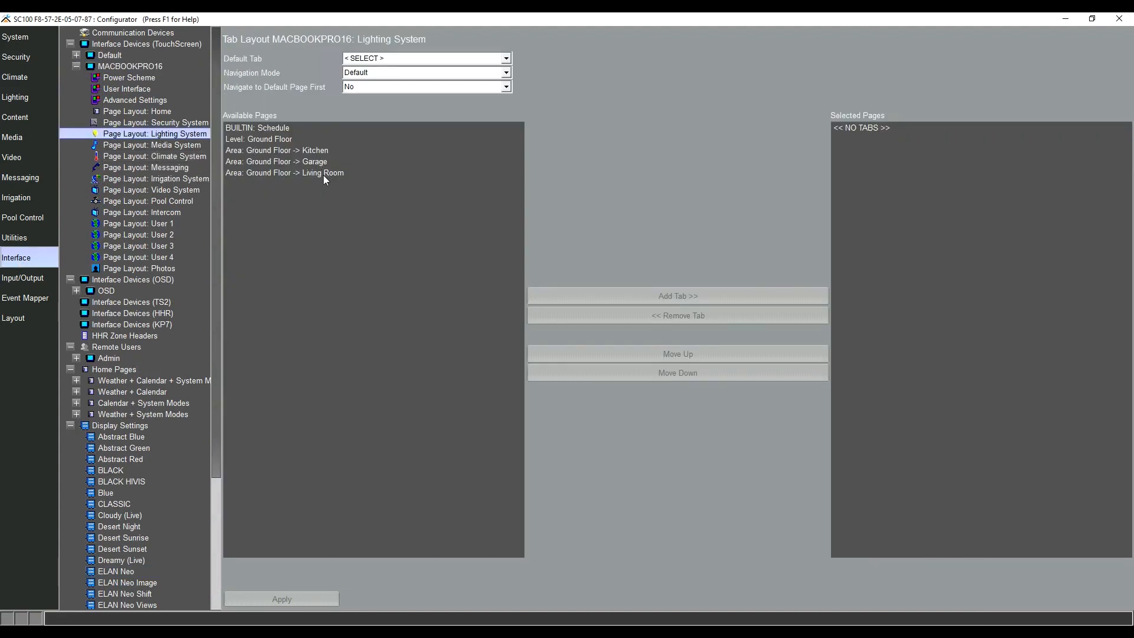
pyautogui.moveTo(255, 143)
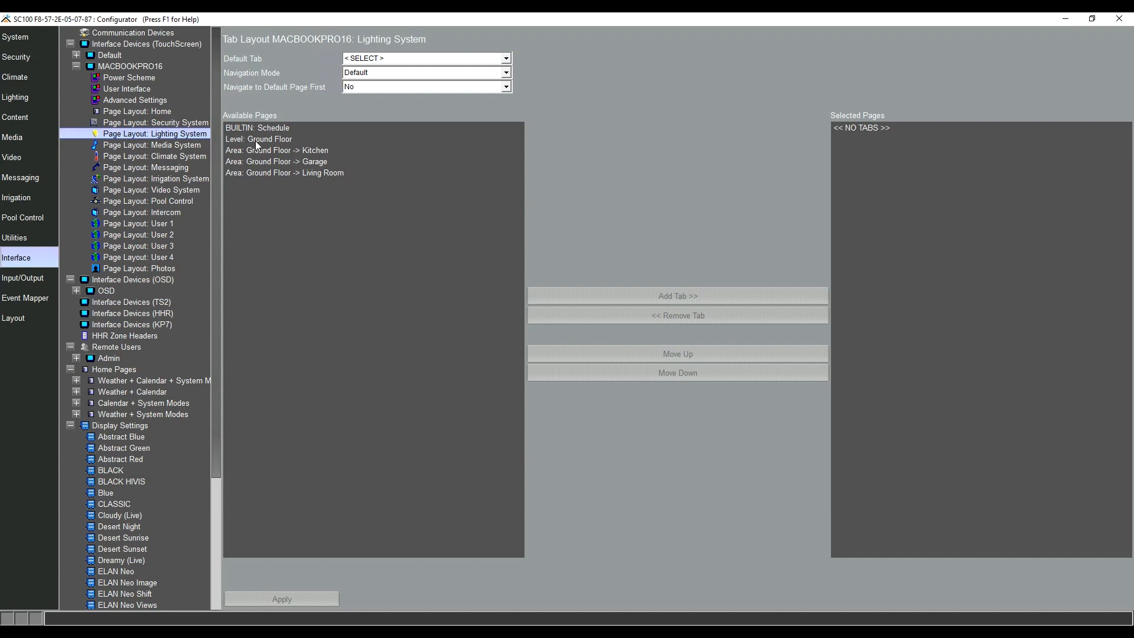
pyautogui.click(289, 139)
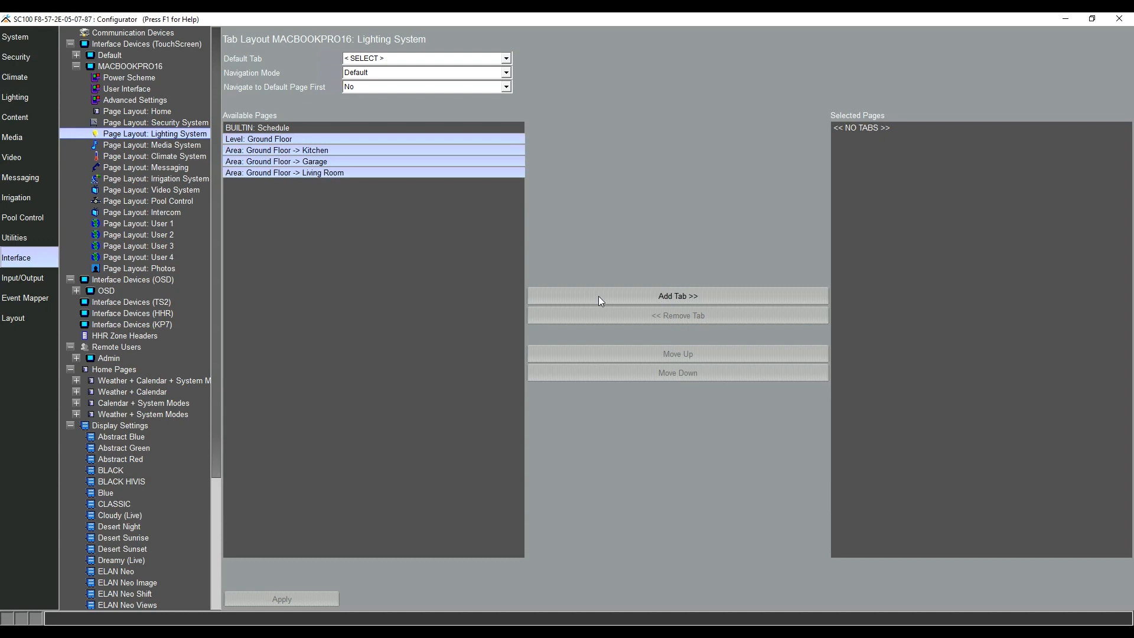
pyautogui.click(676, 296)
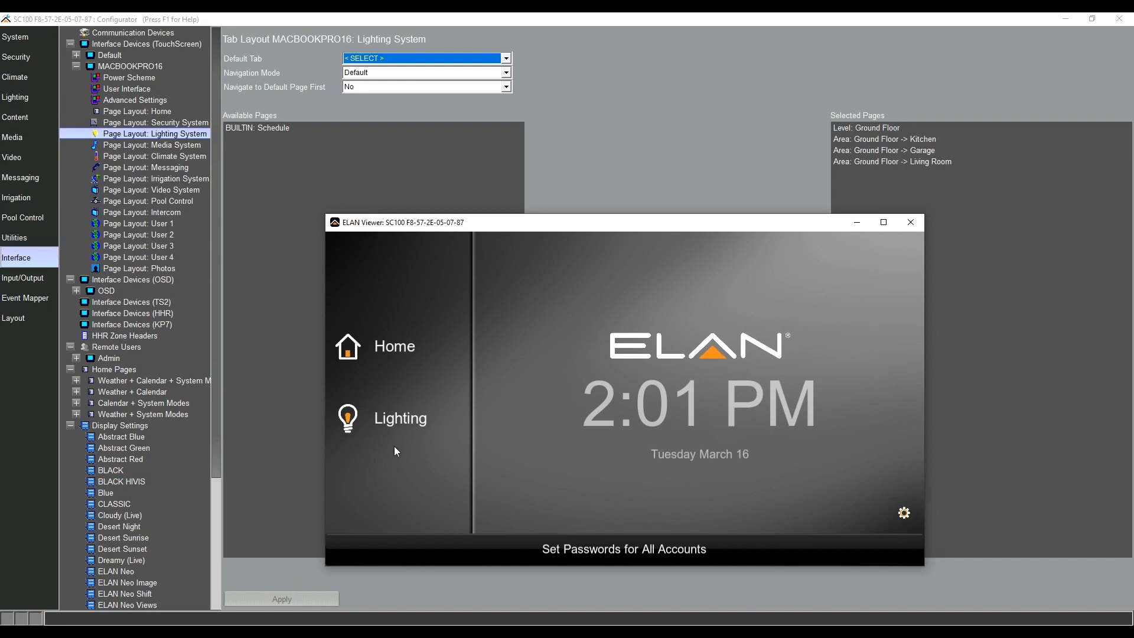
# Step: Move the ELAN Viewer window to view the Lighting page tabs
pyautogui.moveTo(399, 222); pyautogui.dragTo(361, 158)
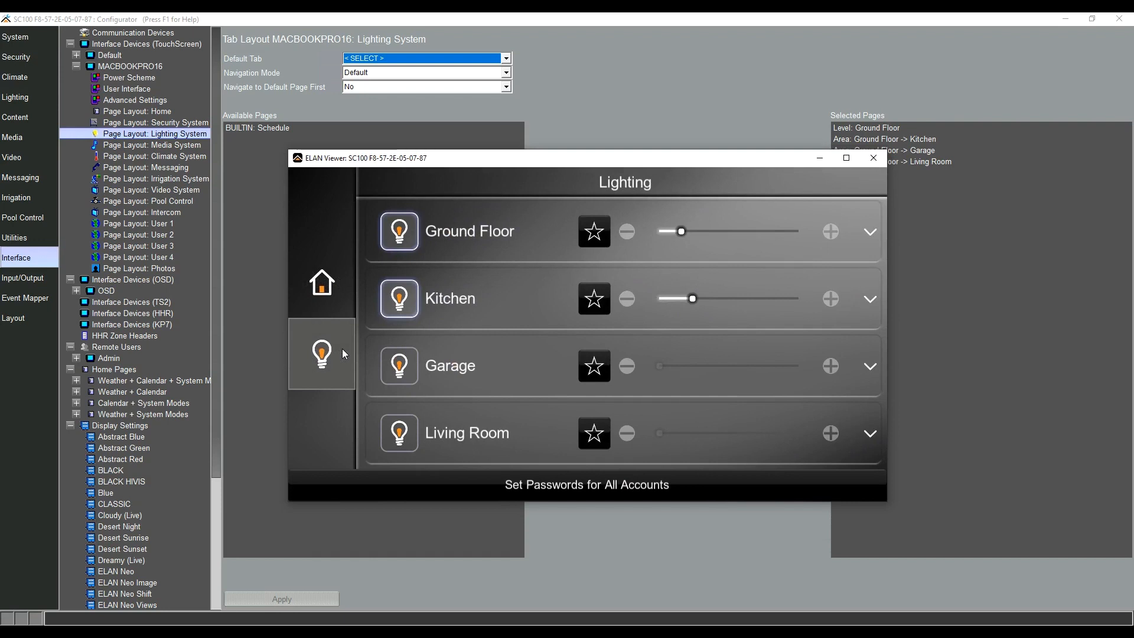
pyautogui.moveTo(678, 341)
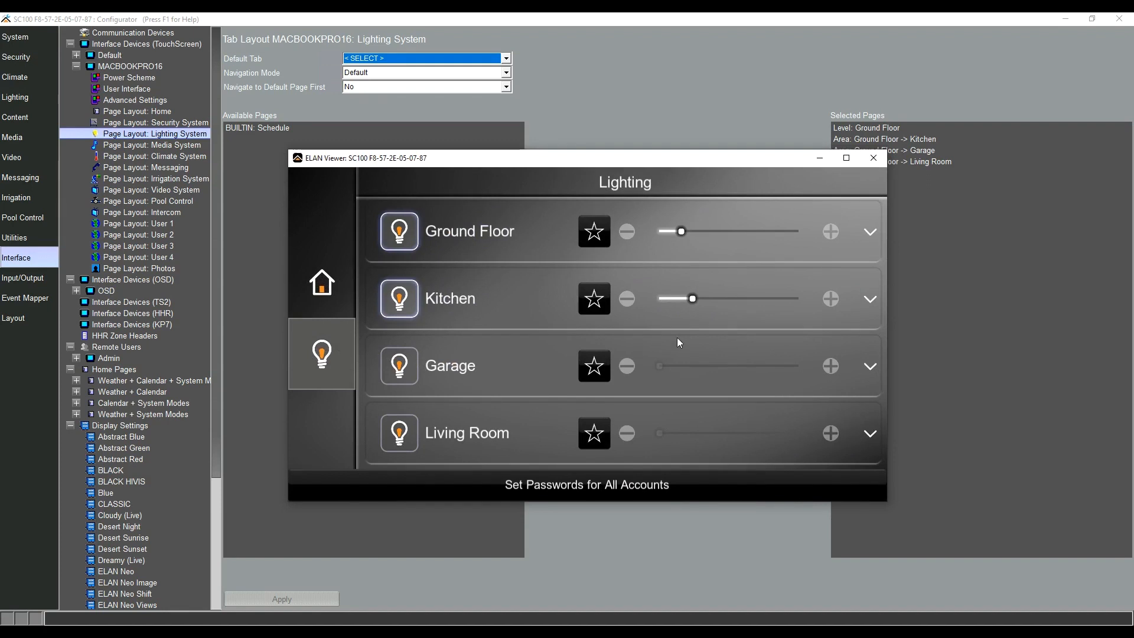
pyautogui.moveTo(870, 306)
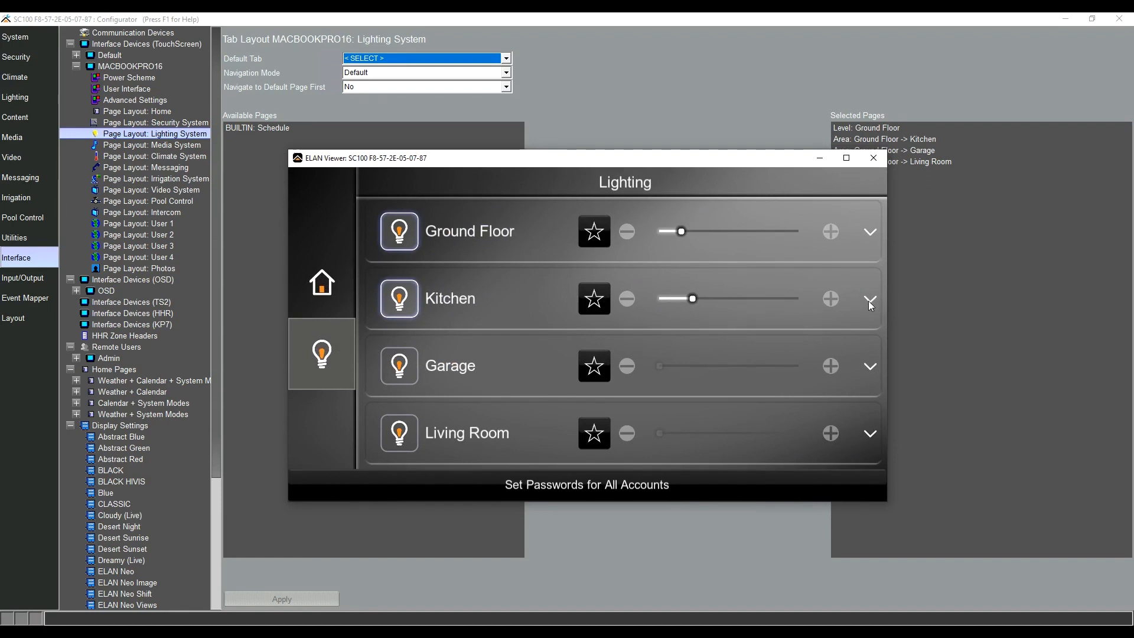
# Step: Expand Kitchen, switch on Spots and Under Counter, and raise Pendant to about a third
pyautogui.click(870, 297)
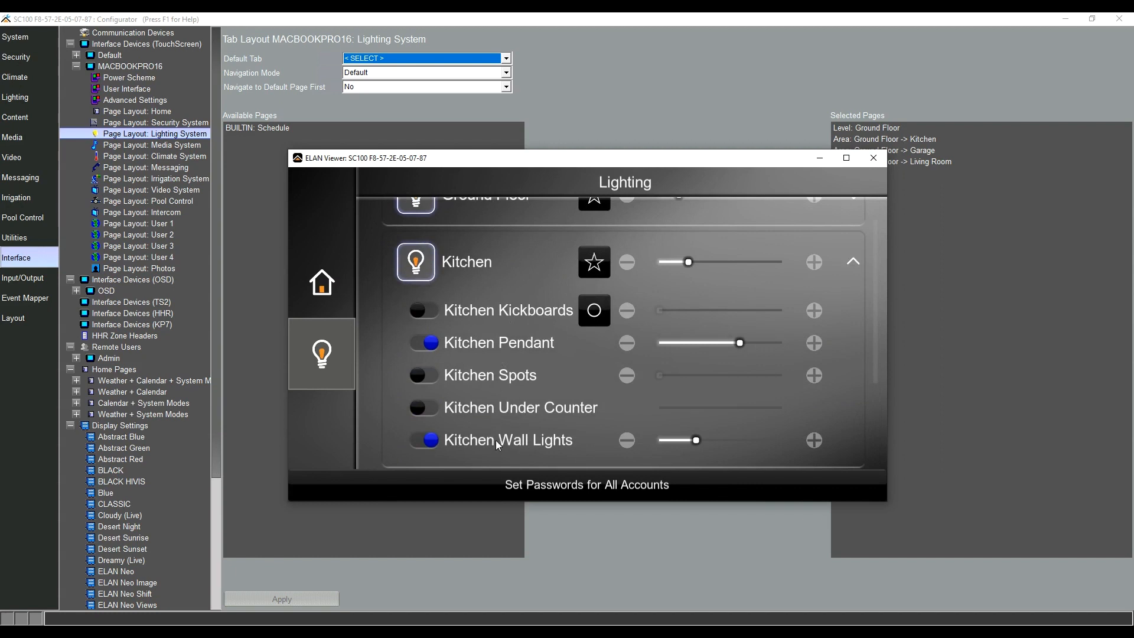
pyautogui.moveTo(496, 306)
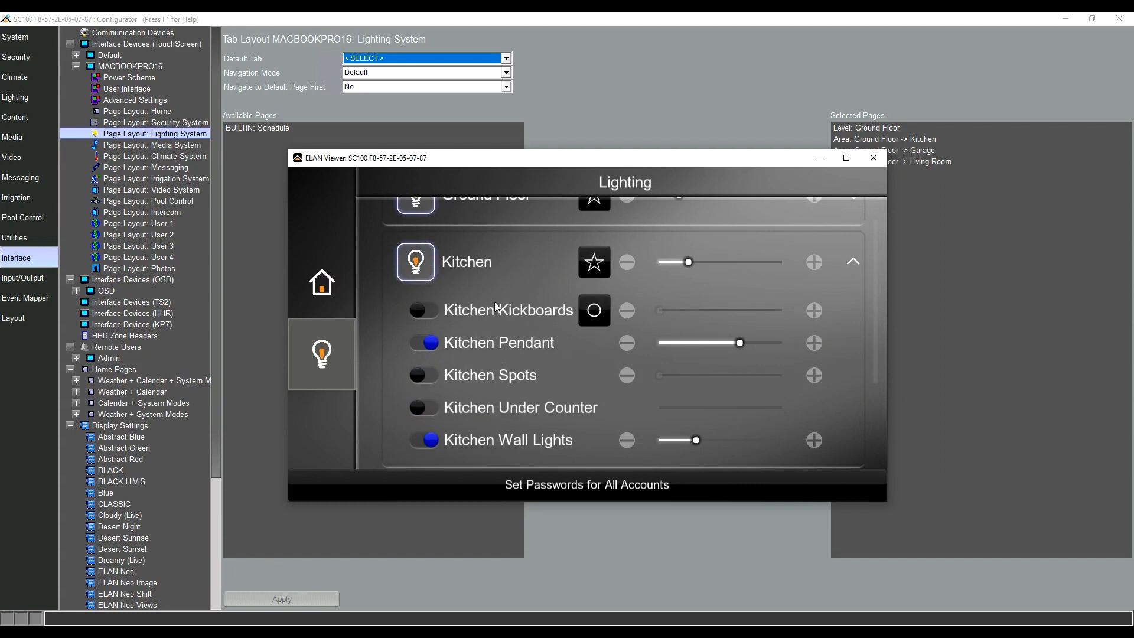
pyautogui.moveTo(596, 313)
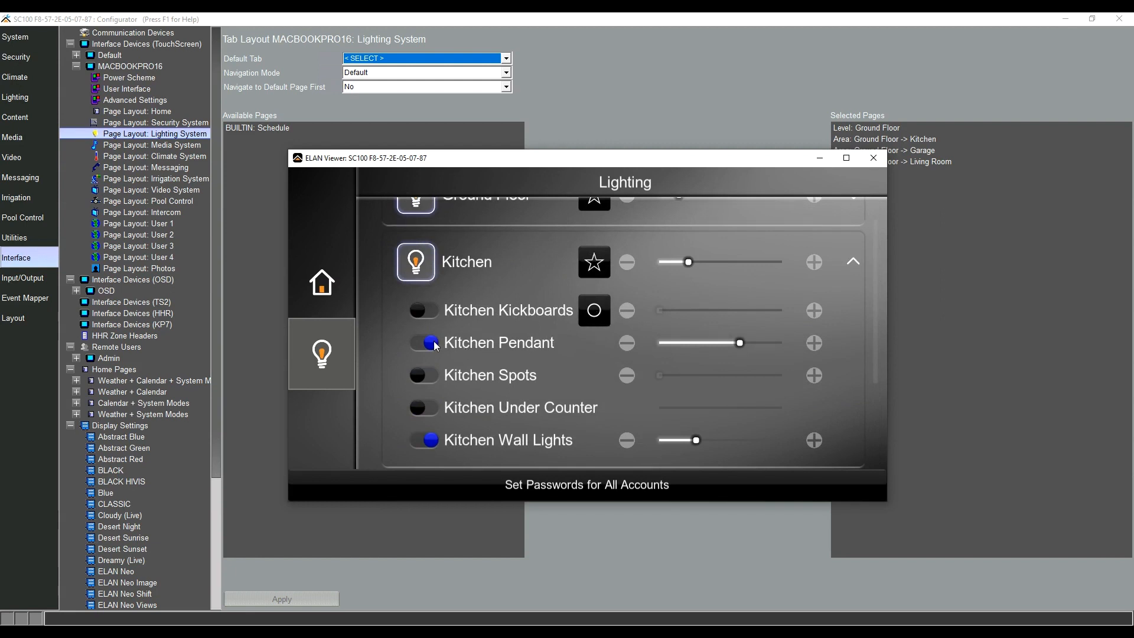
pyautogui.moveTo(661, 441)
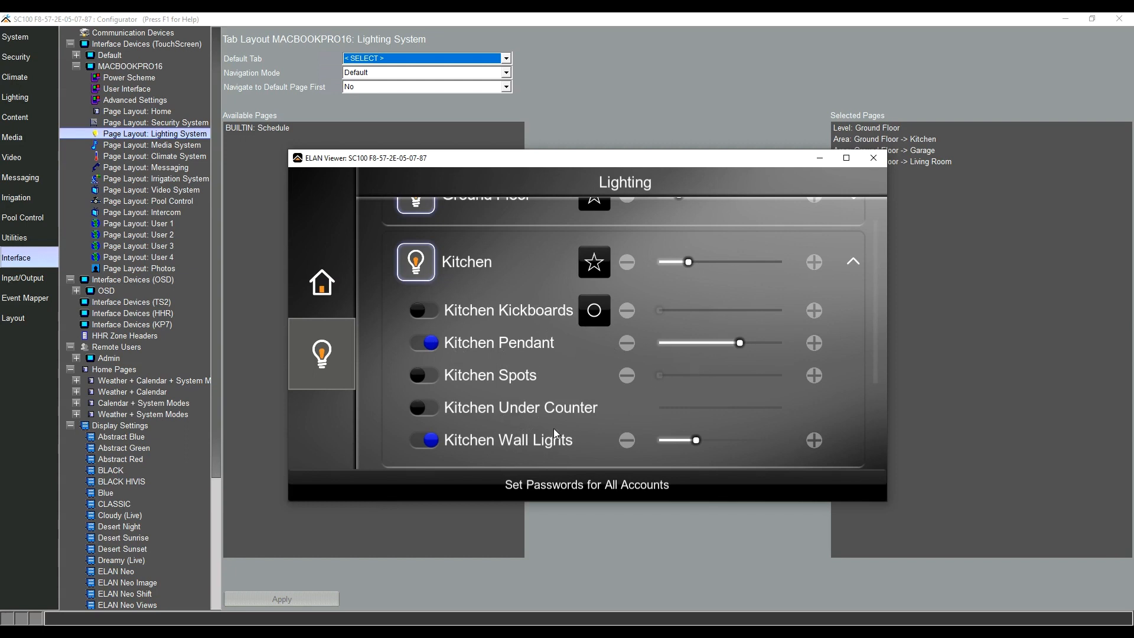
pyautogui.moveTo(428, 354)
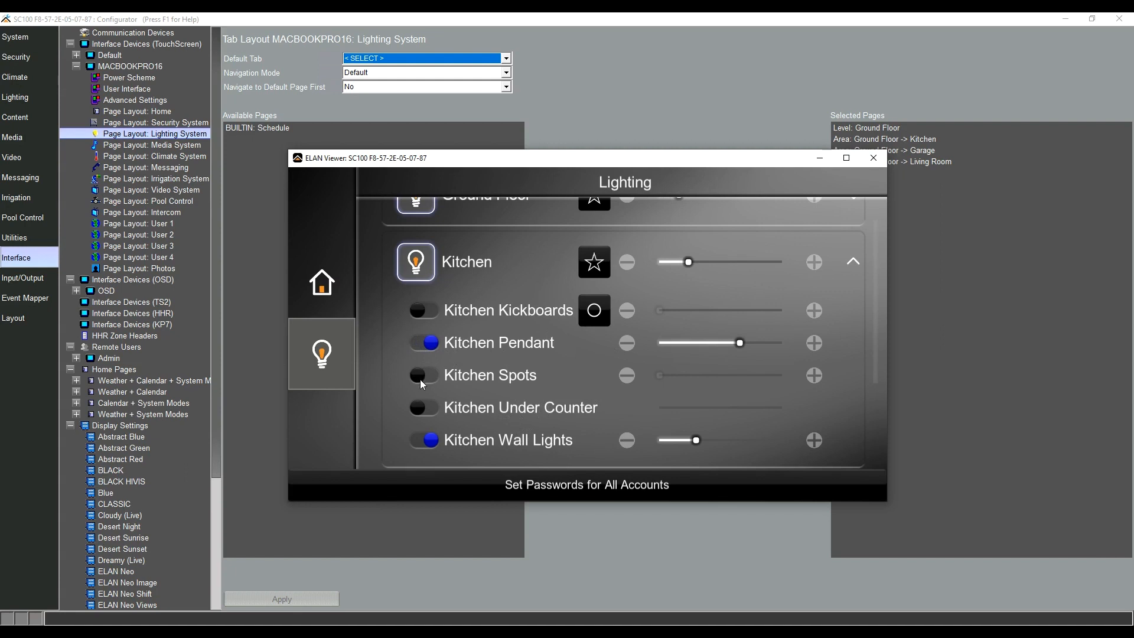
pyautogui.click(422, 375)
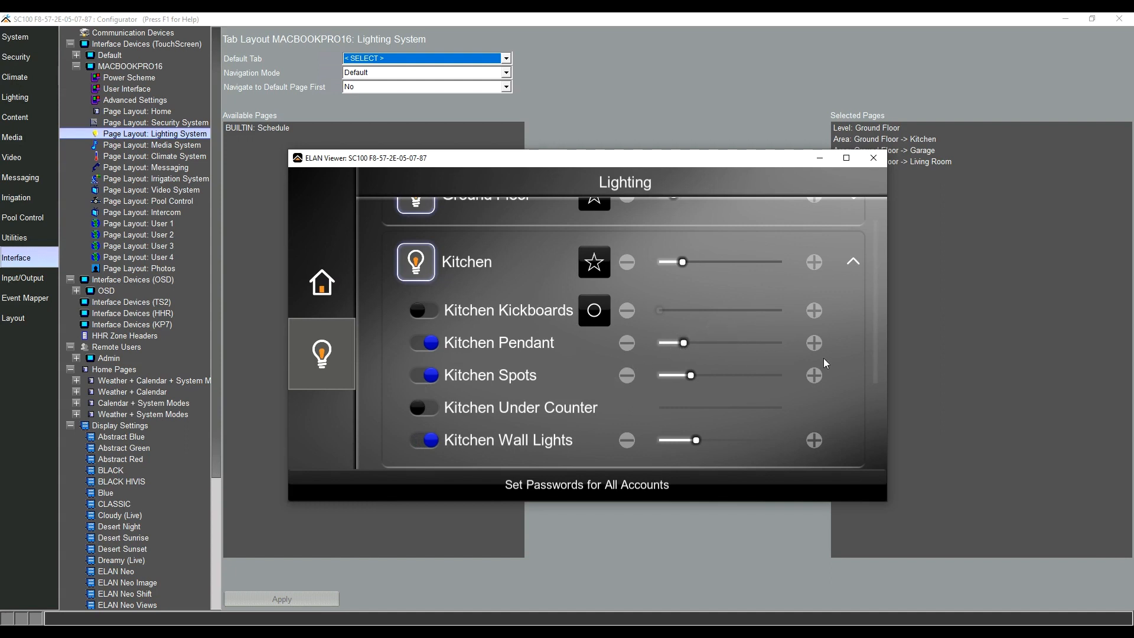
pyautogui.click(813, 342)
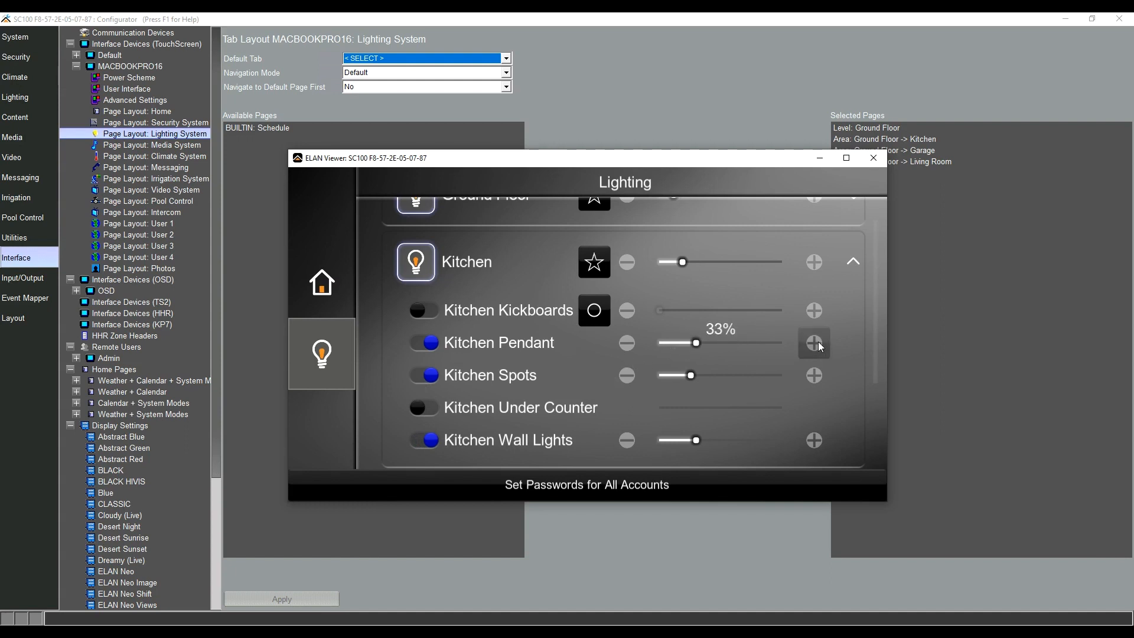
pyautogui.click(813, 342)
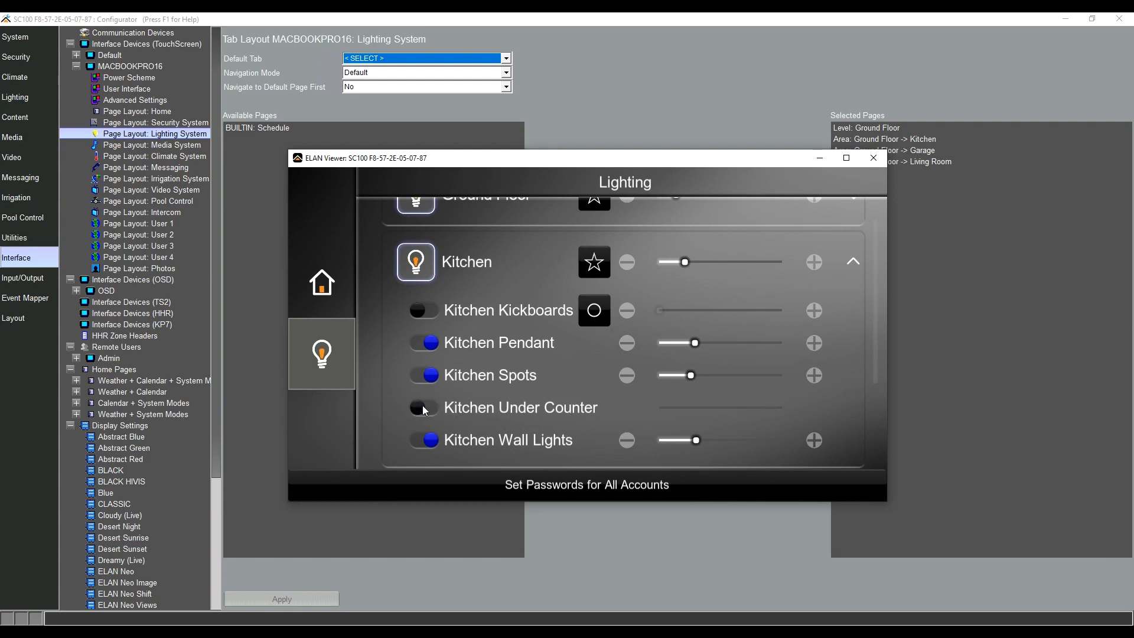
pyautogui.click(423, 407)
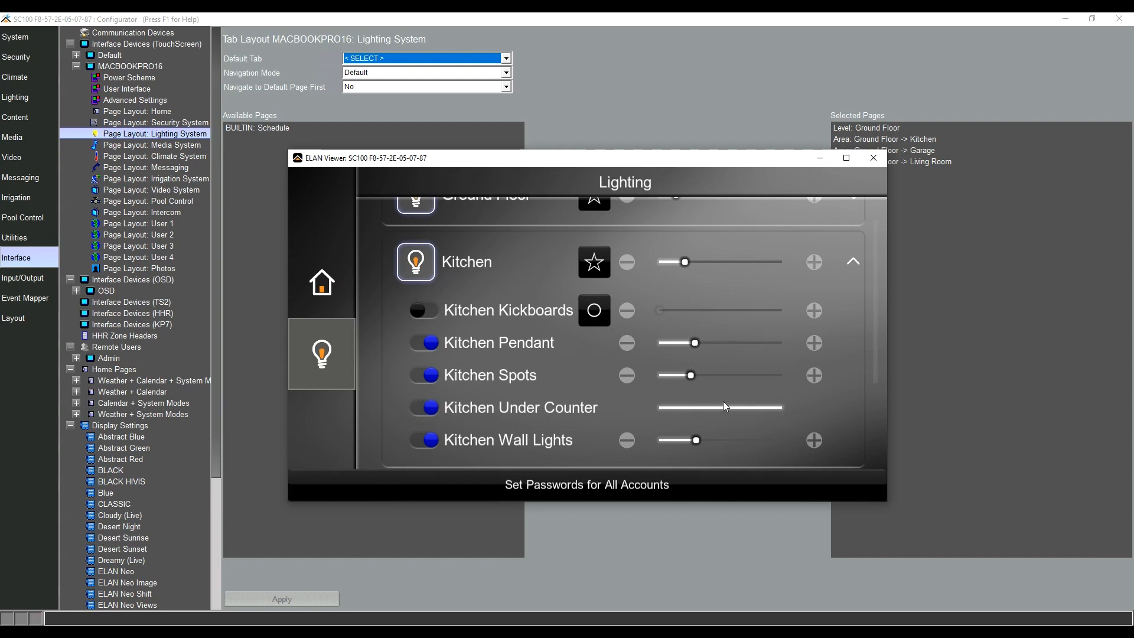
pyautogui.moveTo(744, 409)
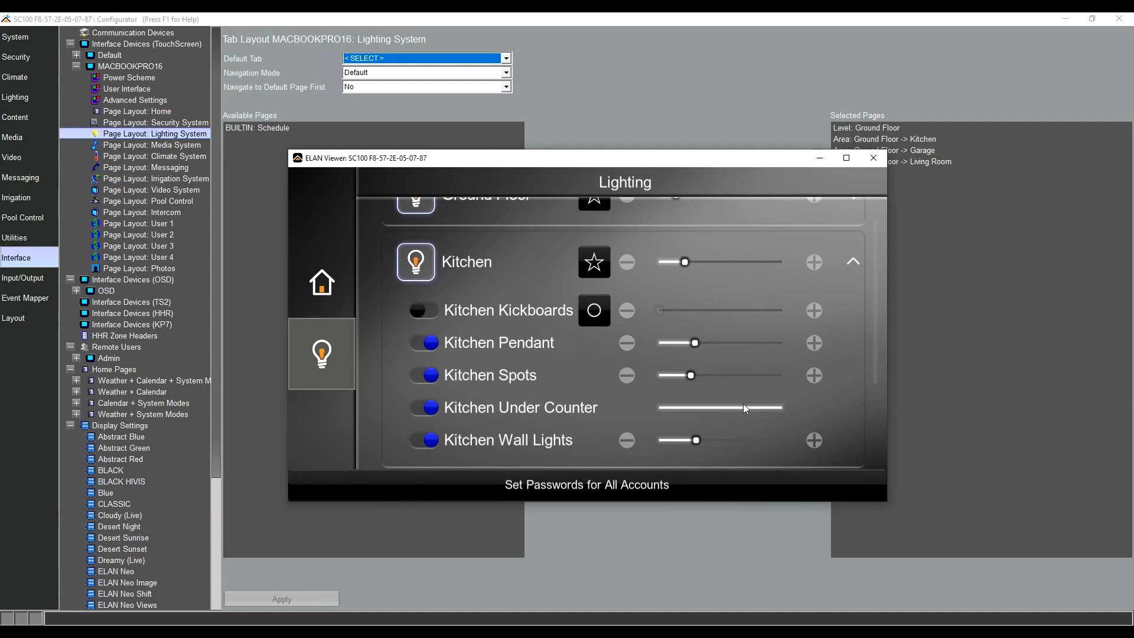
pyautogui.moveTo(761, 411)
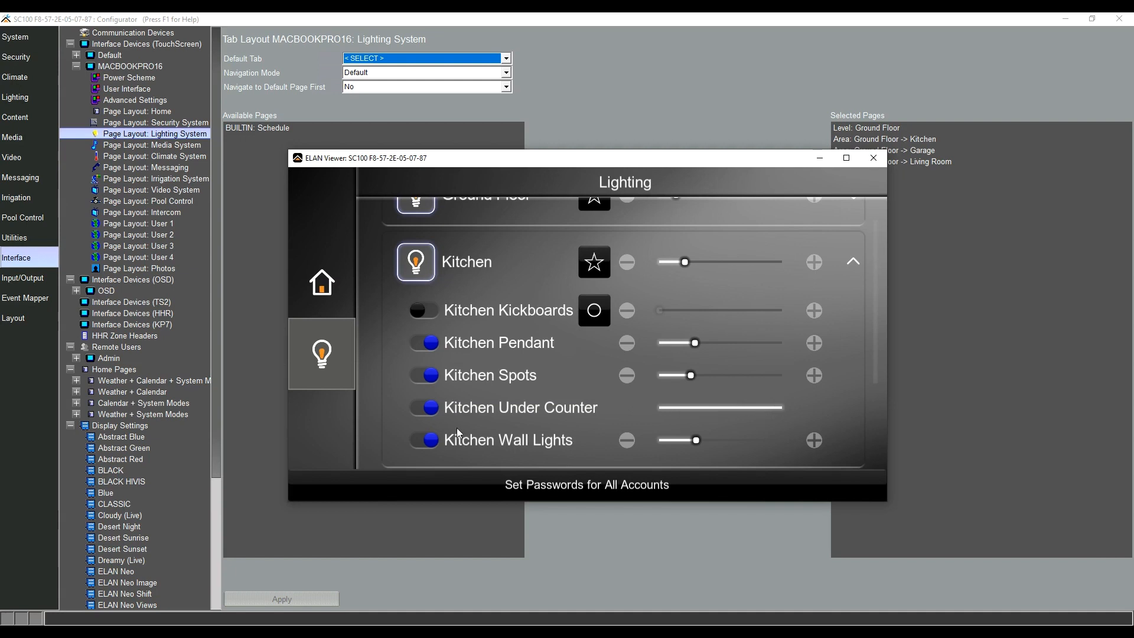
pyautogui.click(423, 407)
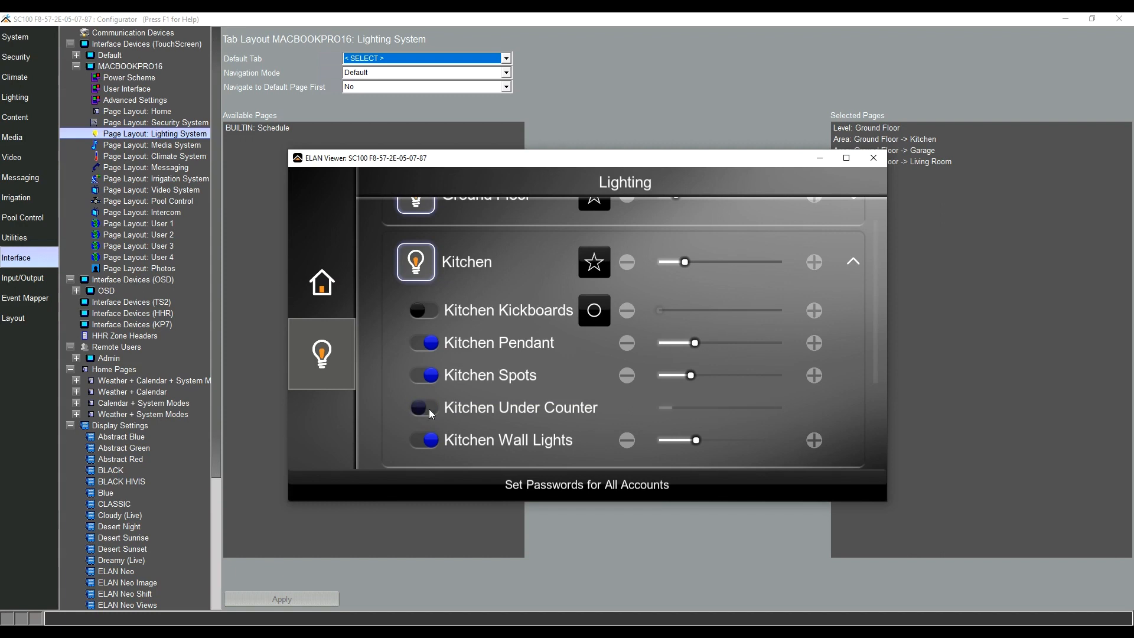
pyautogui.click(424, 407)
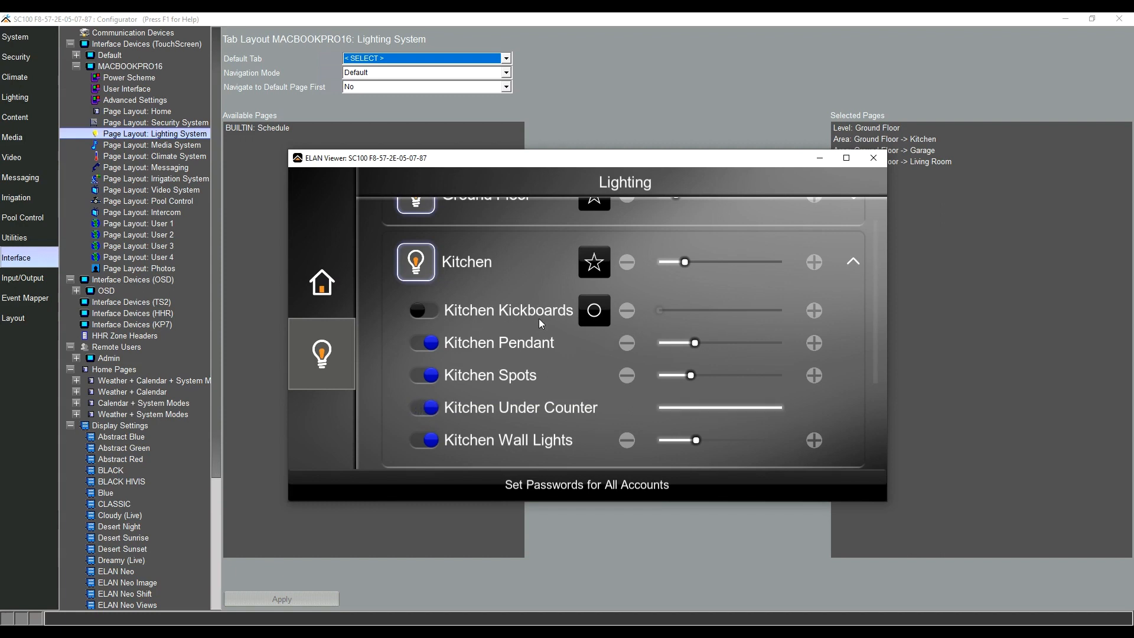
pyautogui.moveTo(657, 316)
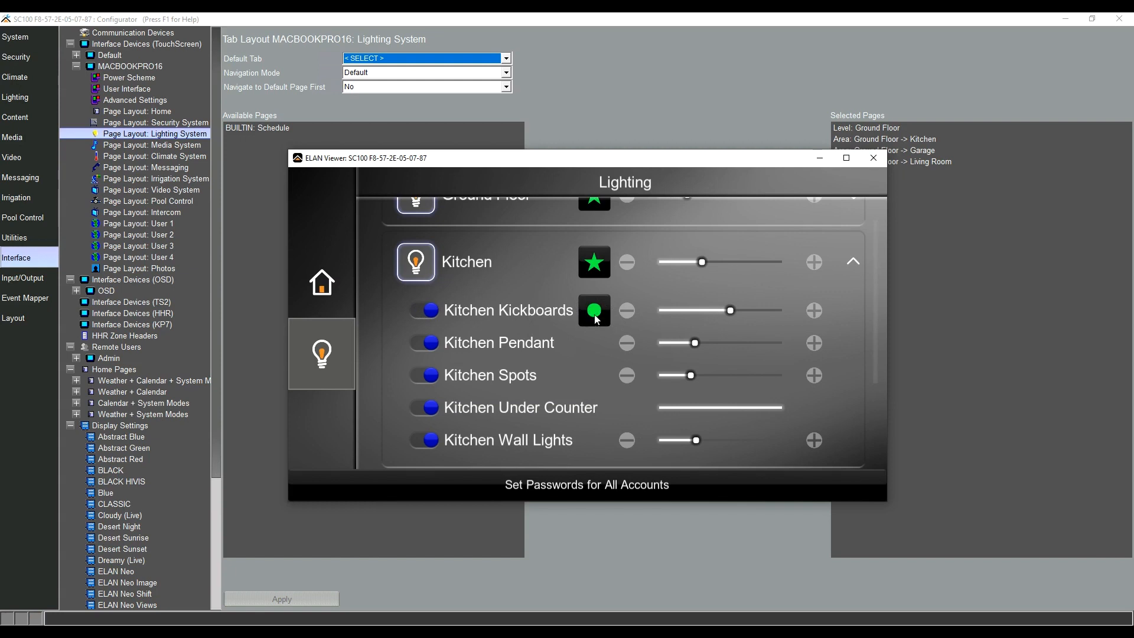
# Step: Open the Kitchen Kickboards colour palette and pick blue
pyautogui.click(592, 310)
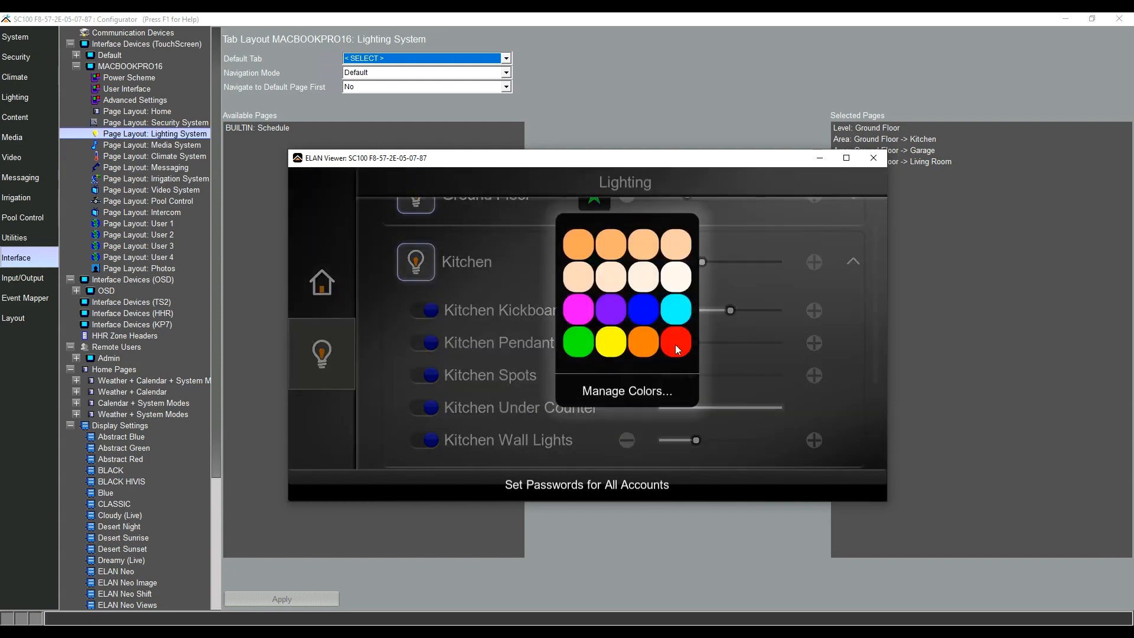
pyautogui.moveTo(602, 342)
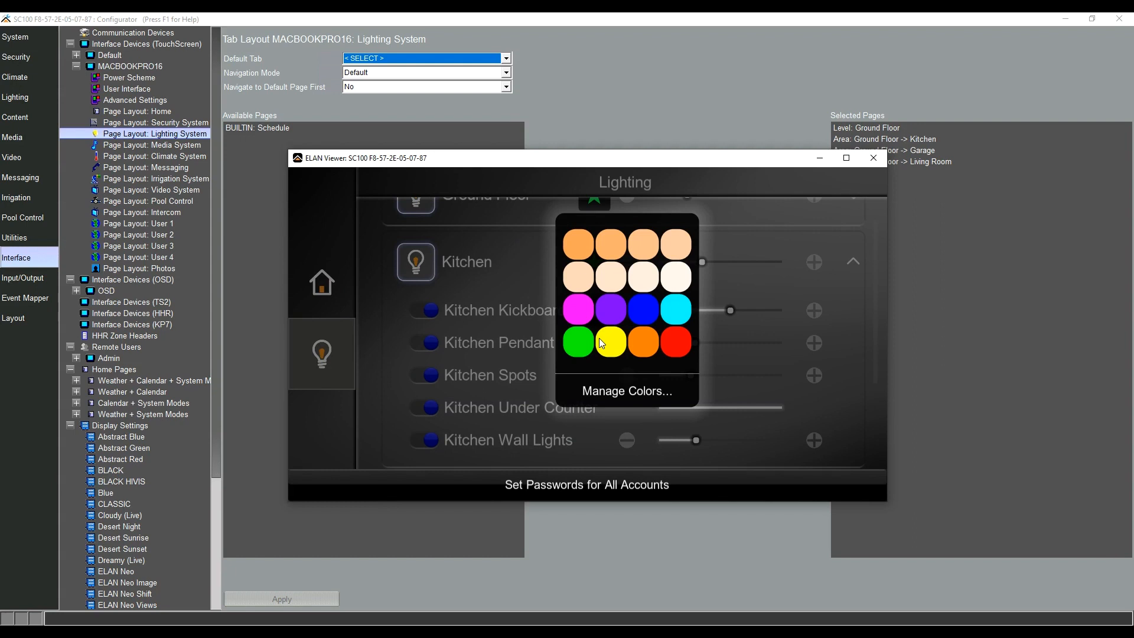
pyautogui.moveTo(610, 272)
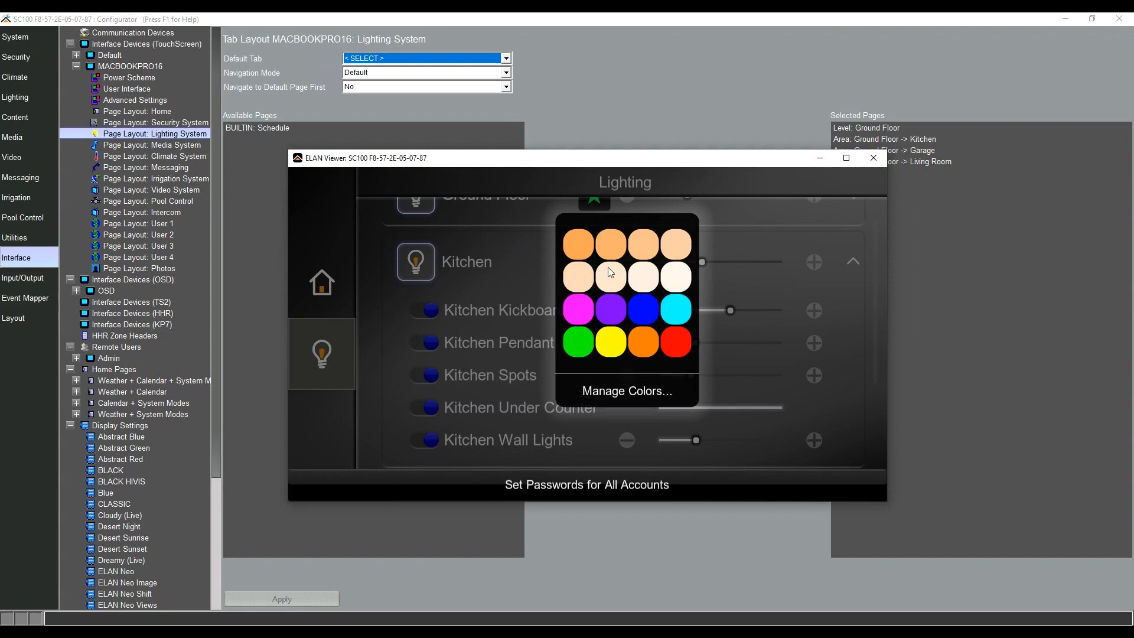
pyautogui.moveTo(624, 319)
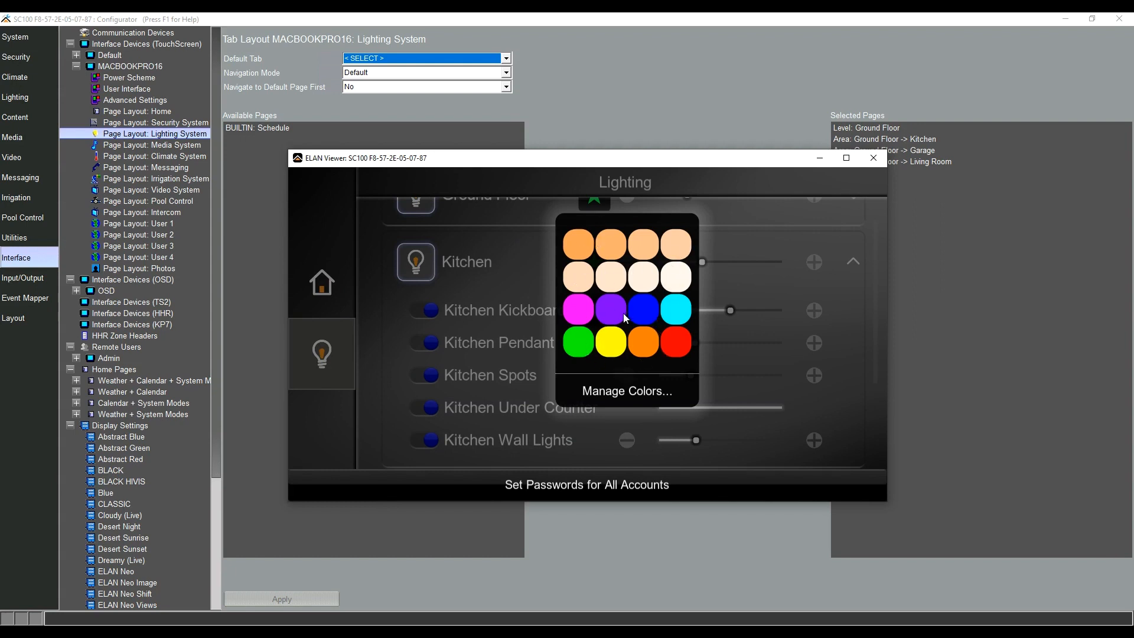
pyautogui.click(638, 309)
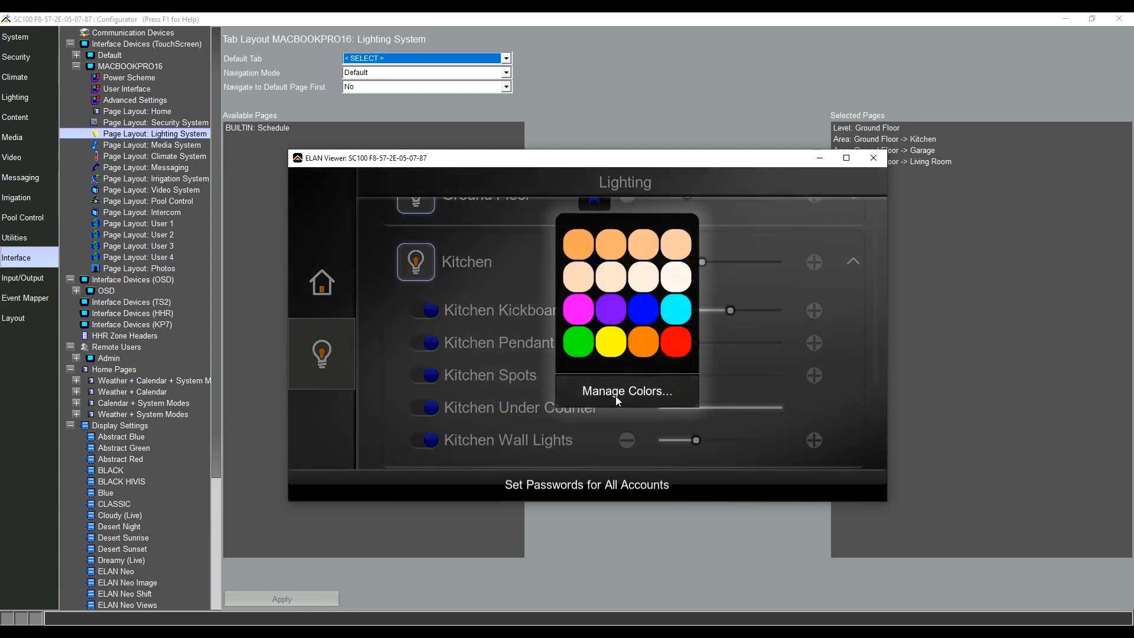
# Step: Save a light green into the seventh second-row palette slot, replacing orange
pyautogui.click(625, 390)
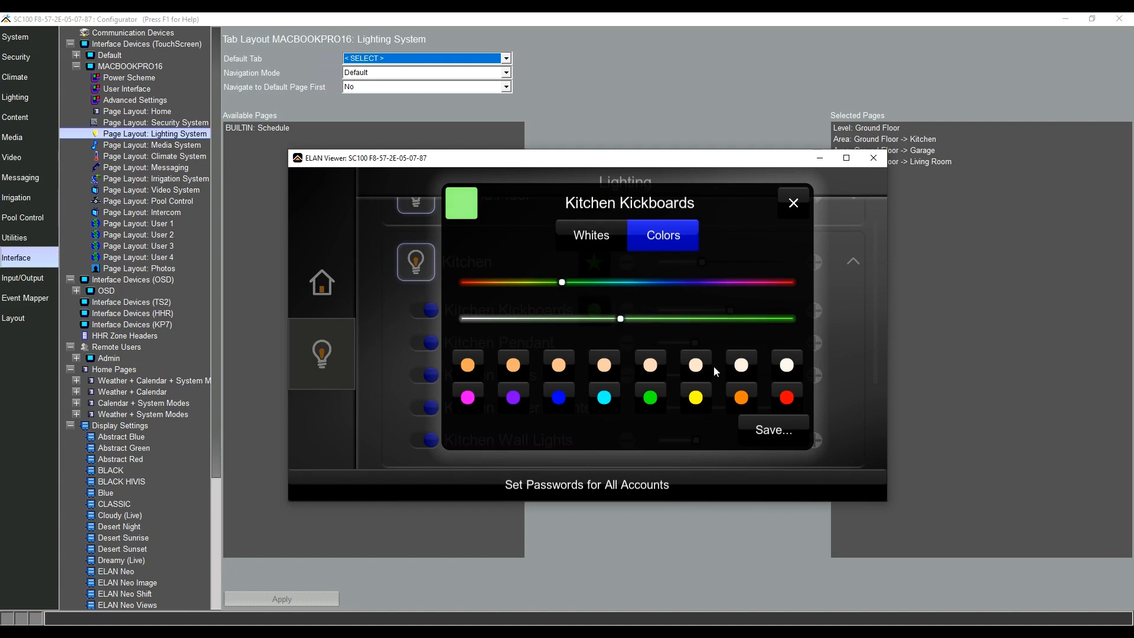
pyautogui.moveTo(475, 223)
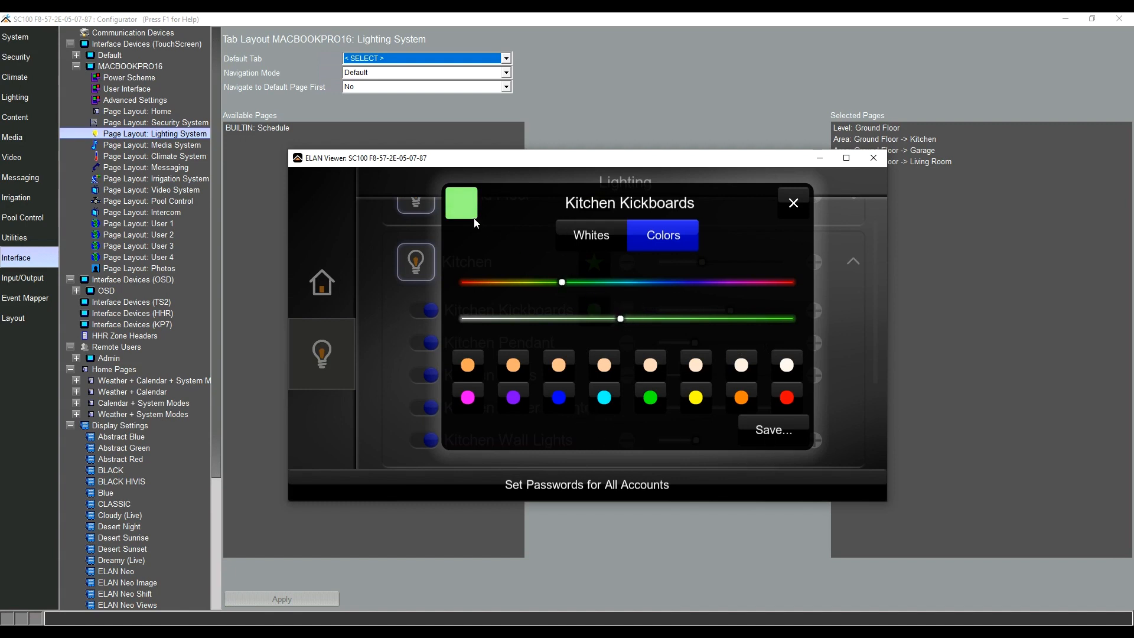
pyautogui.click(772, 429)
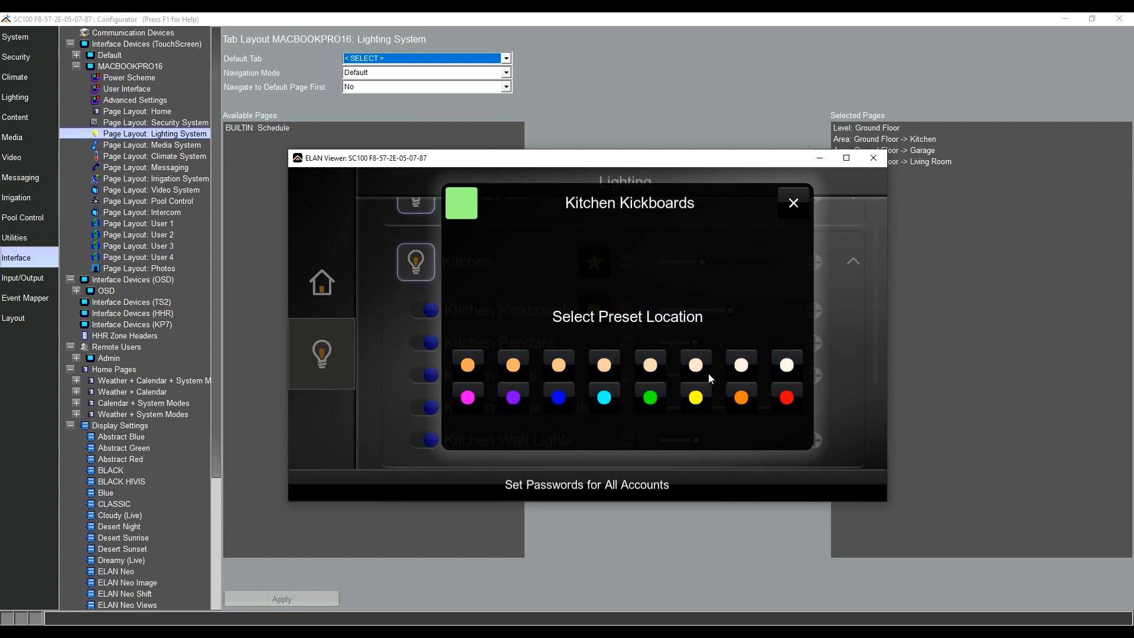
pyautogui.click(740, 397)
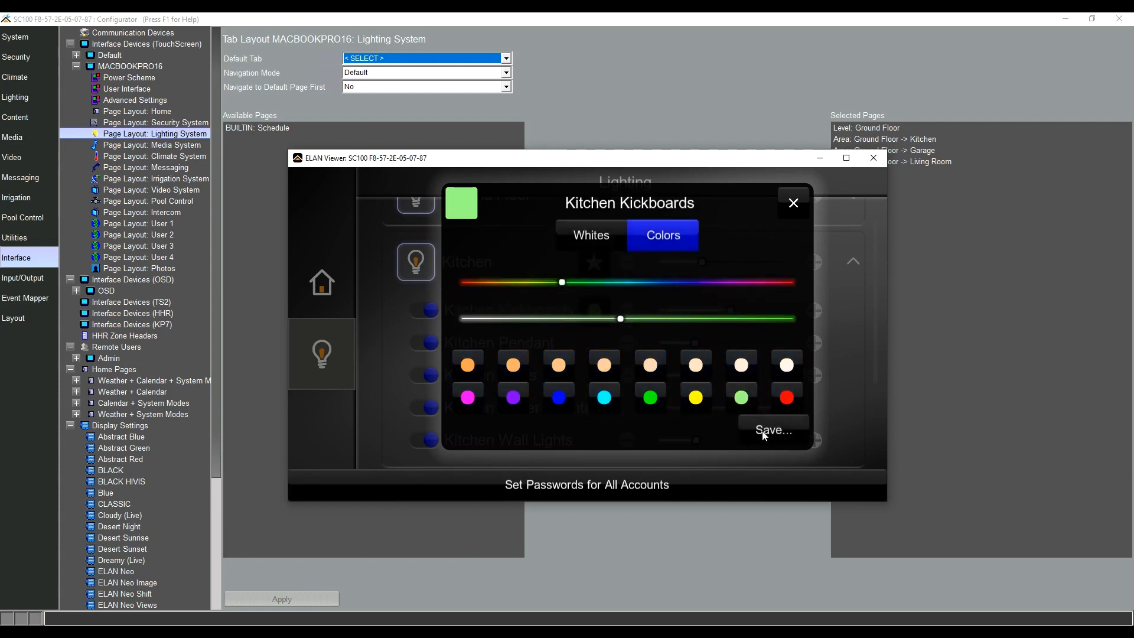
pyautogui.click(590, 235)
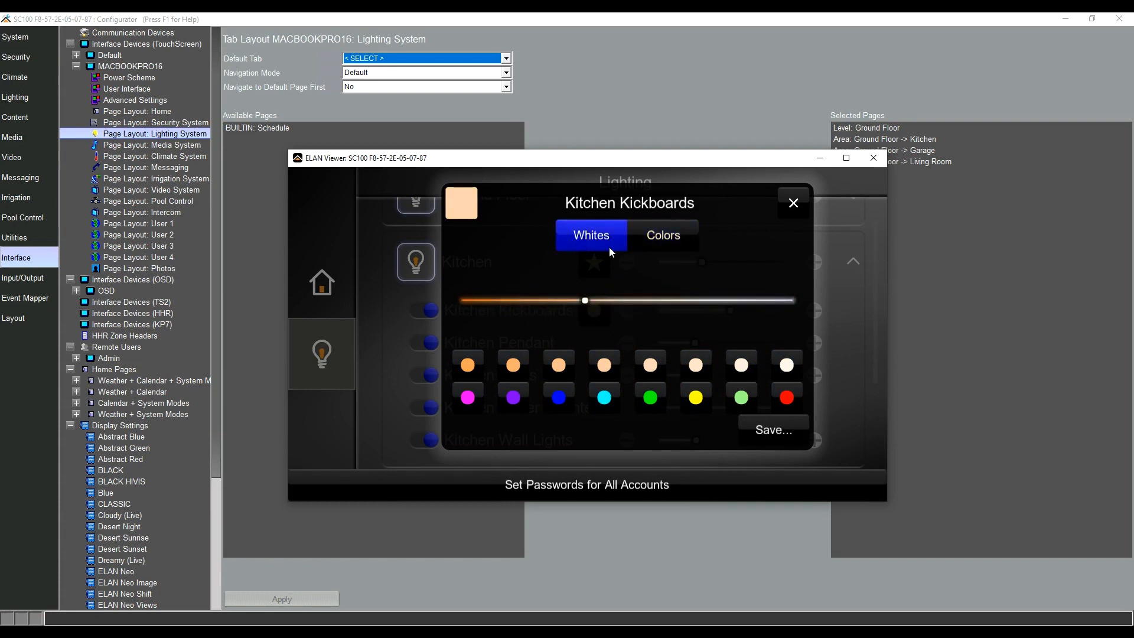
# Step: Save a 4400K warm white as the first second-row preset and close the panel
pyautogui.click(584, 300)
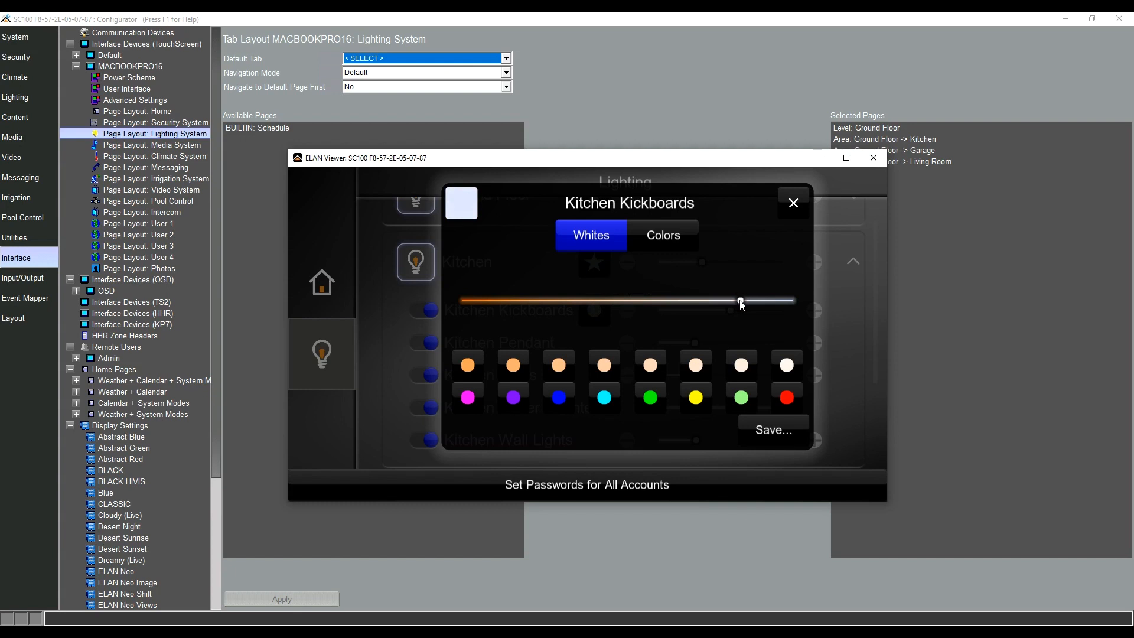
pyautogui.moveTo(652, 262)
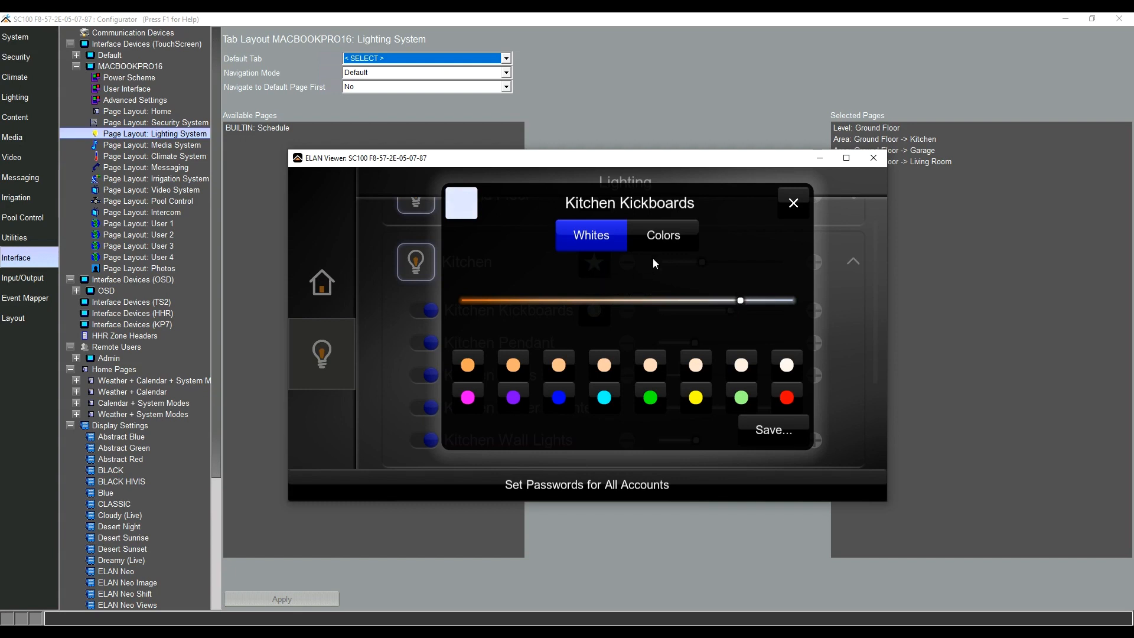
pyautogui.moveTo(656, 236)
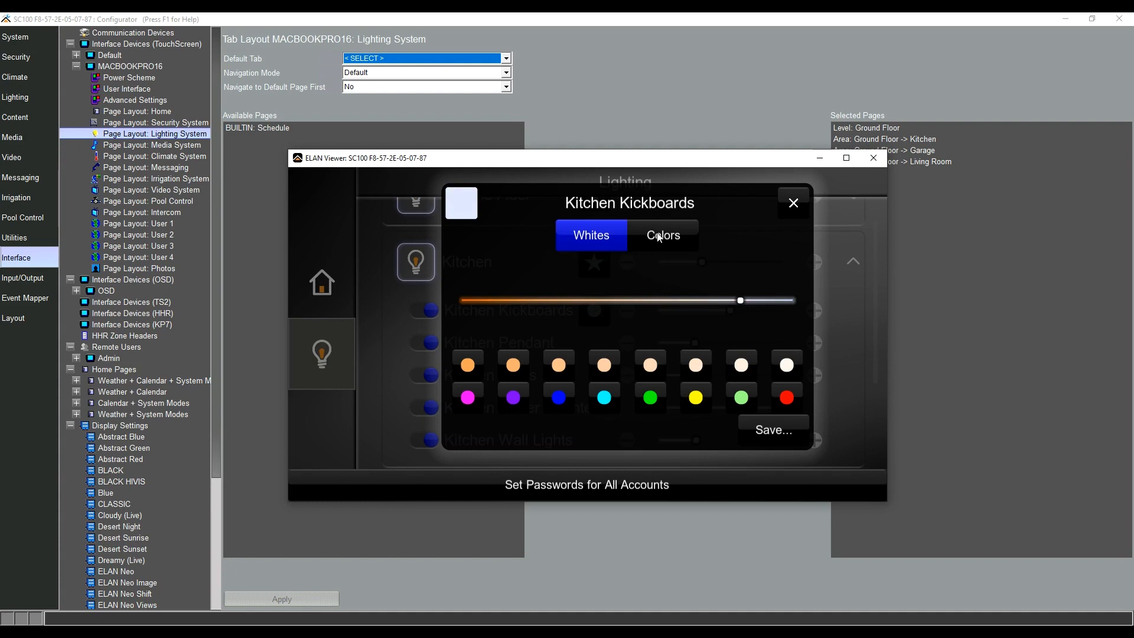
pyautogui.moveTo(517, 307)
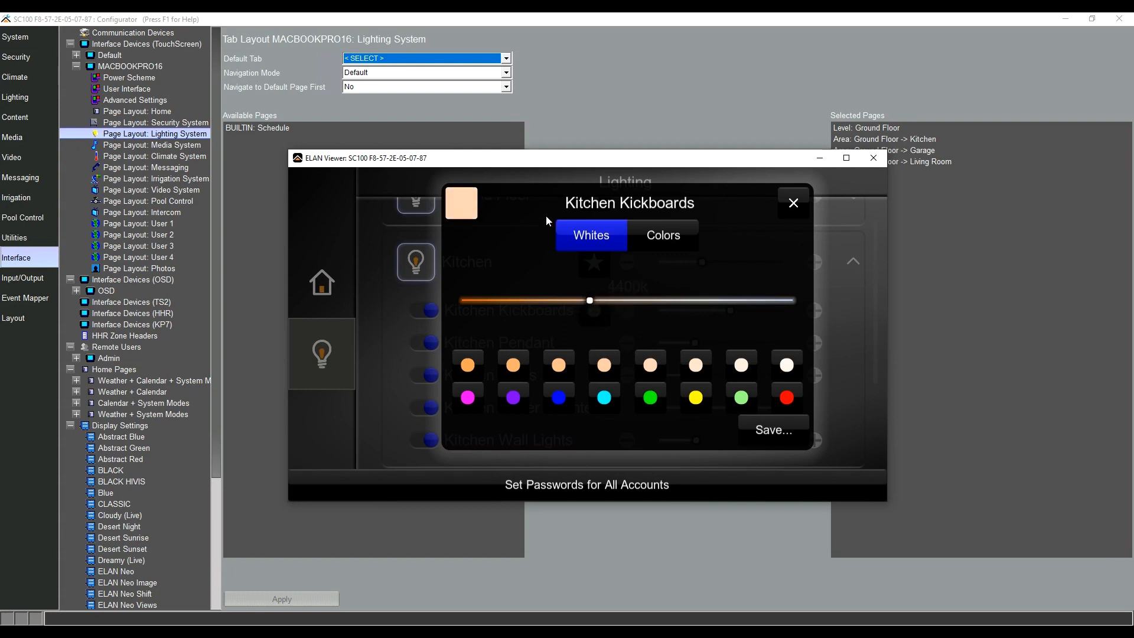
pyautogui.click(773, 429)
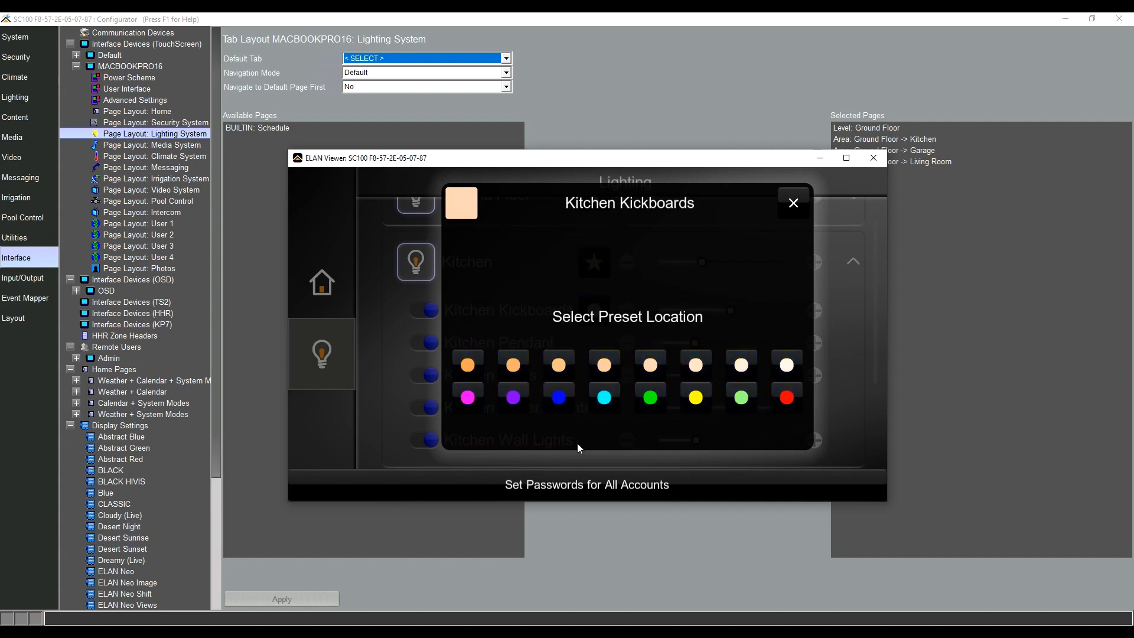
pyautogui.click(466, 397)
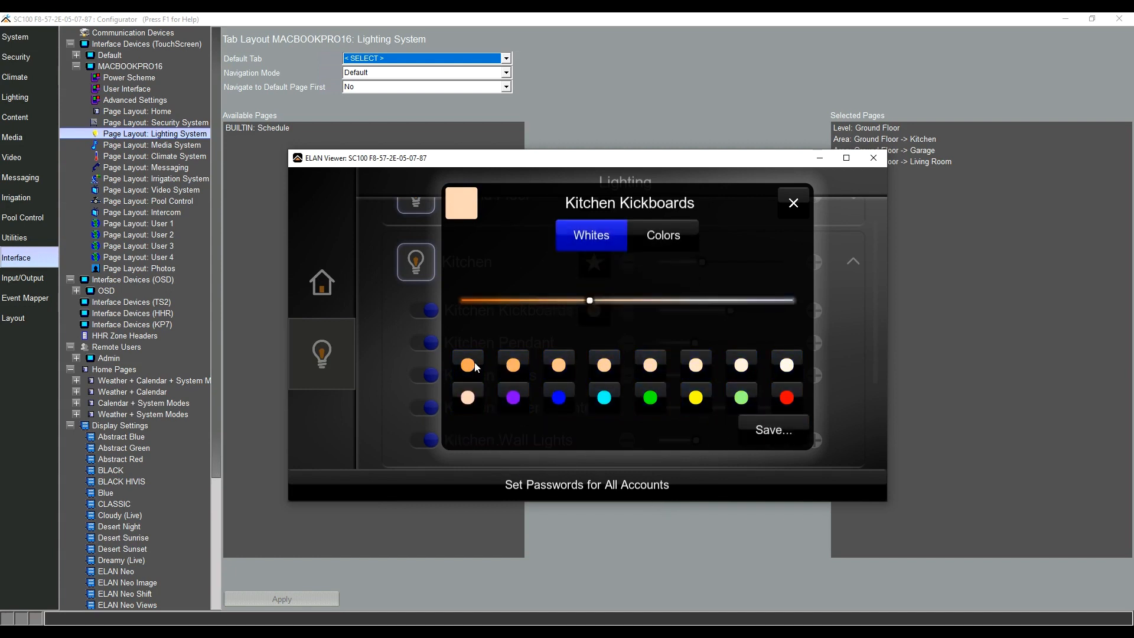
pyautogui.moveTo(823, 374)
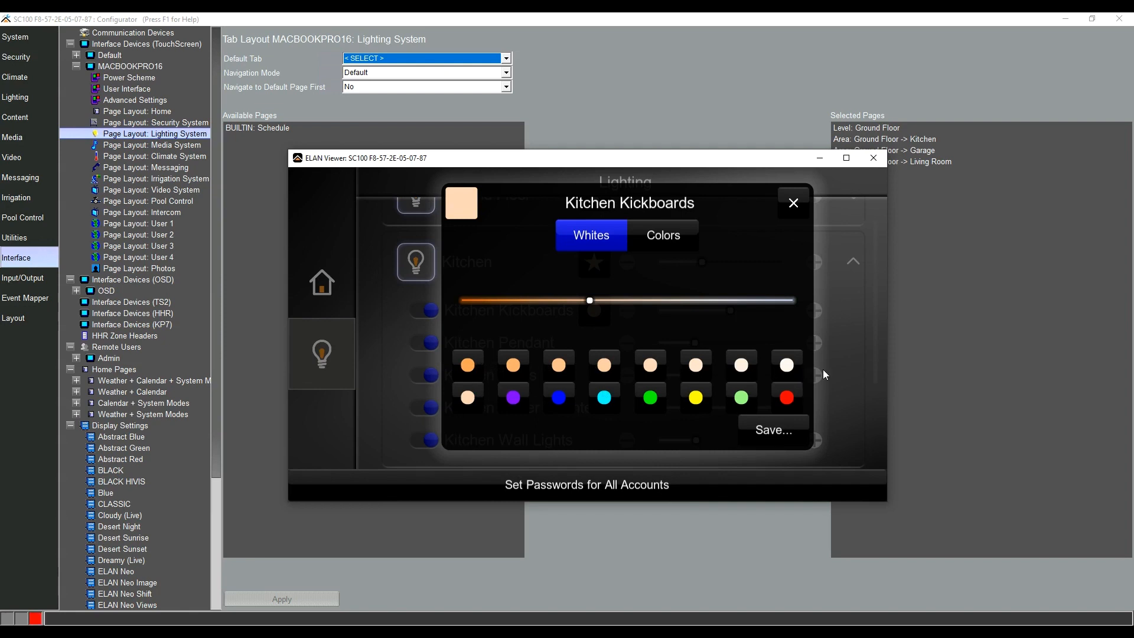
pyautogui.moveTo(583, 440)
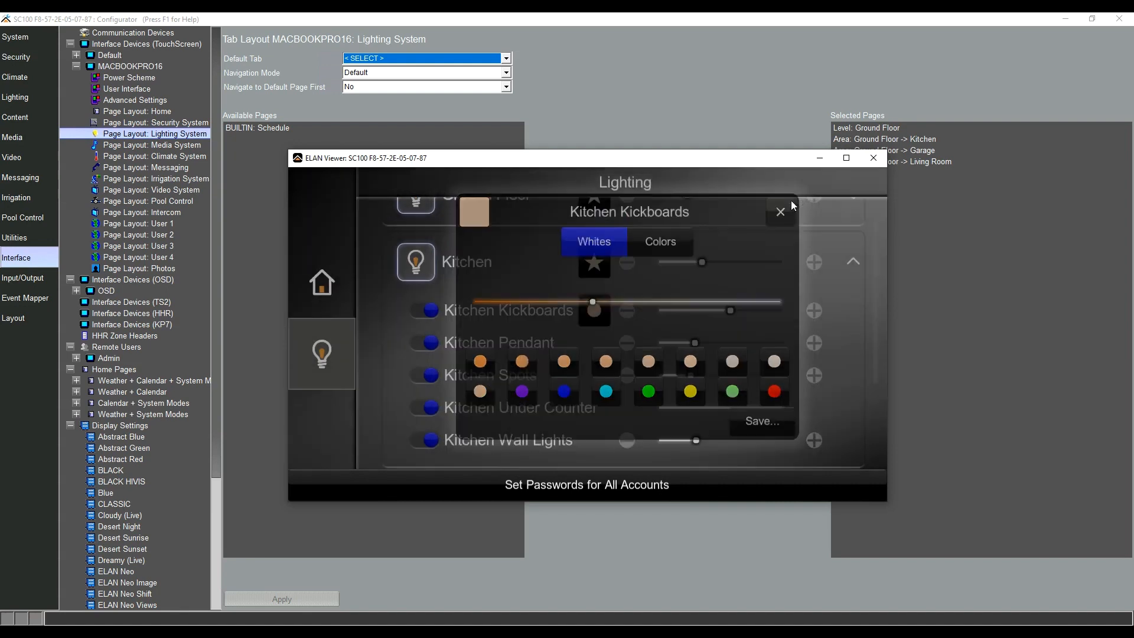
pyautogui.click(779, 212)
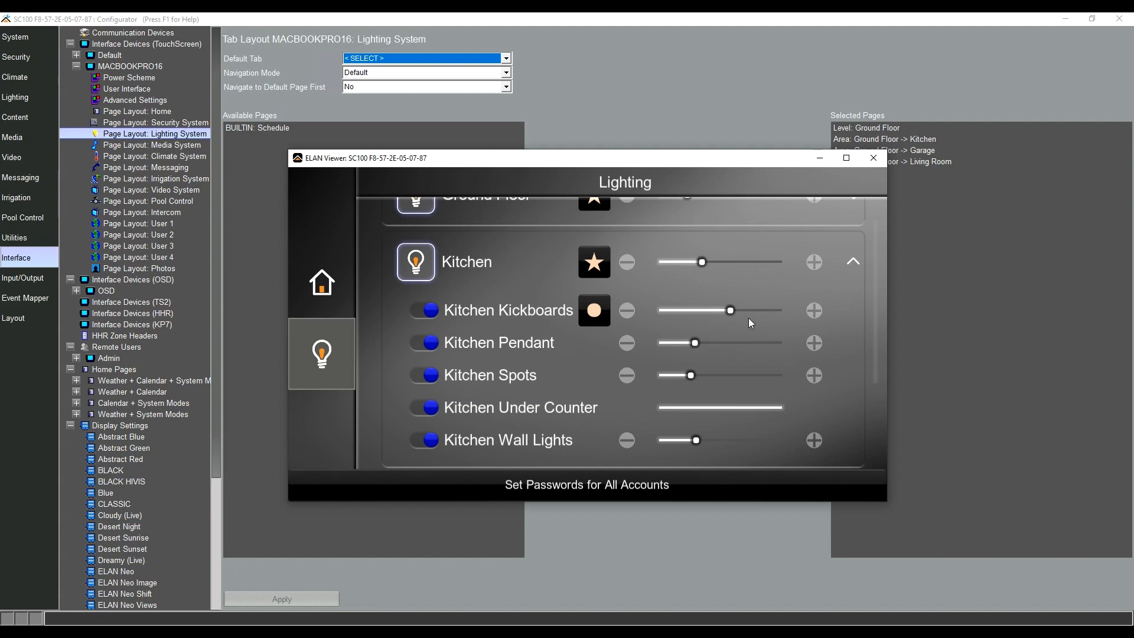
pyautogui.moveTo(748, 347)
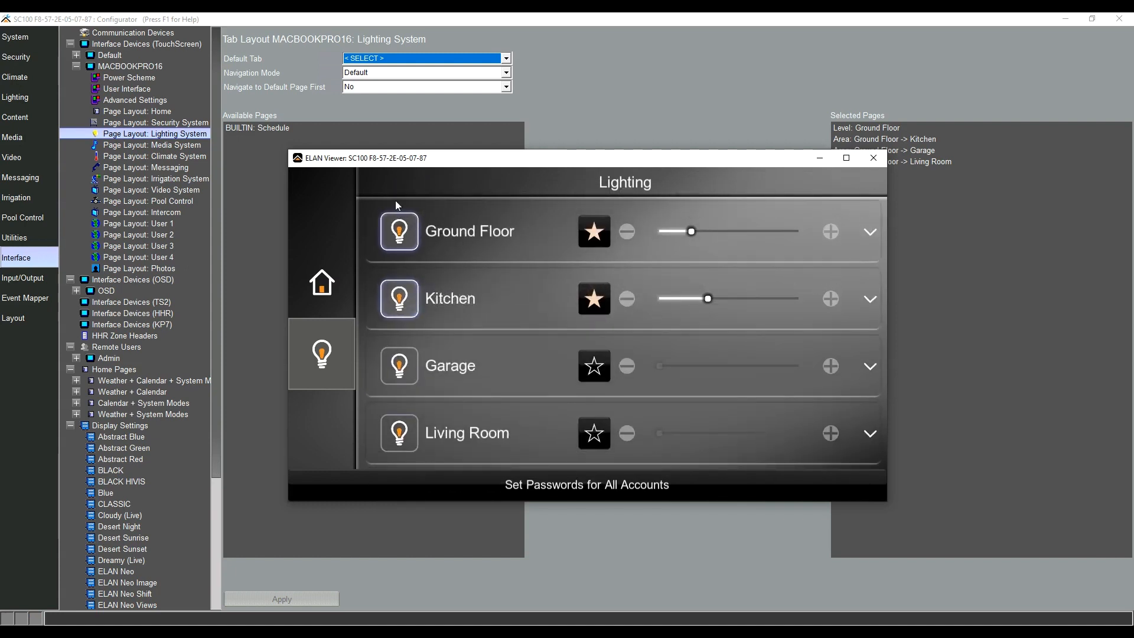
pyautogui.moveTo(858, 244)
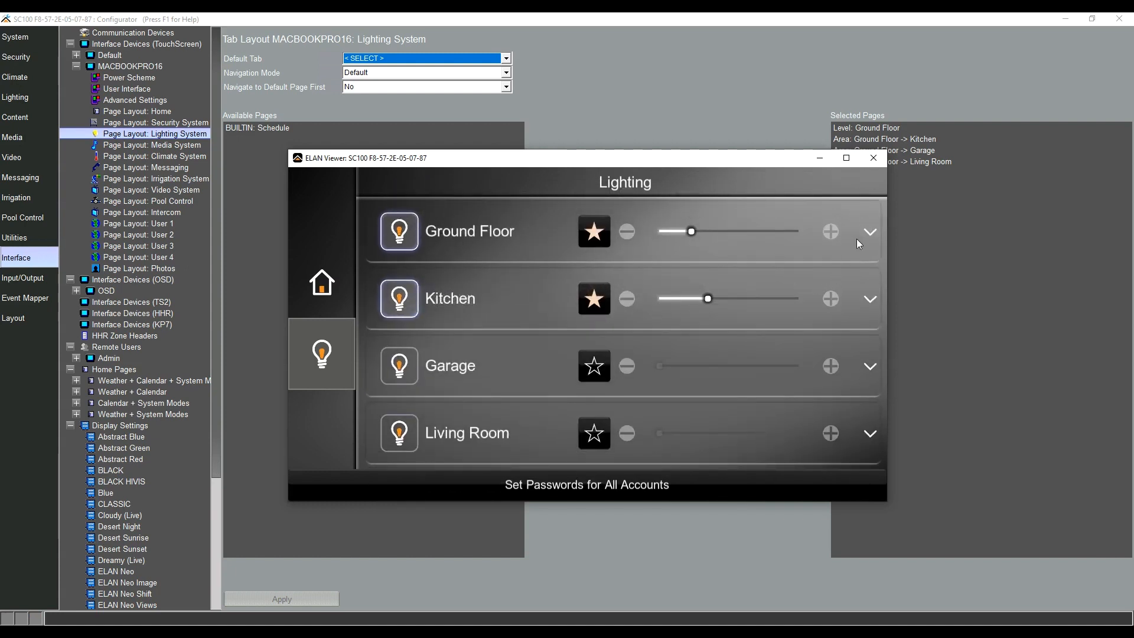
# Step: Expand Ground Floor to list Garage, the kitchen lights and Living Room, then raise the viewer window
pyautogui.click(870, 232)
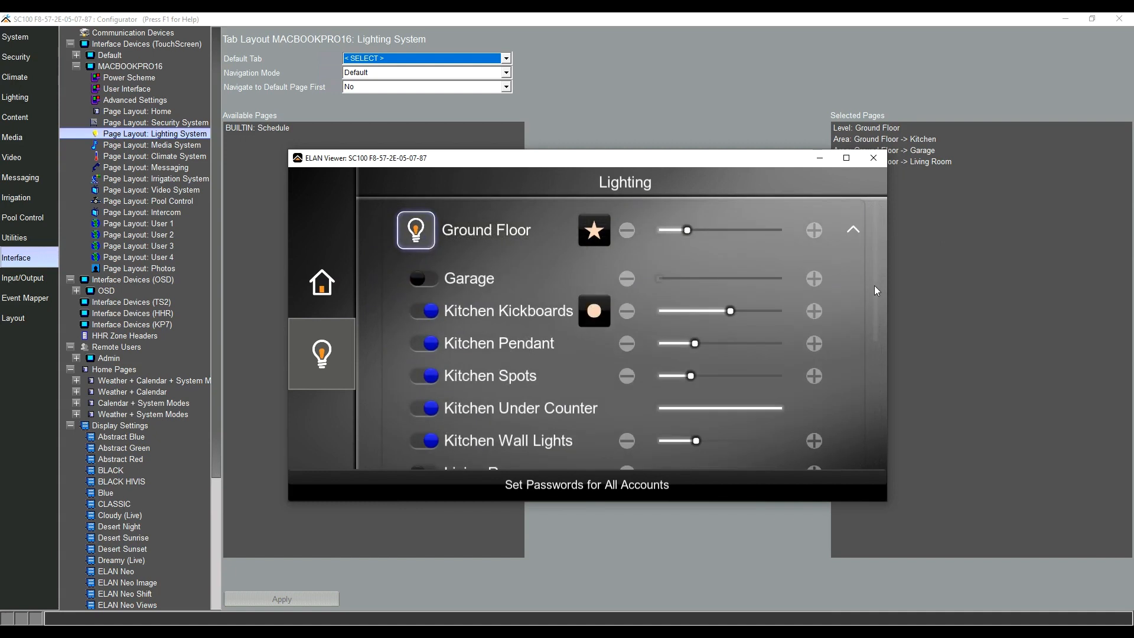
pyautogui.scroll(-3)
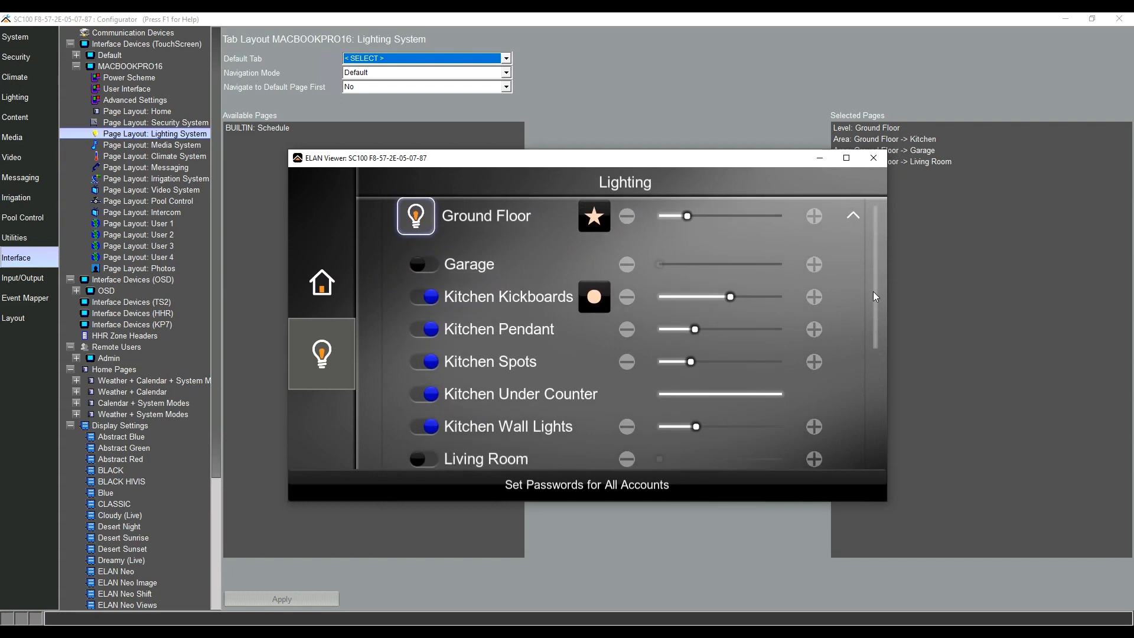
pyautogui.scroll(3)
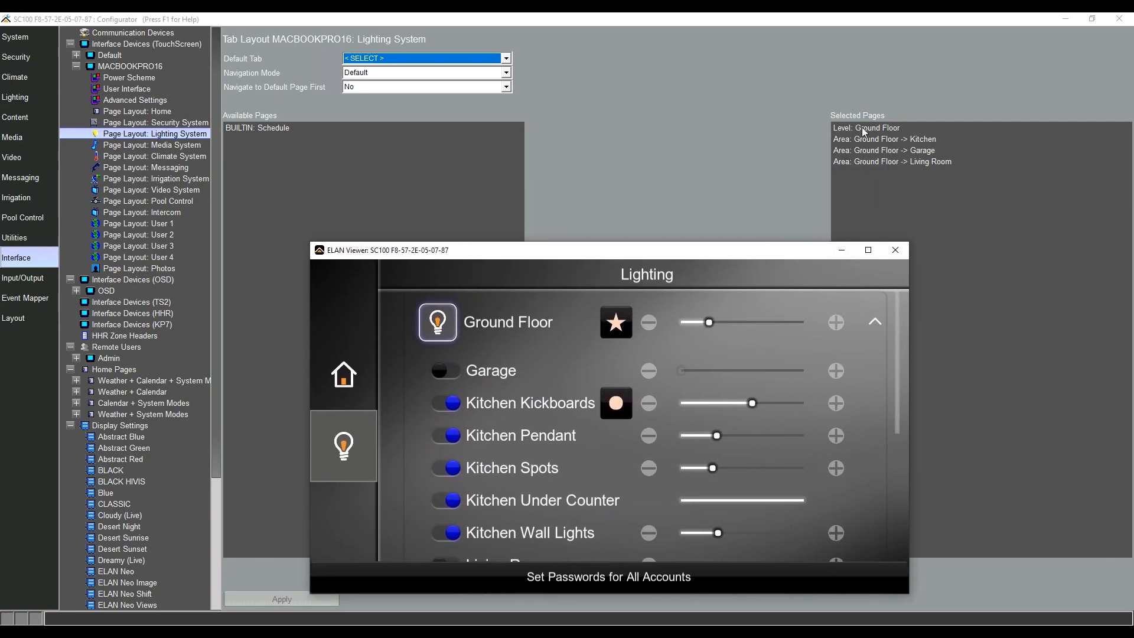
pyautogui.moveTo(714, 250)
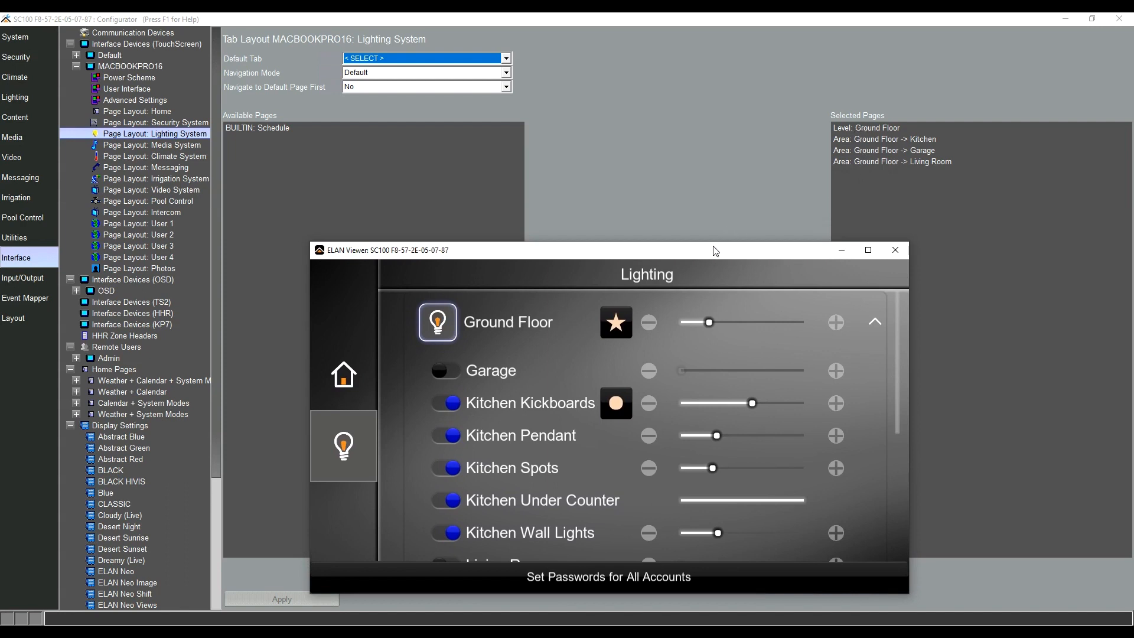
pyautogui.moveTo(563, 250); pyautogui.dragTo(564, 136)
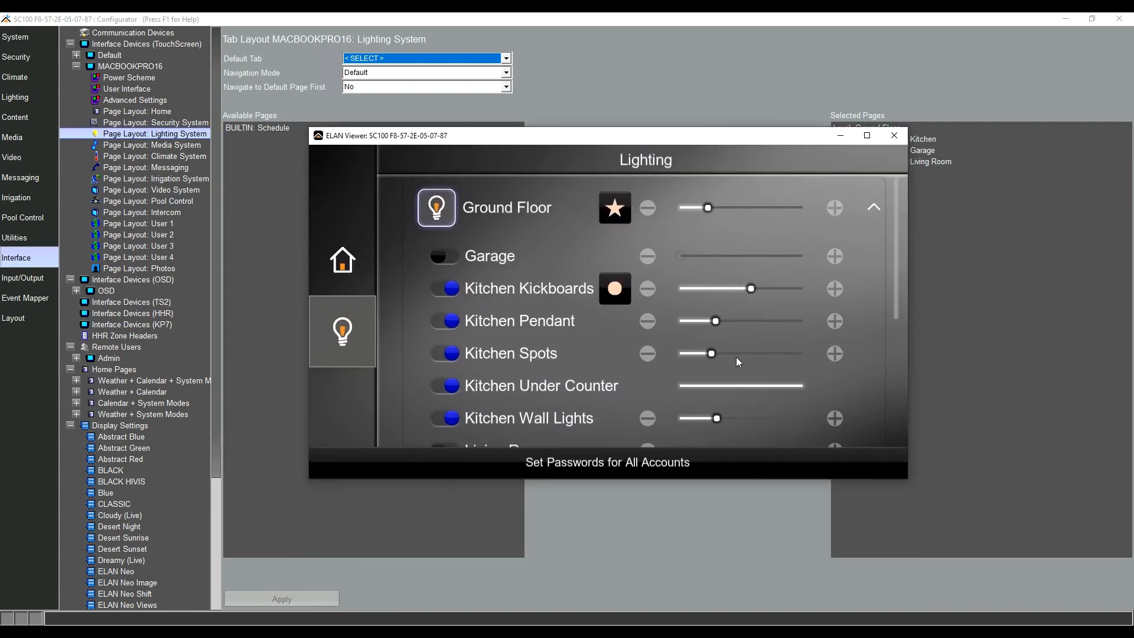
# Step: Collapse Ground Floor, expand Kitchen, and reach Manage Scenes through the Kitchen palette
pyautogui.click(873, 207)
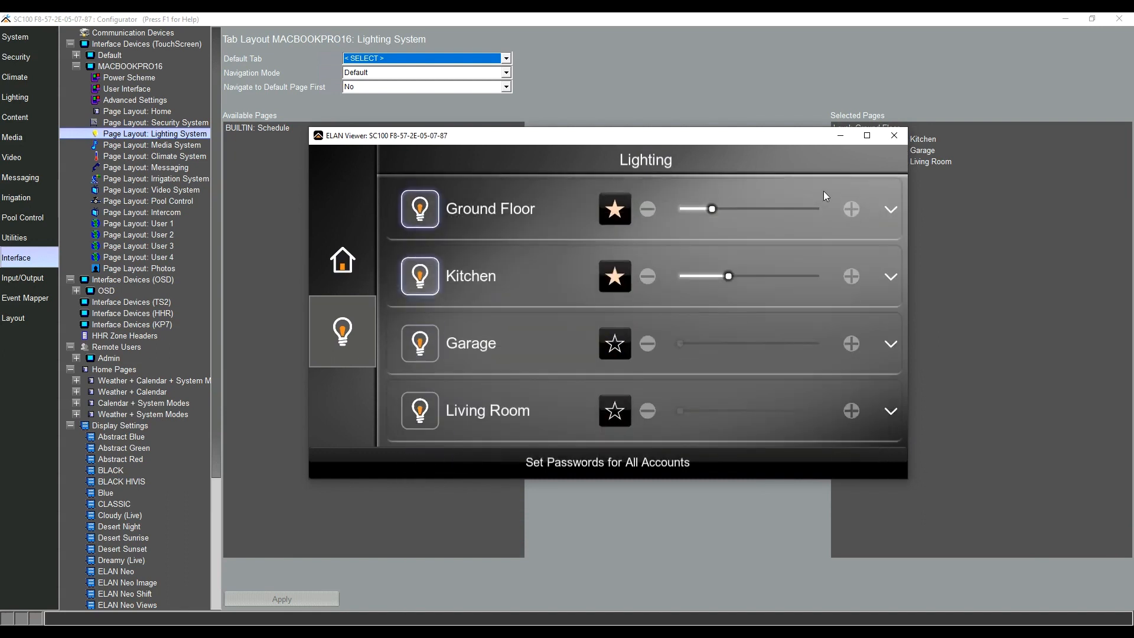
pyautogui.moveTo(537, 286)
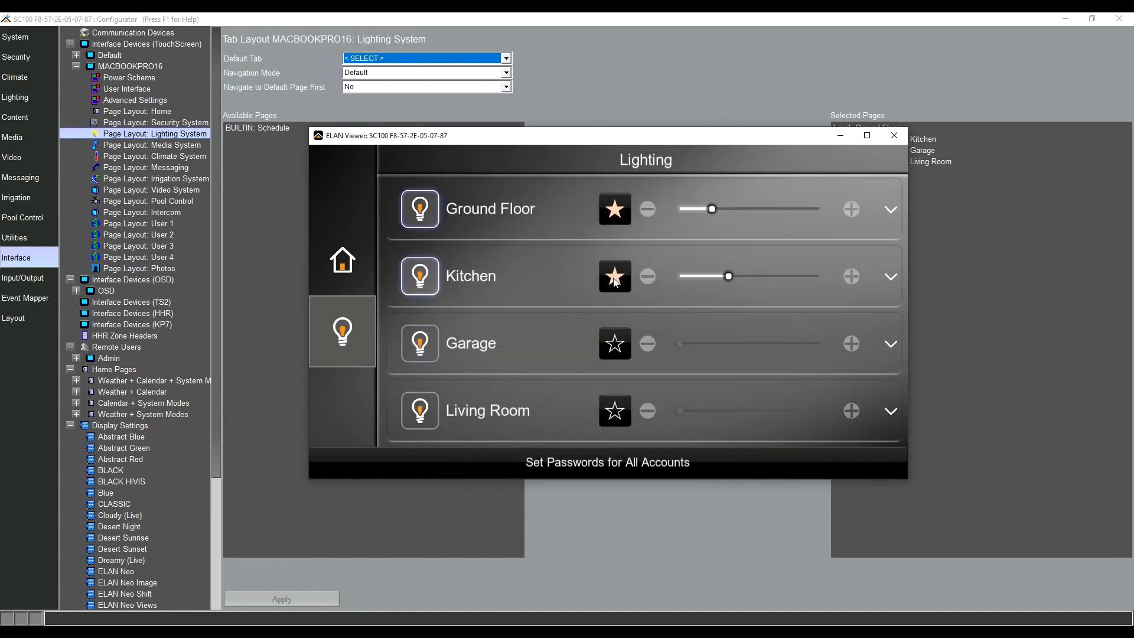
pyautogui.click(614, 275)
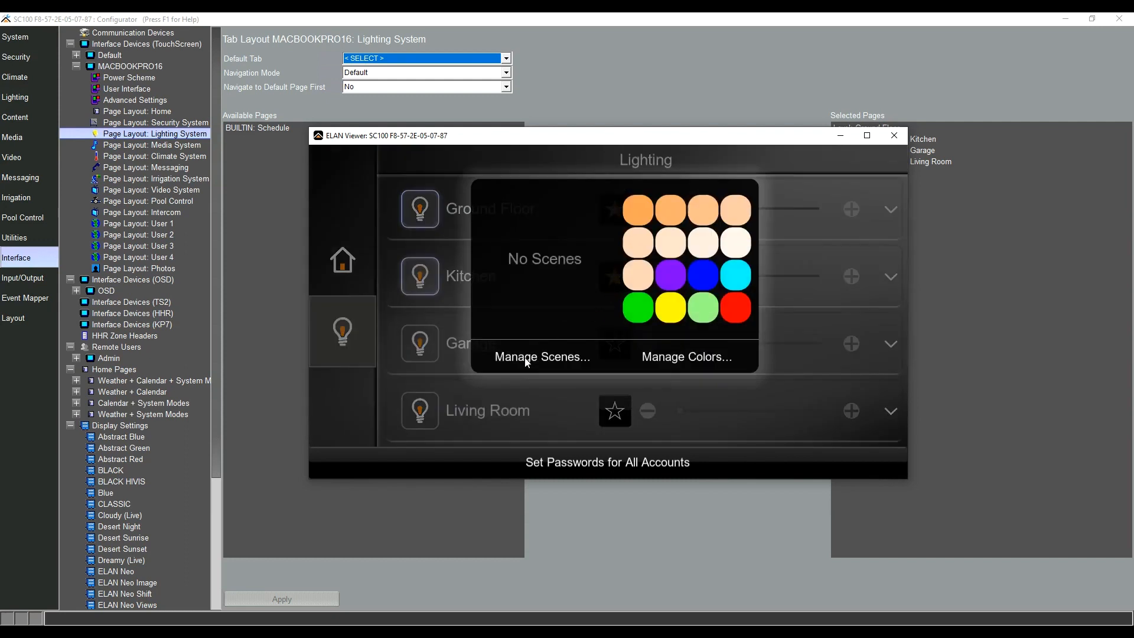
pyautogui.moveTo(551, 352)
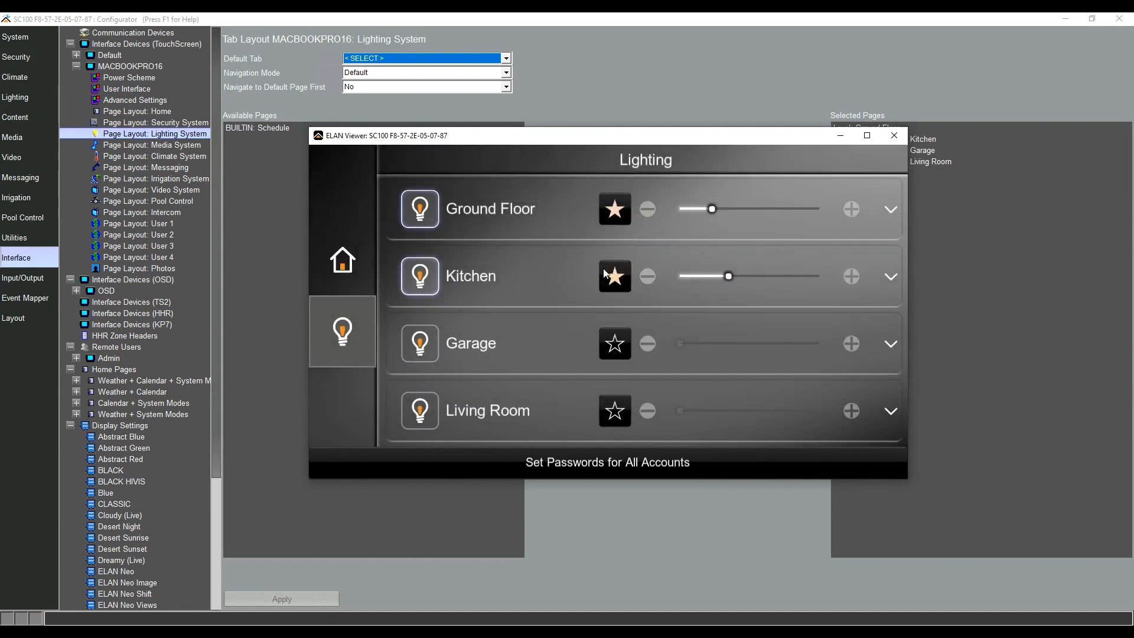
pyautogui.moveTo(486, 276)
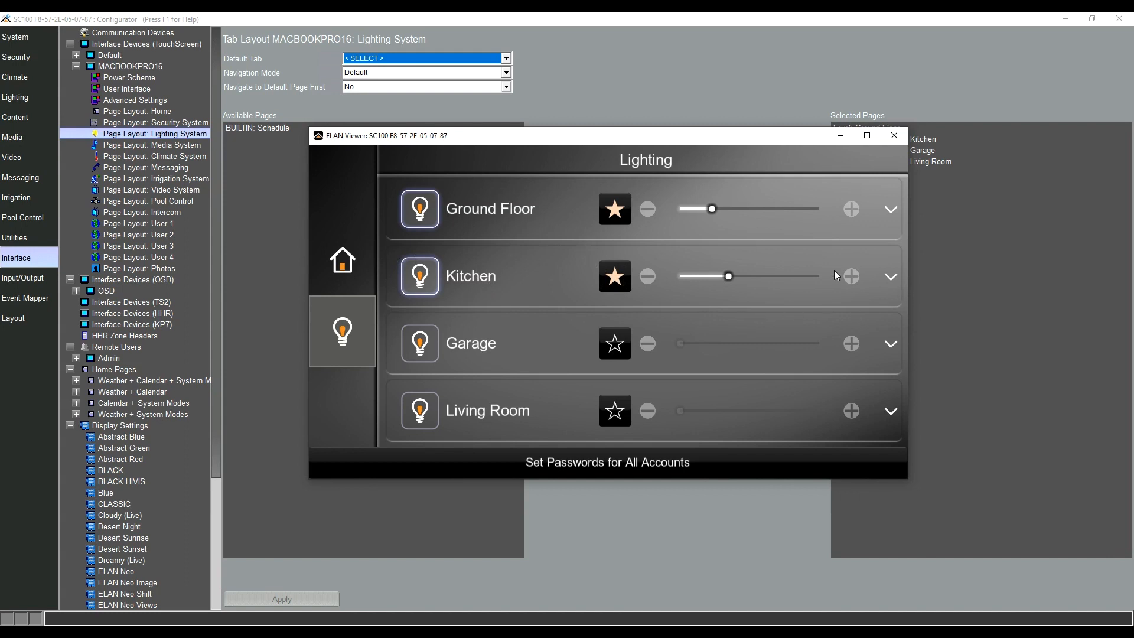
pyautogui.click(889, 276)
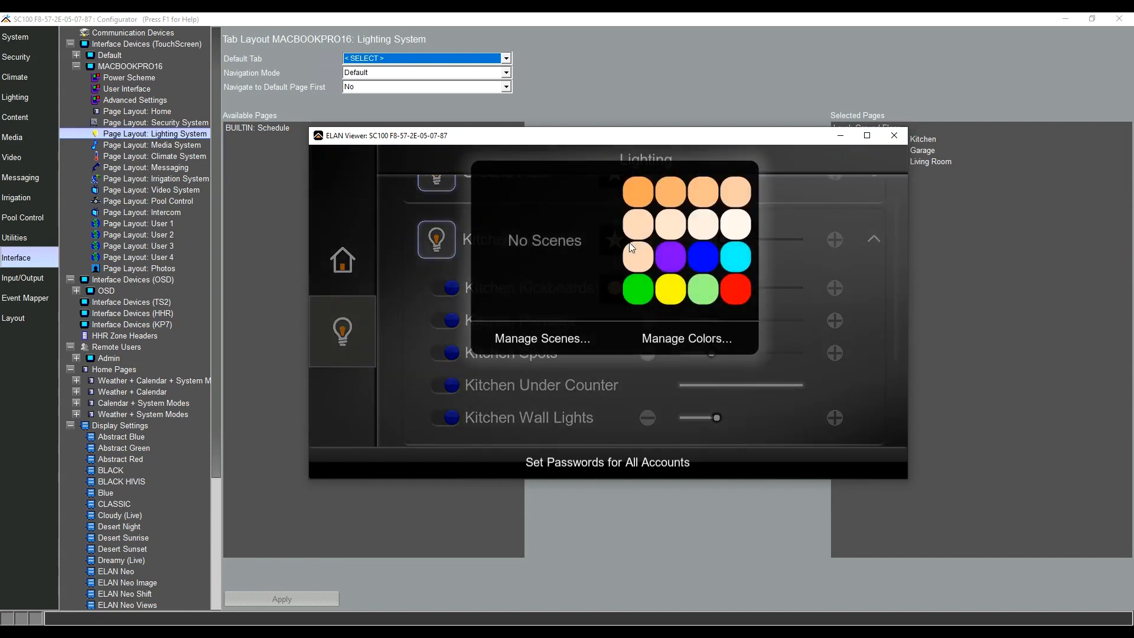
pyautogui.moveTo(632, 278)
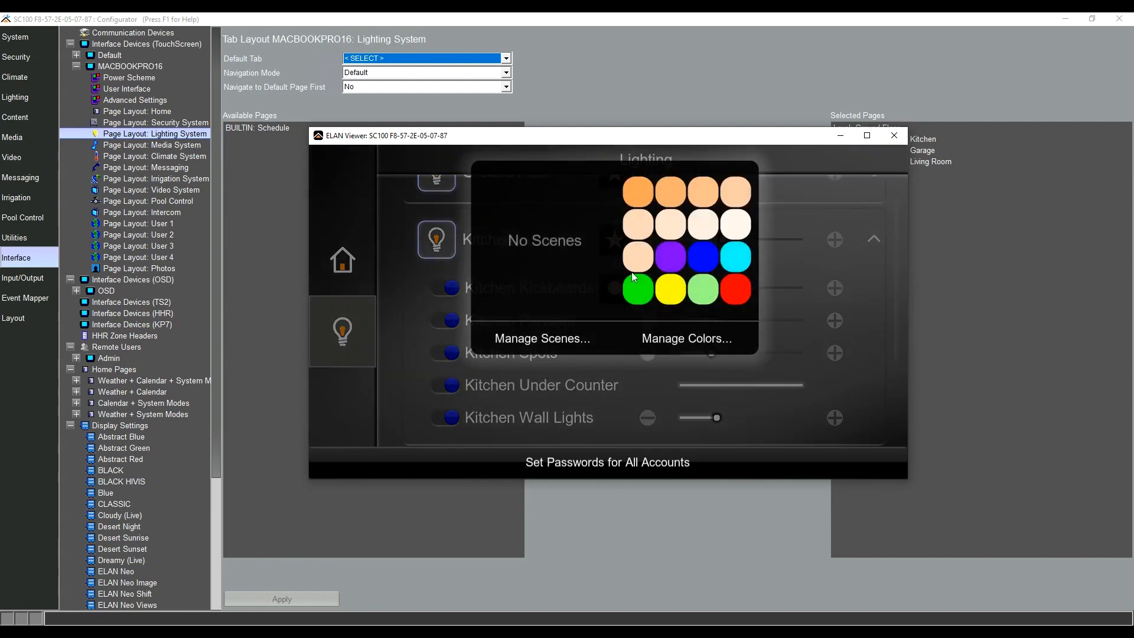
pyautogui.click(684, 339)
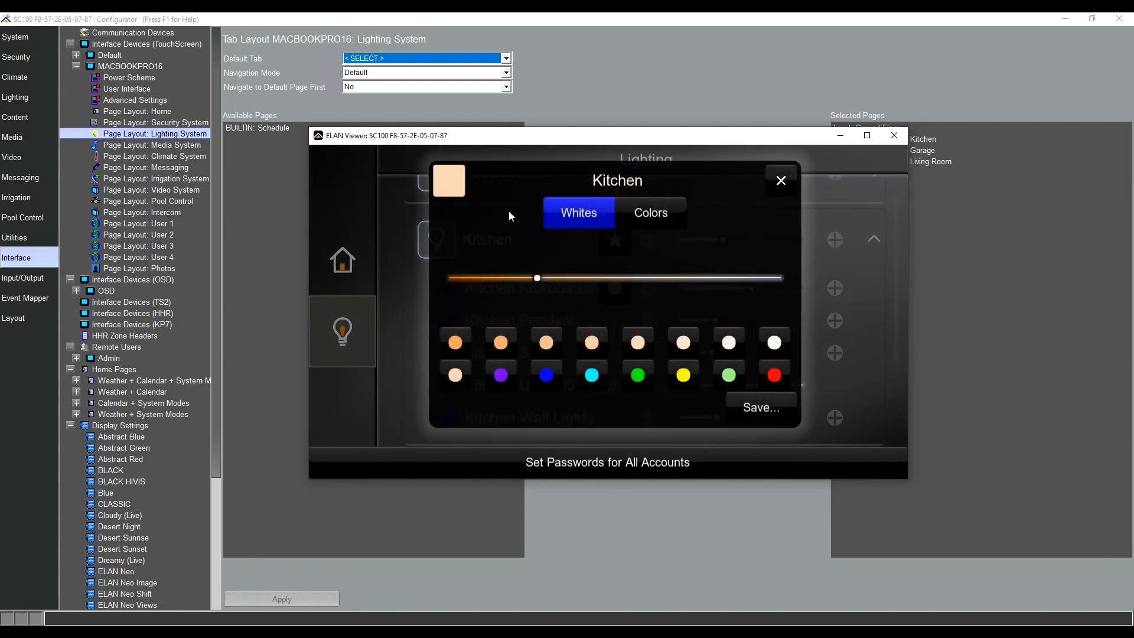
pyautogui.click(779, 180)
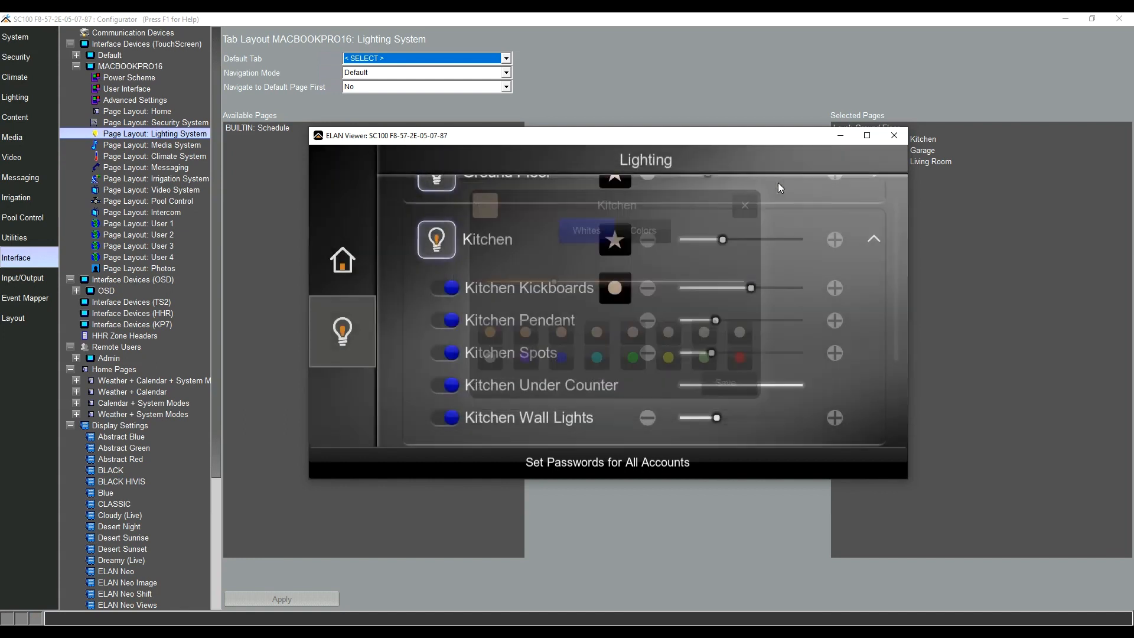
pyautogui.click(639, 230)
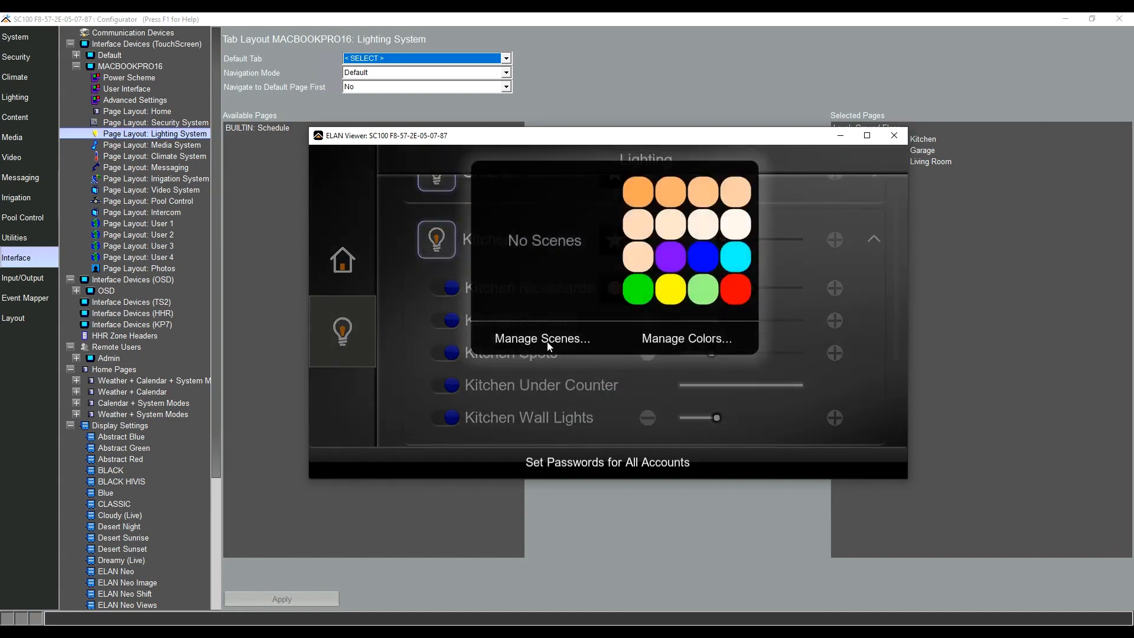
pyautogui.click(541, 338)
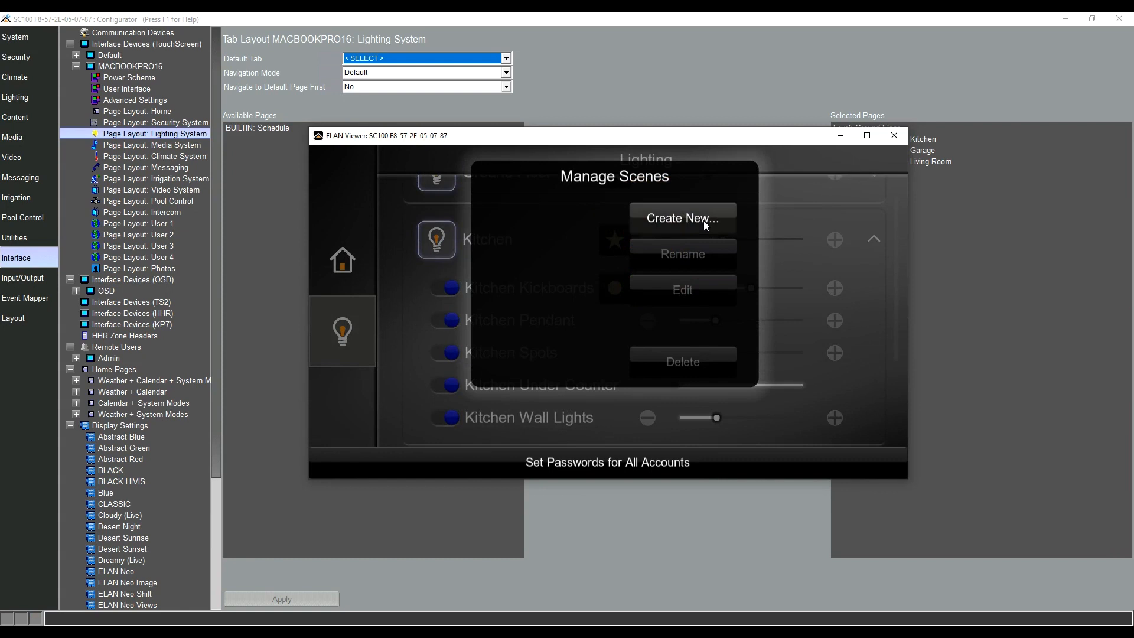
# Step: Start a new scene and add Kitchen Pendant as its first device
pyautogui.click(681, 218)
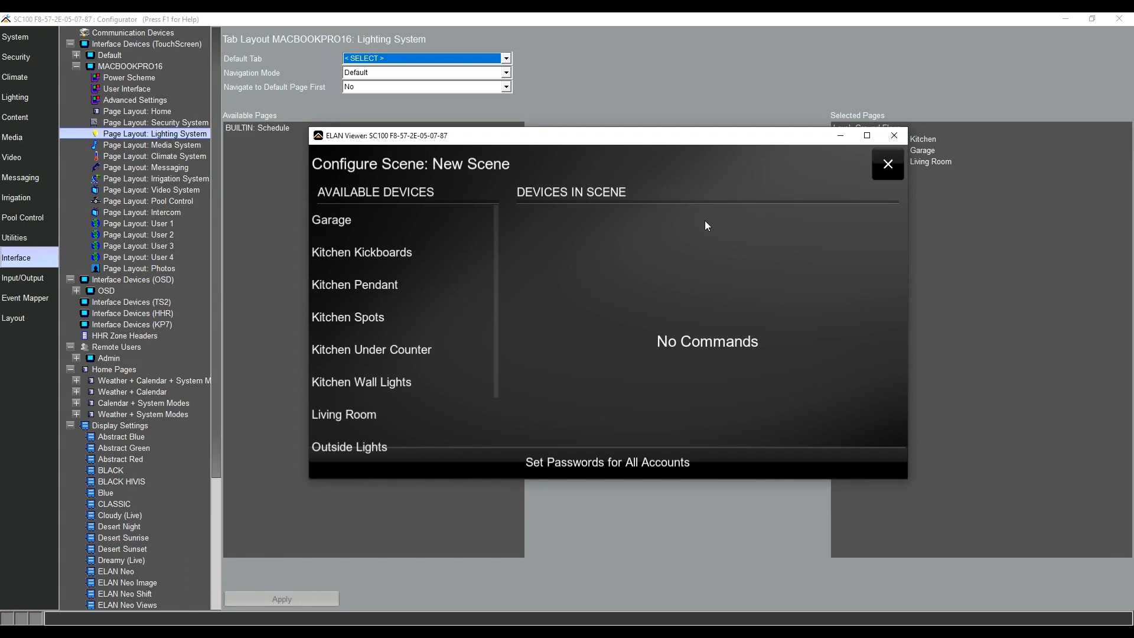
pyautogui.moveTo(486, 236)
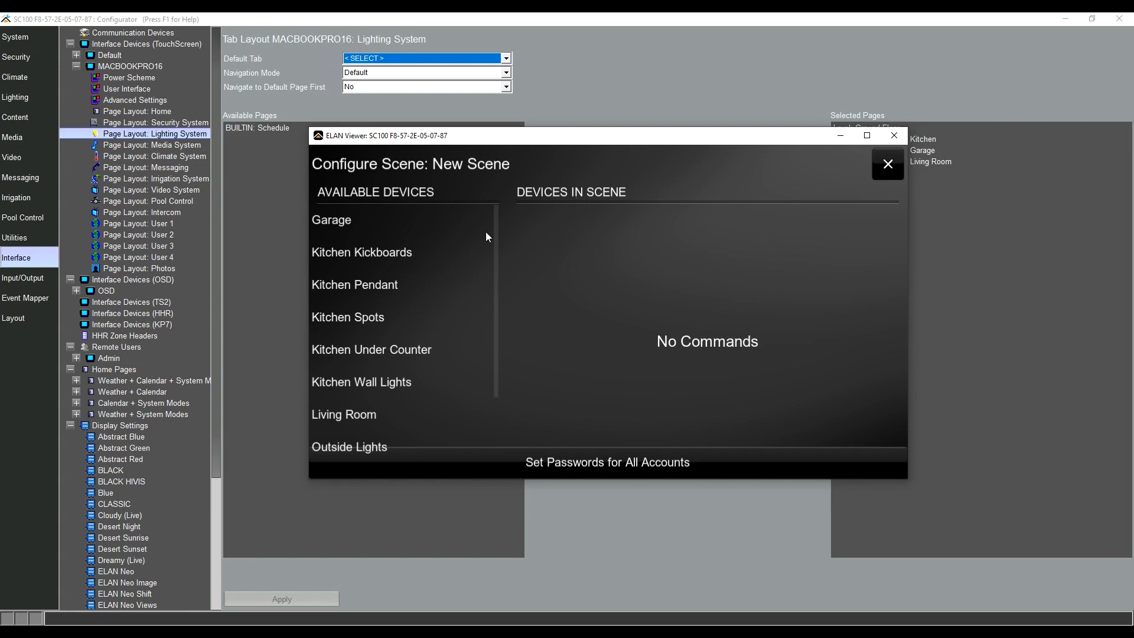
pyautogui.moveTo(358, 313)
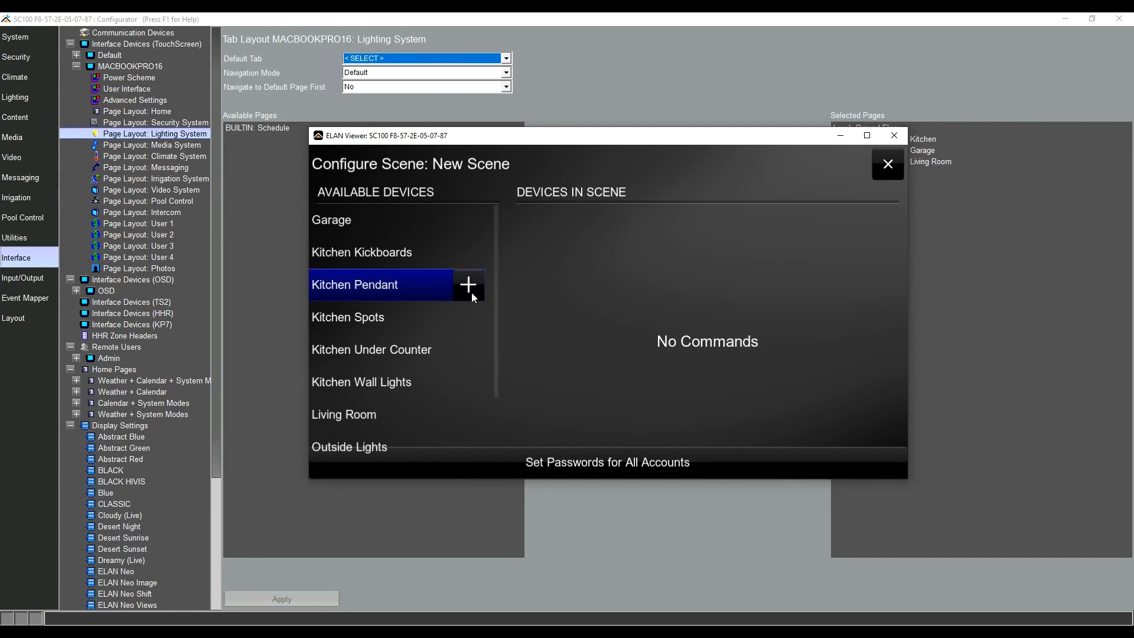
pyautogui.click(467, 284)
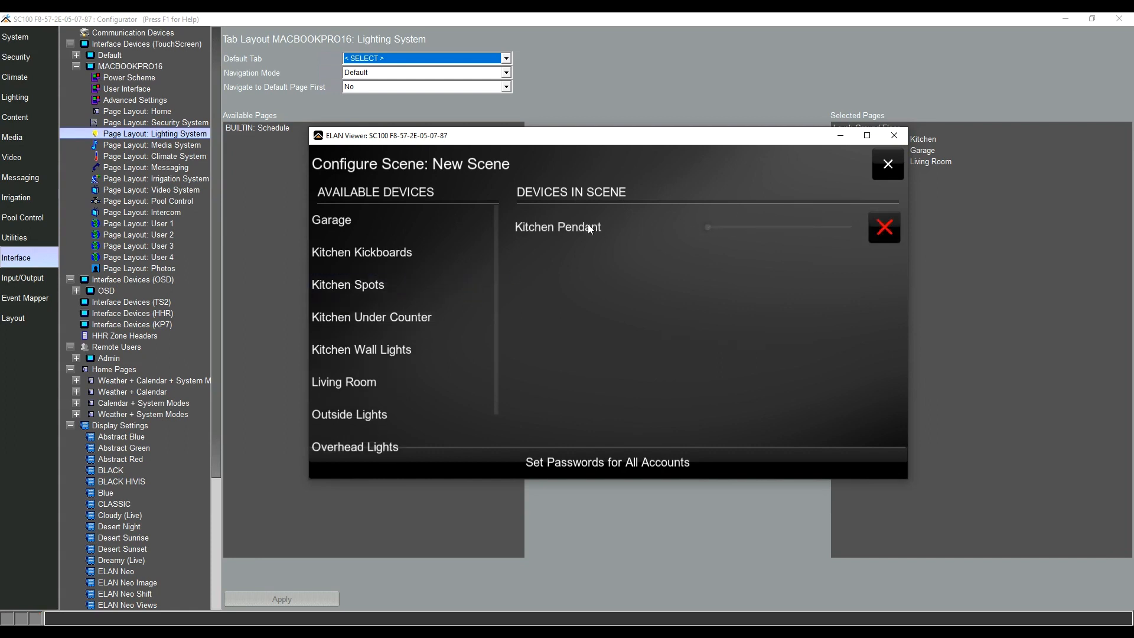
pyautogui.moveTo(689, 232)
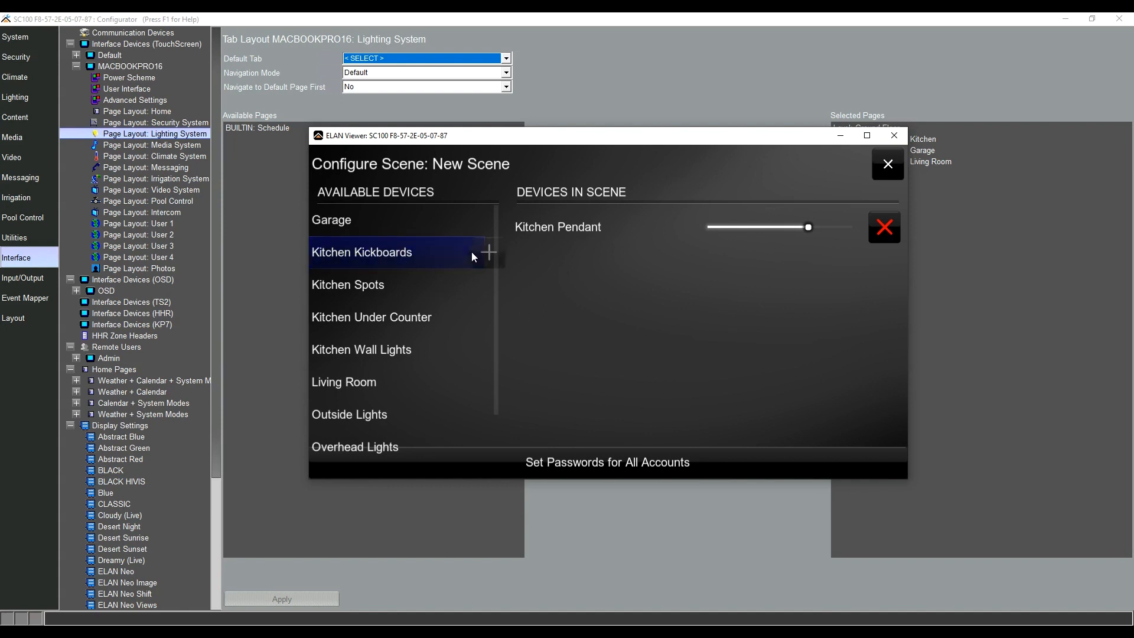
# Step: Add Kitchen Kickboards to the scene and set its colour to green
pyautogui.click(487, 252)
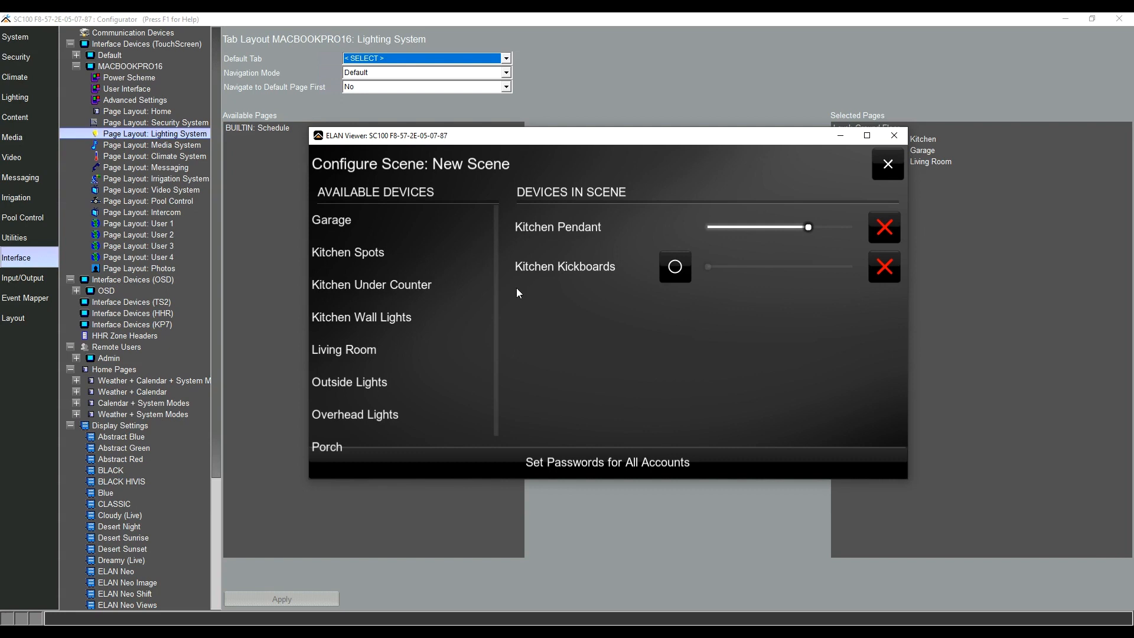
pyautogui.moveTo(595, 296)
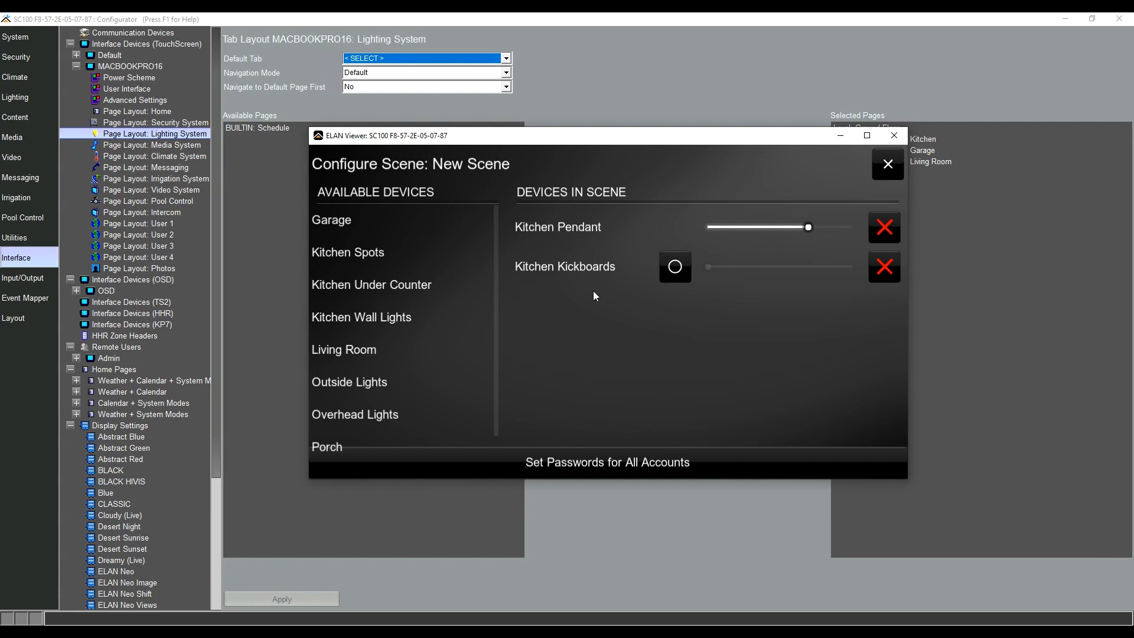
pyautogui.moveTo(611, 295)
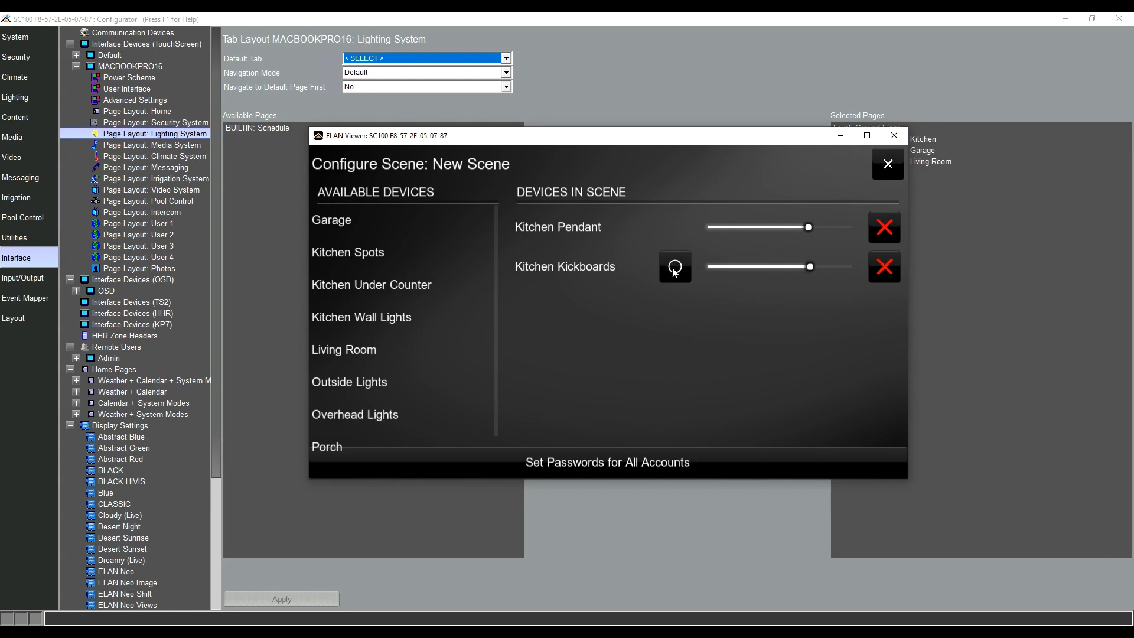
pyautogui.click(673, 266)
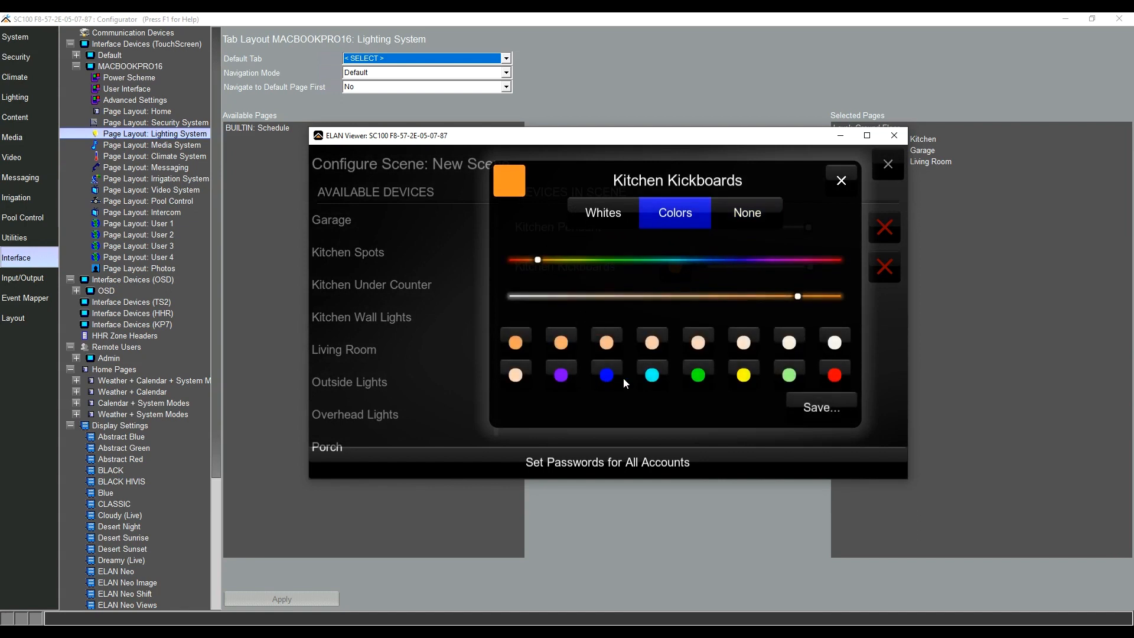
pyautogui.click(788, 374)
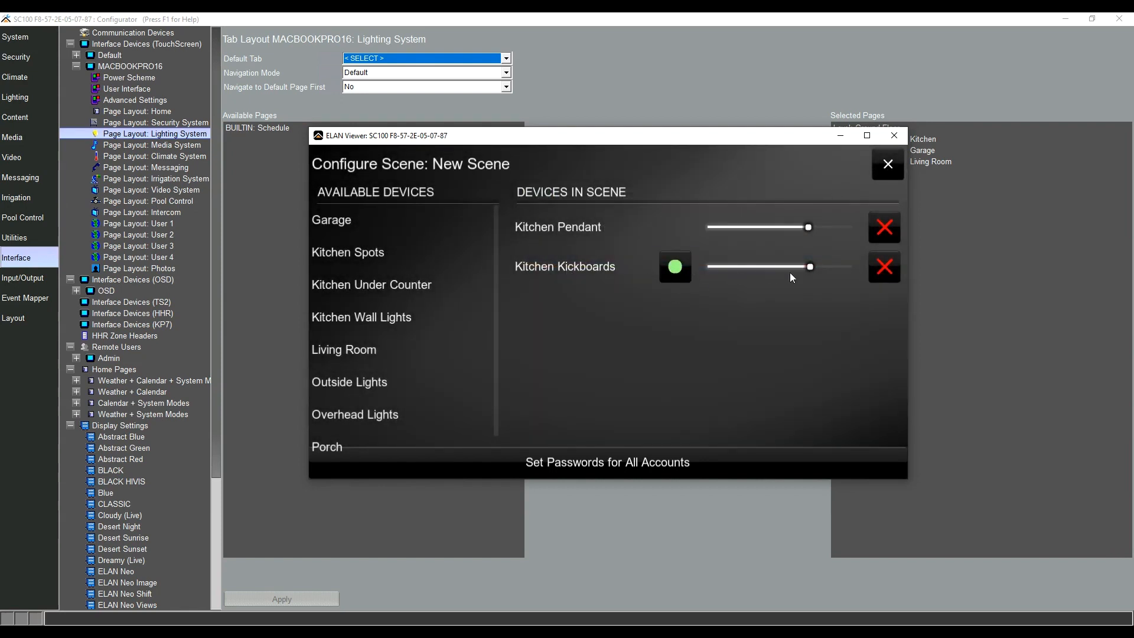
pyautogui.moveTo(809, 281)
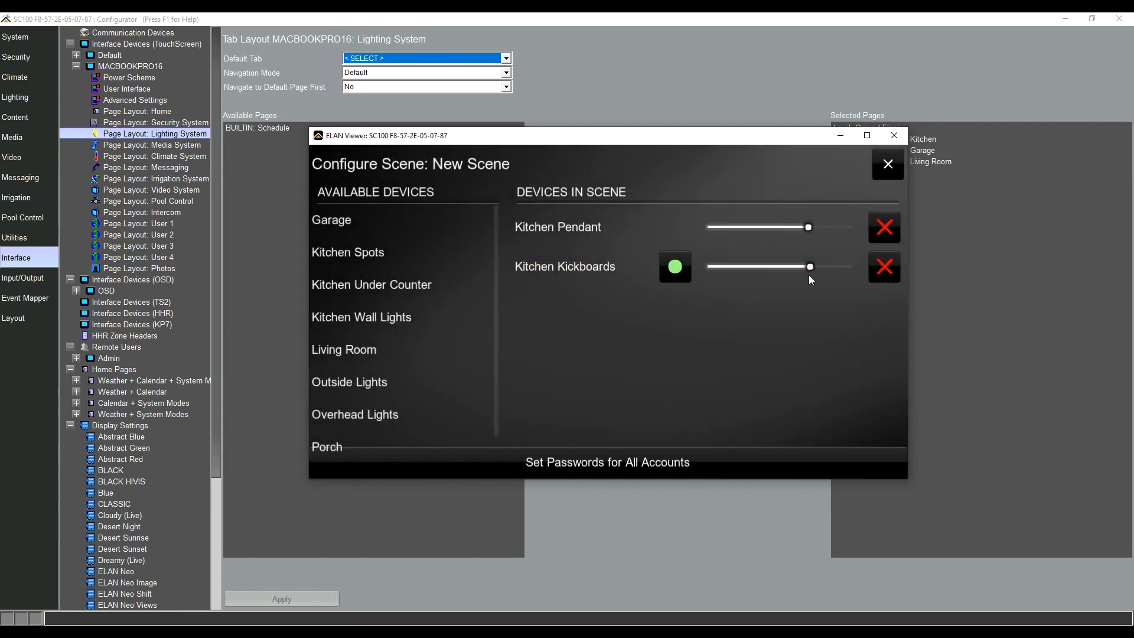
pyautogui.moveTo(496, 345)
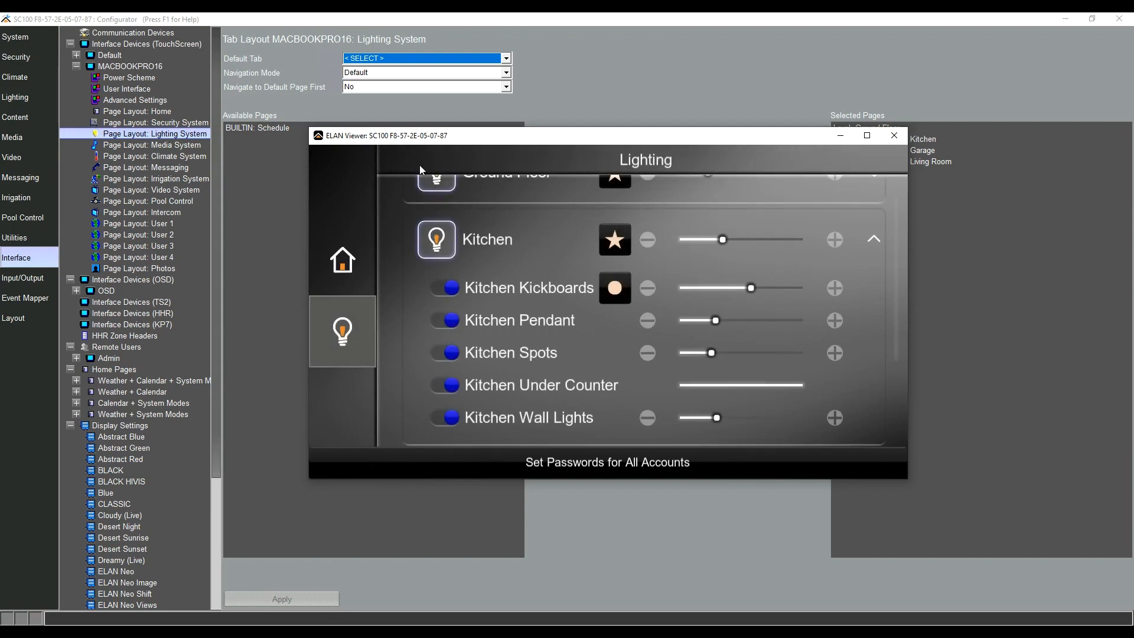
# Step: Collapse Kitchen, then expand and re-collapse Garage on the Lighting page
pyautogui.click(873, 239)
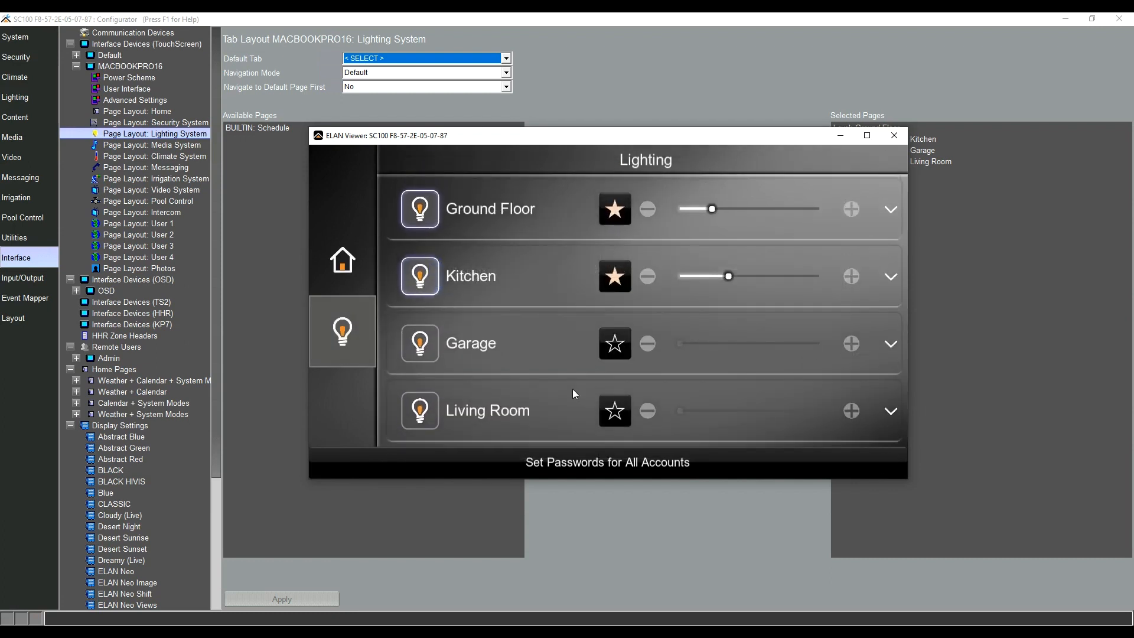
pyautogui.click(889, 344)
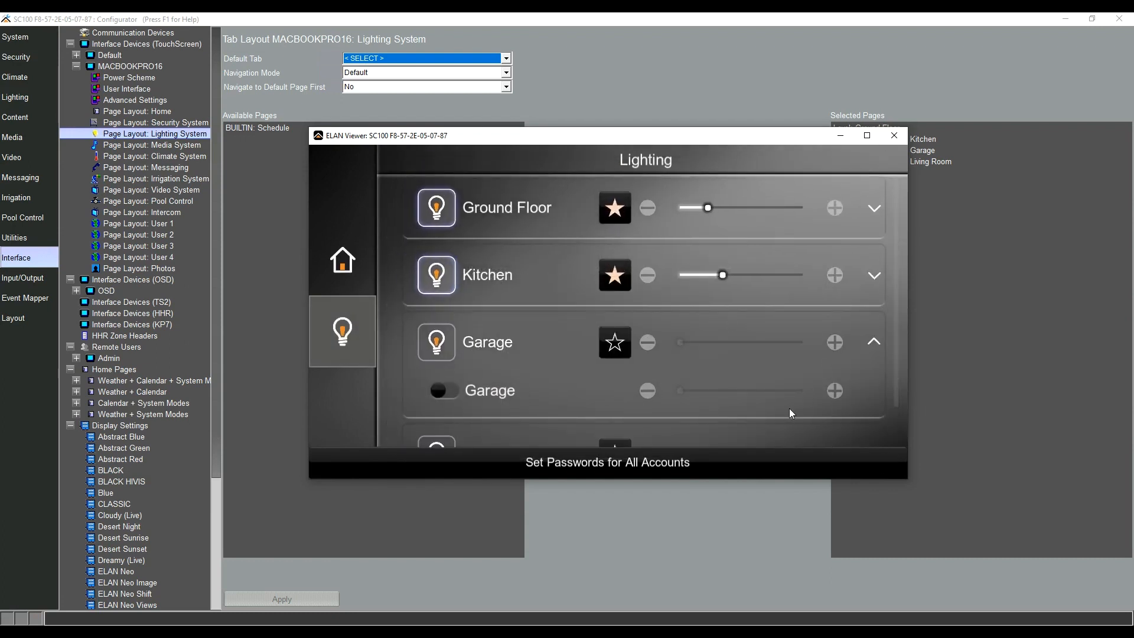
pyautogui.click(873, 342)
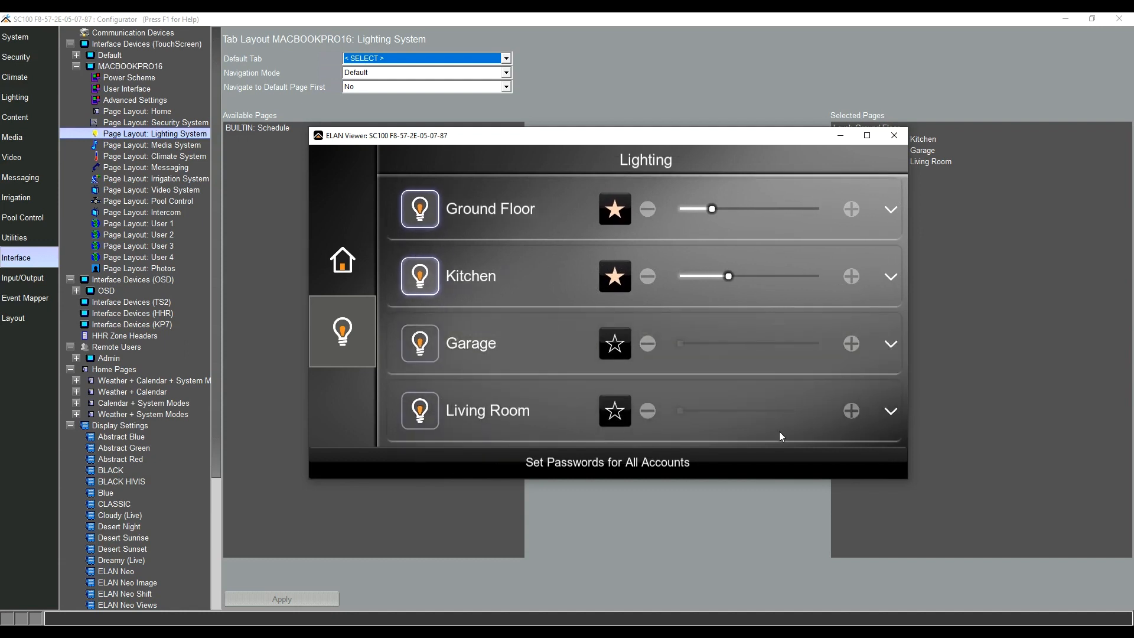
pyautogui.click(889, 411)
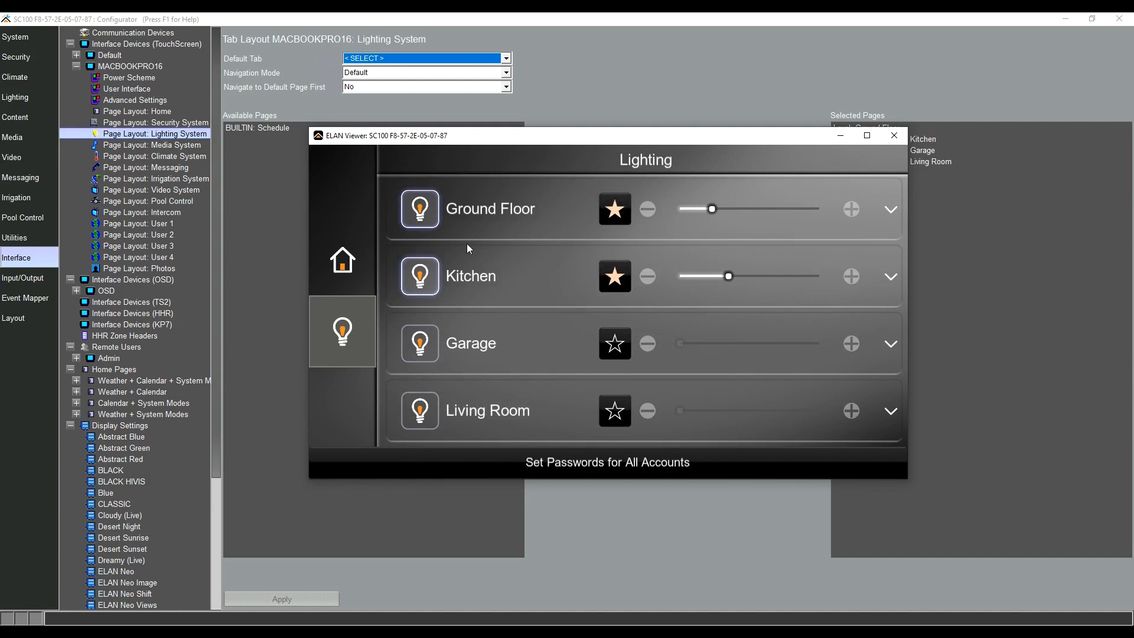
pyautogui.moveTo(413, 241)
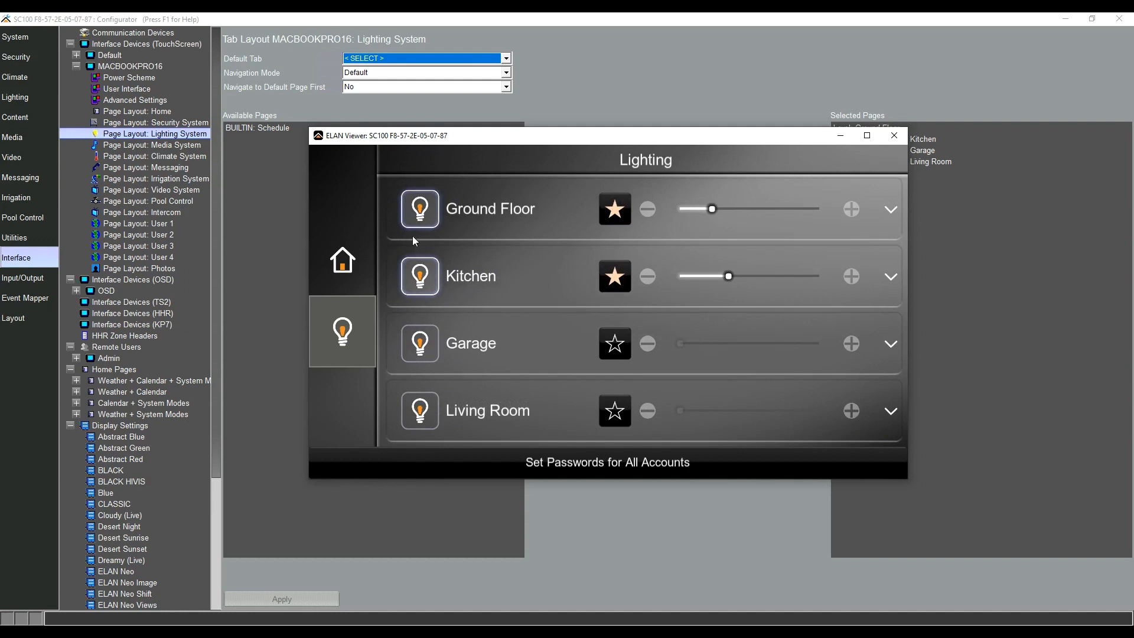
pyautogui.moveTo(631, 370)
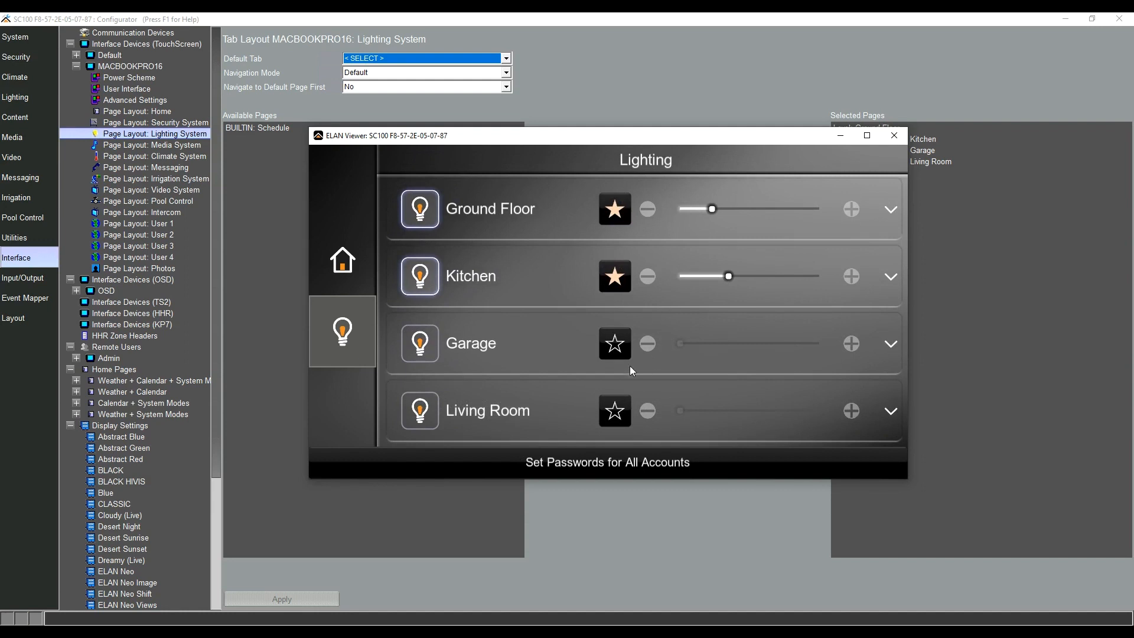
pyautogui.moveTo(521, 271)
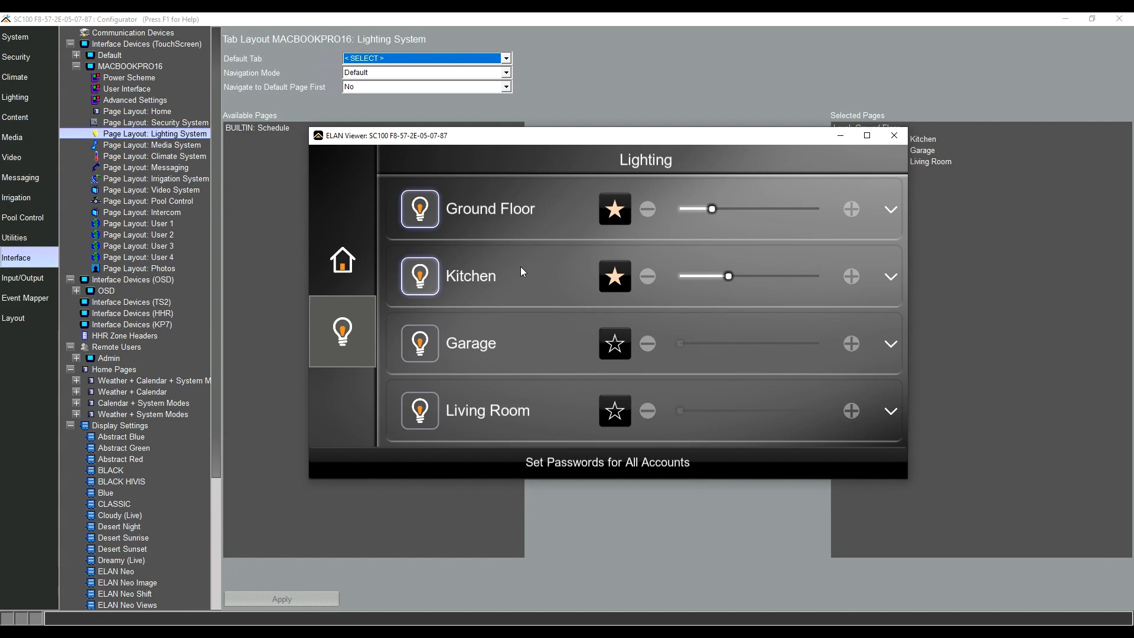
pyautogui.moveTo(421, 373)
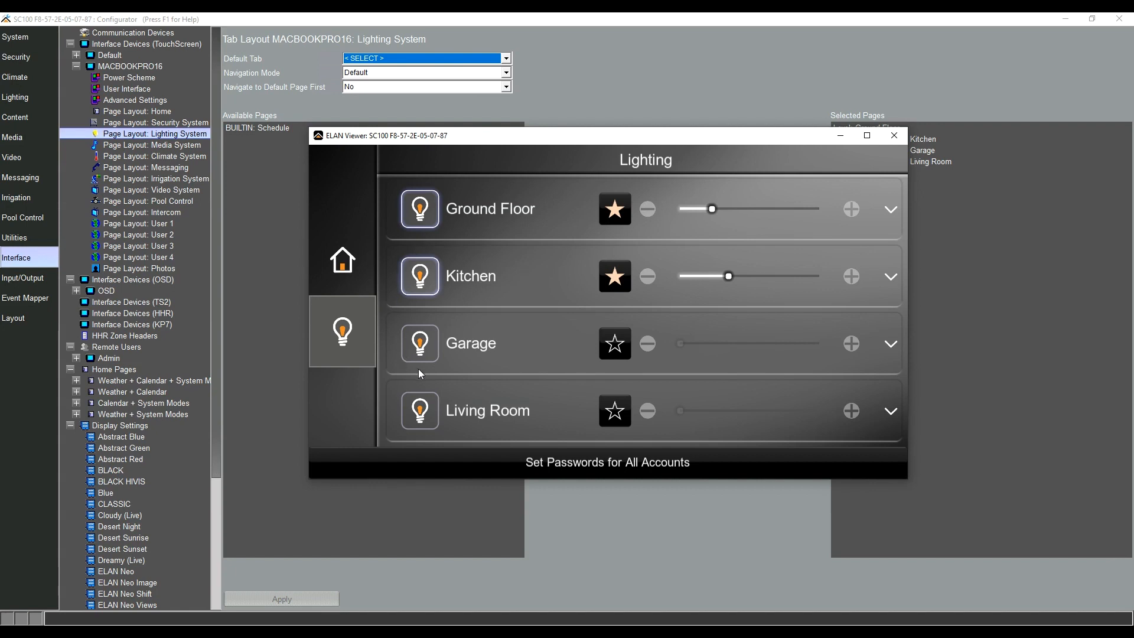
pyautogui.moveTo(636, 329)
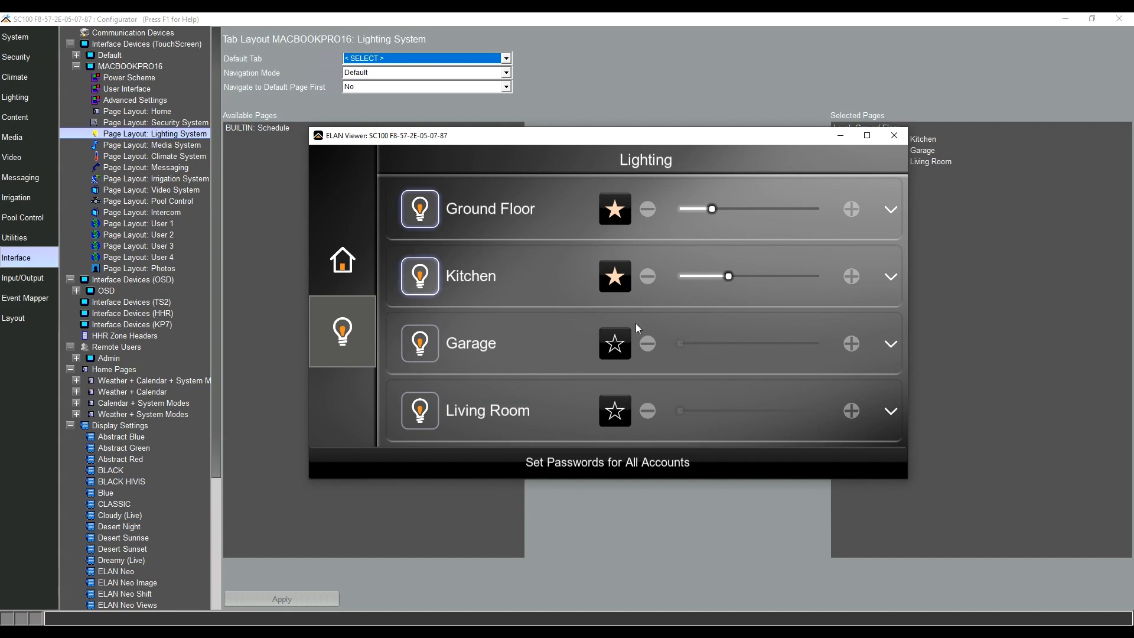
pyautogui.moveTo(564, 311)
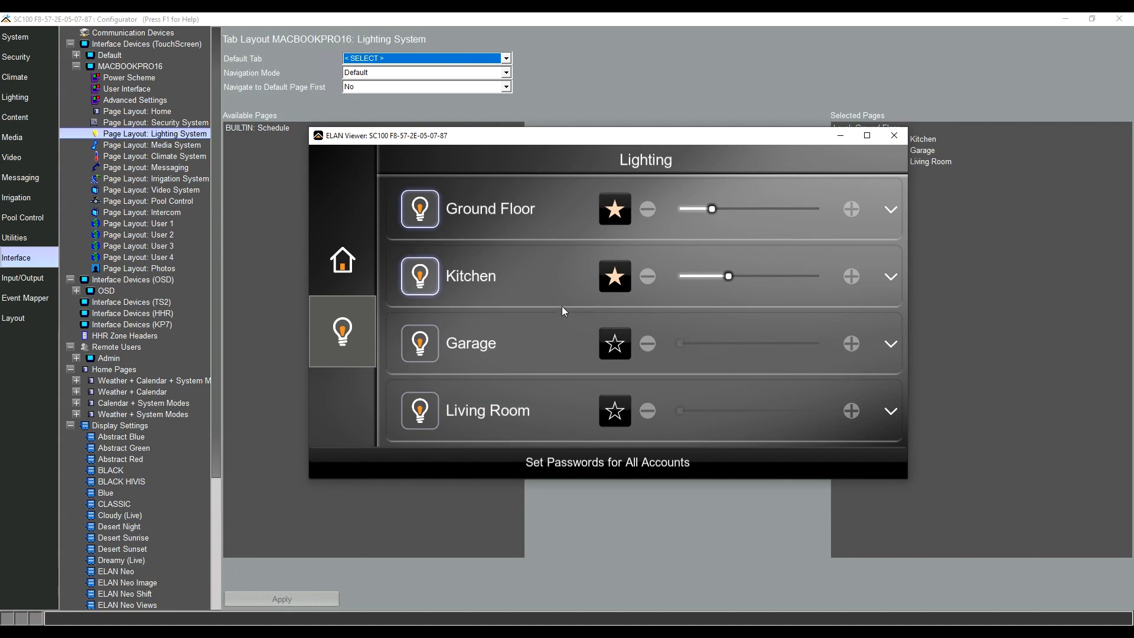
pyautogui.moveTo(527, 309)
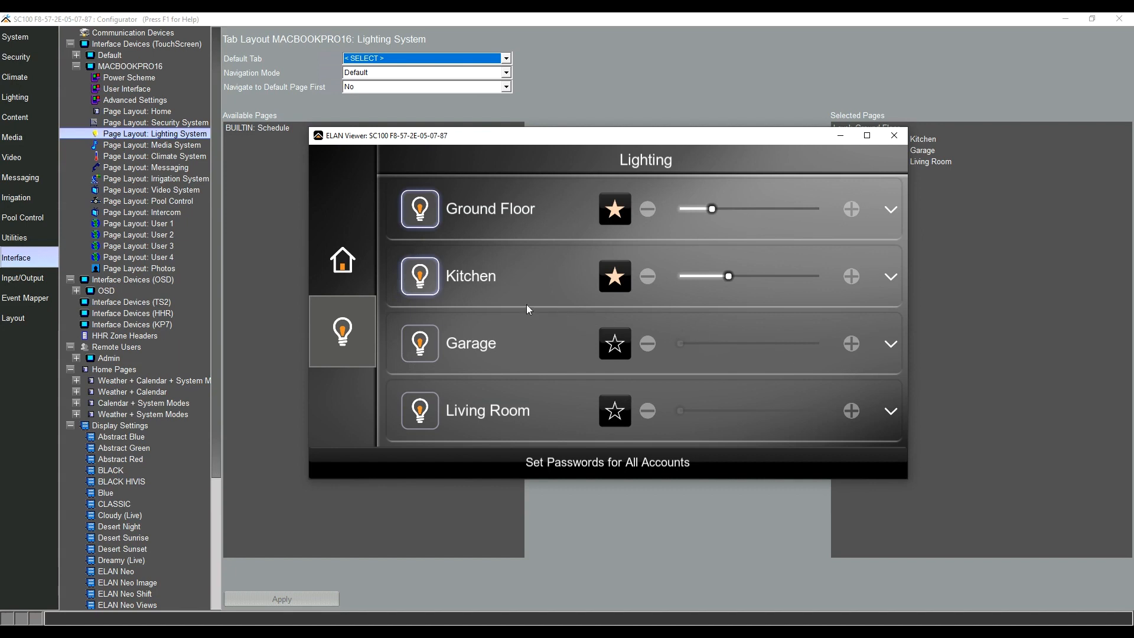